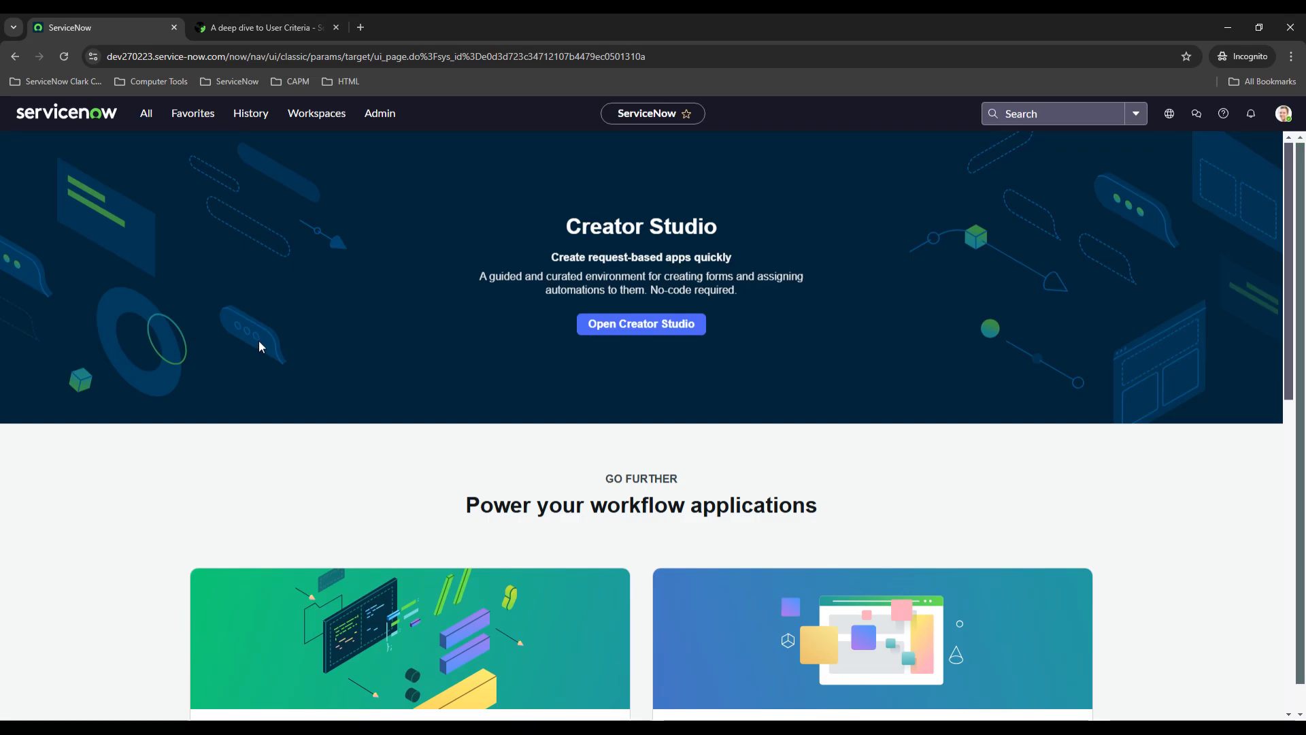
Read through the blog post's explanation of User Criteria versus ACLs.
click(263, 28)
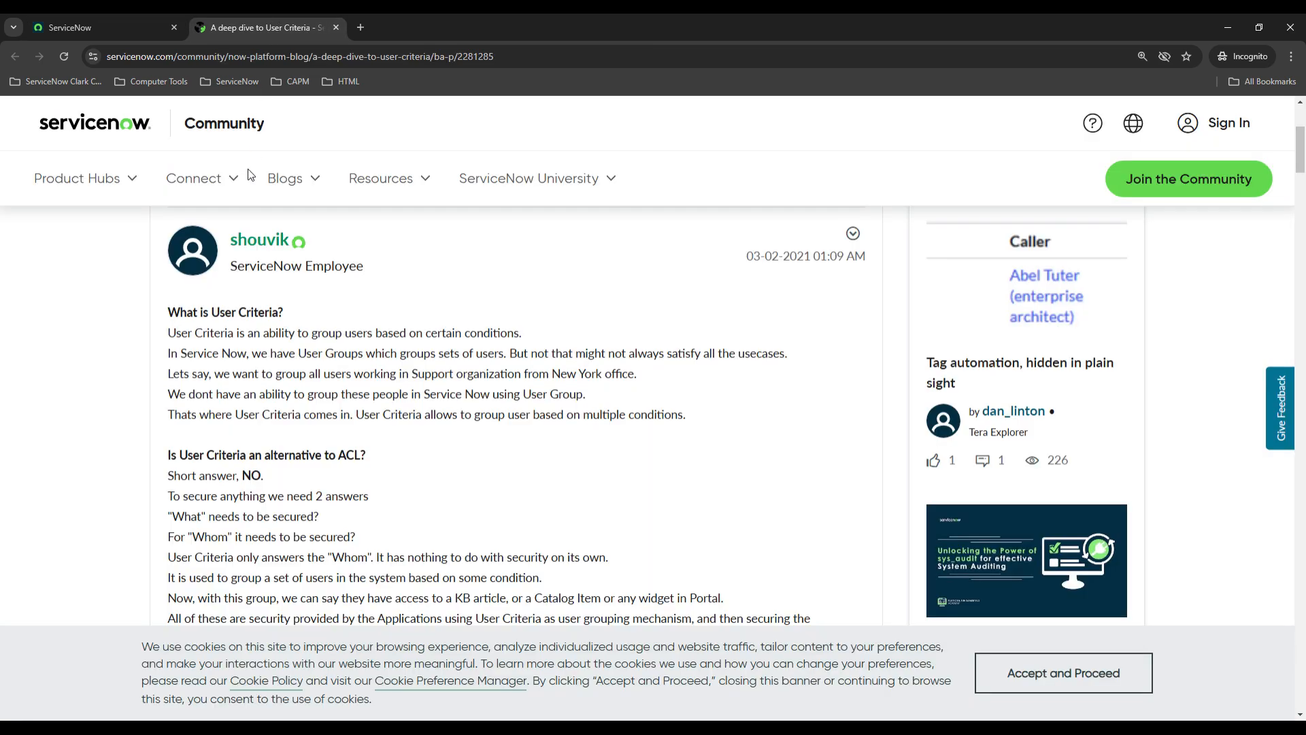
scroll(up, 3)
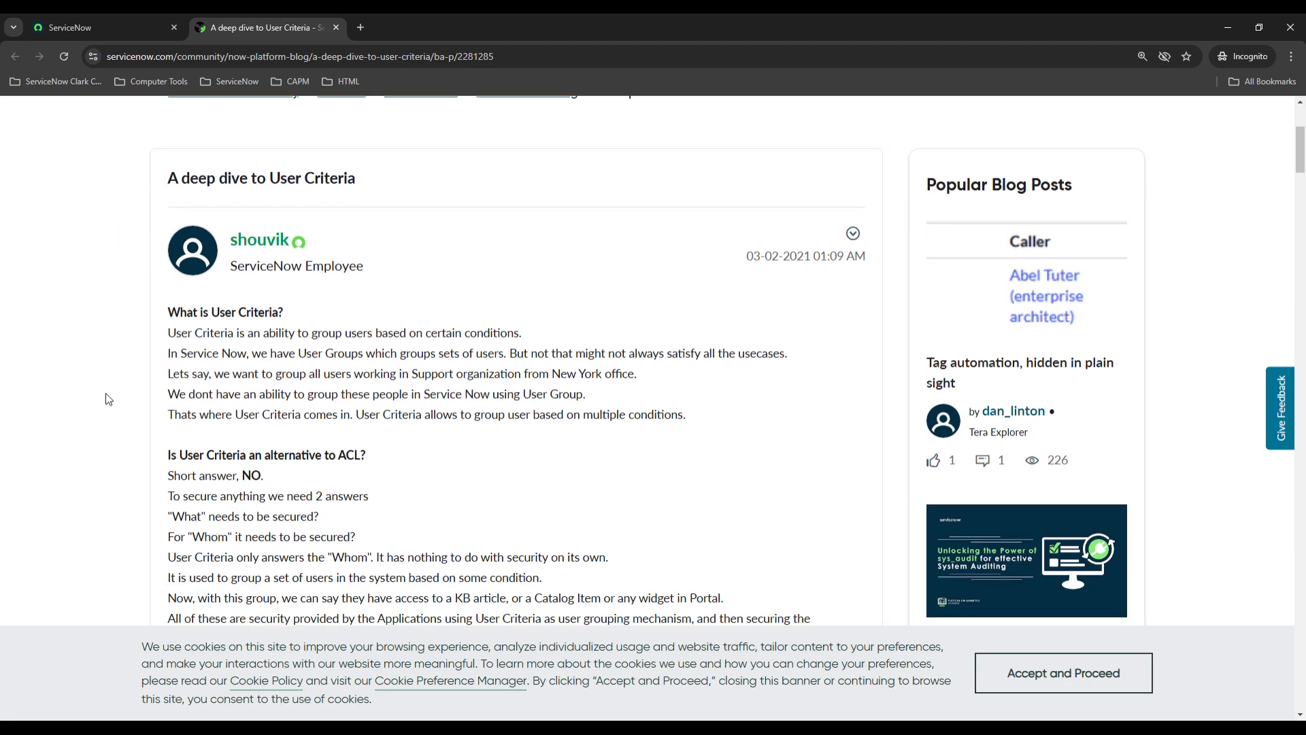
mouse_move(131, 380)
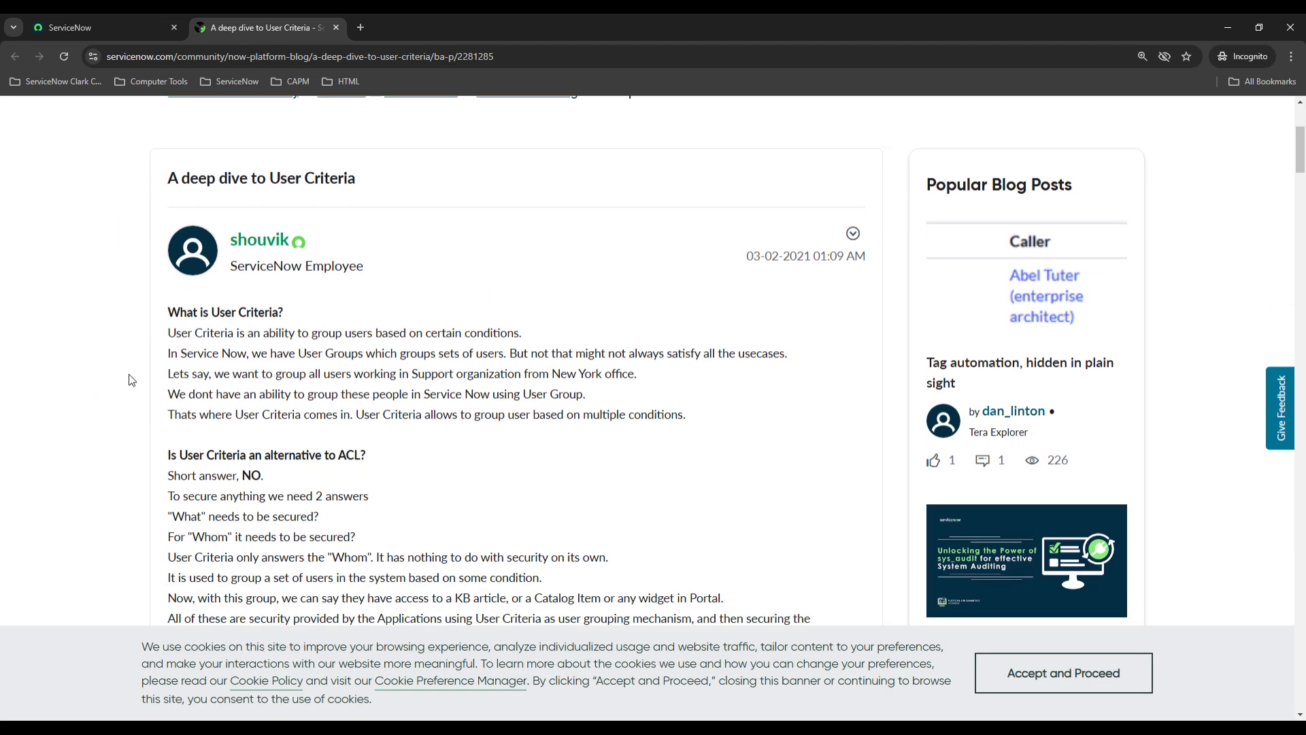
mouse_move(302, 324)
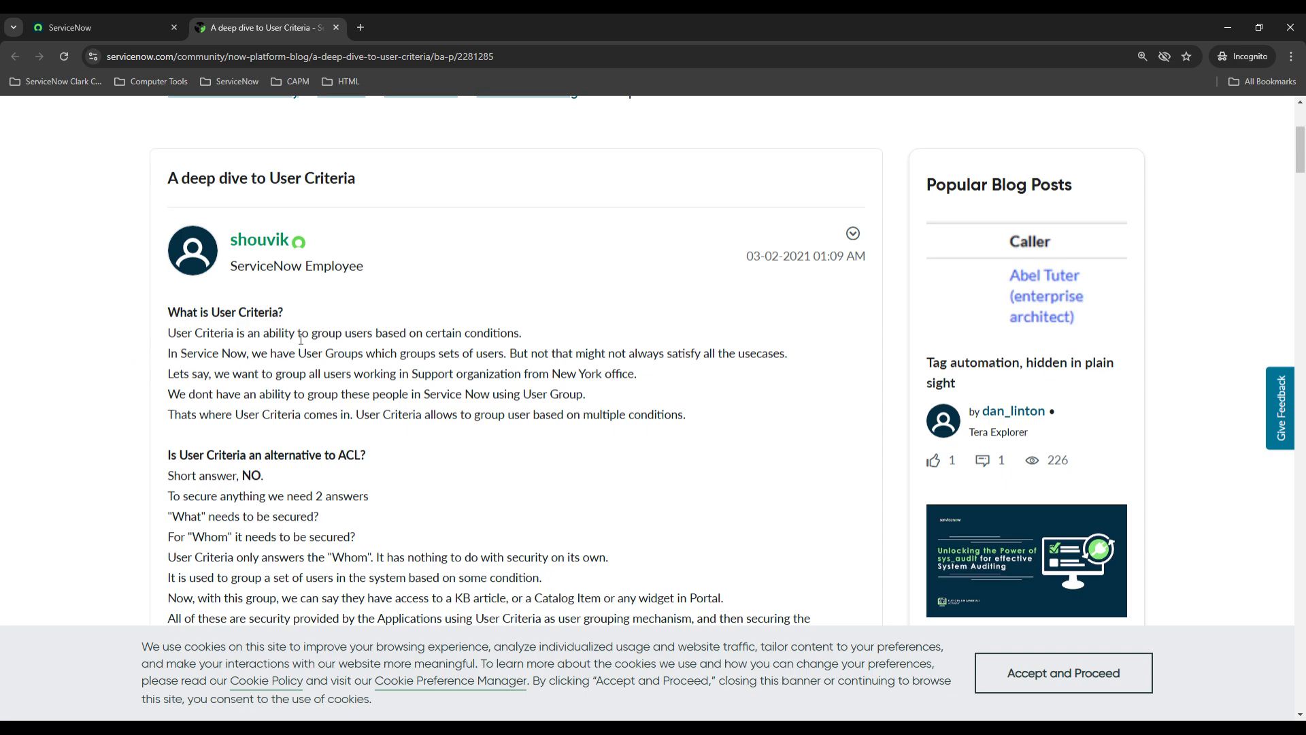
scroll(down, 3)
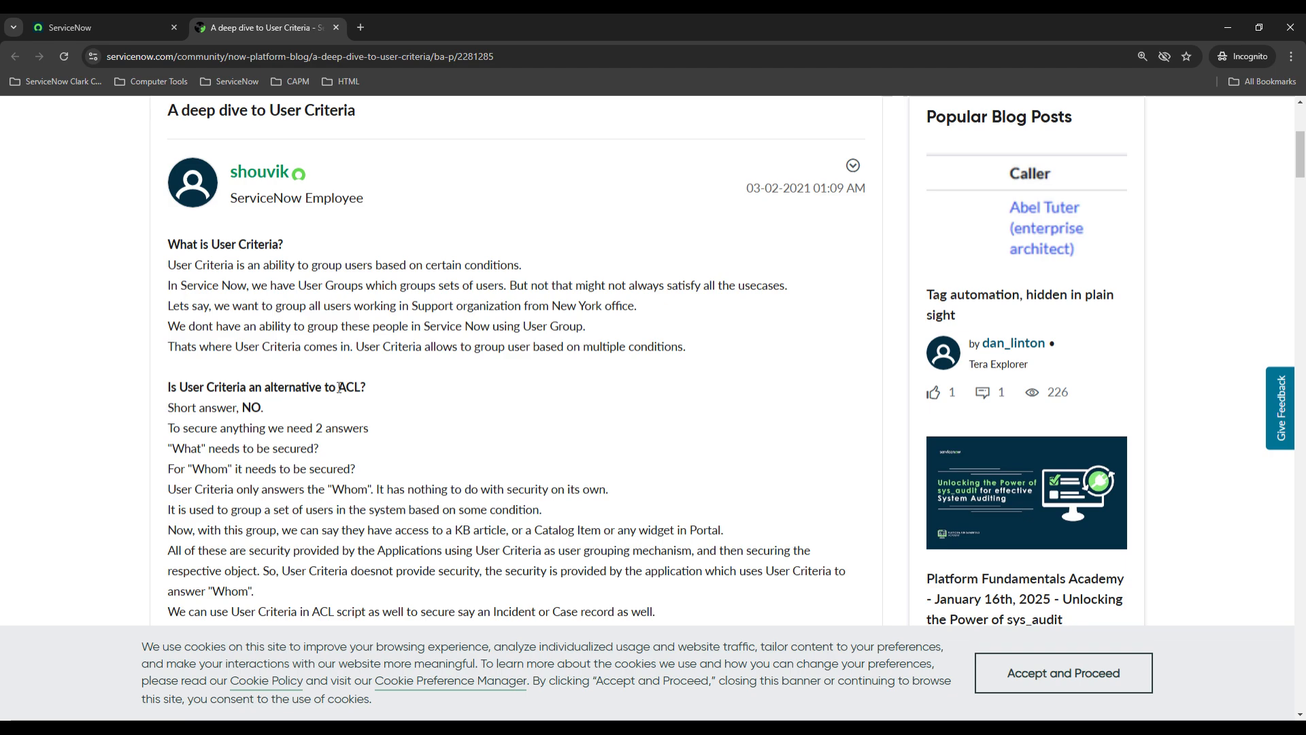
scroll(down, 3)
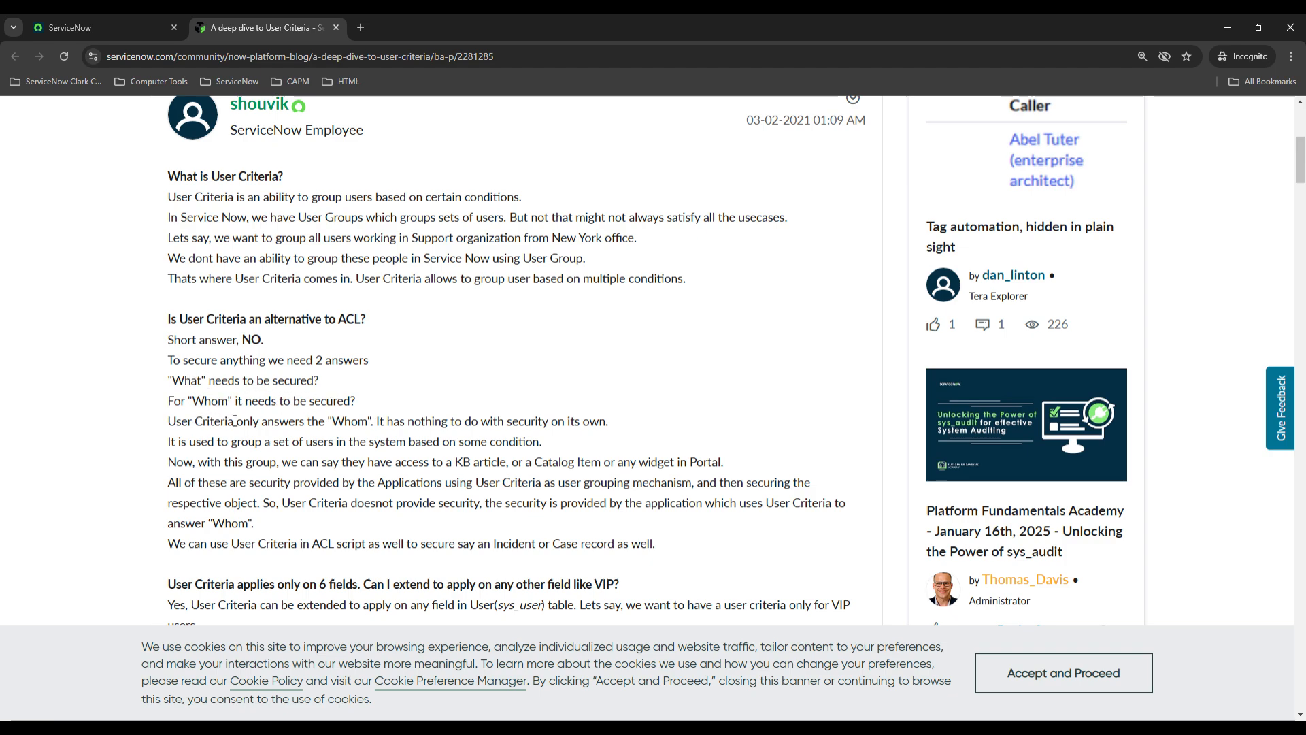
mouse_move(577, 423)
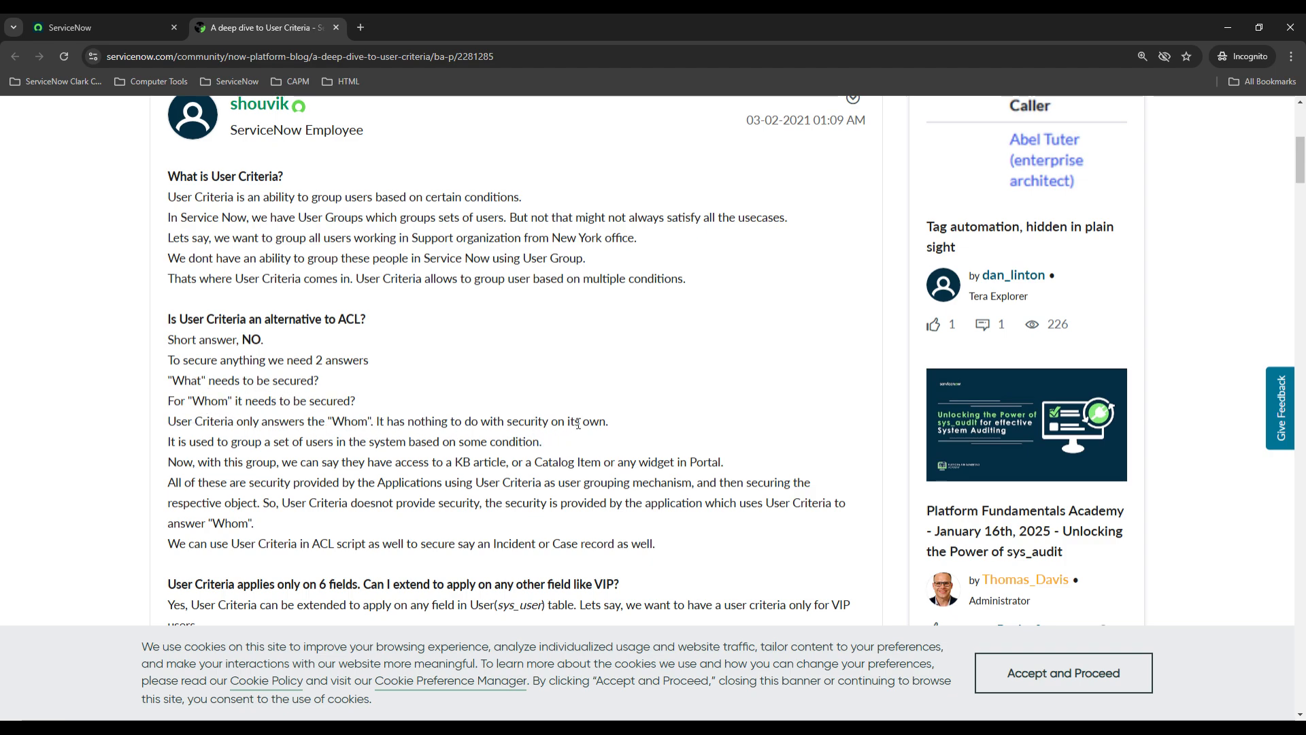
Return to the ServiceNow instance's Creator Studio landing page.
click(70, 27)
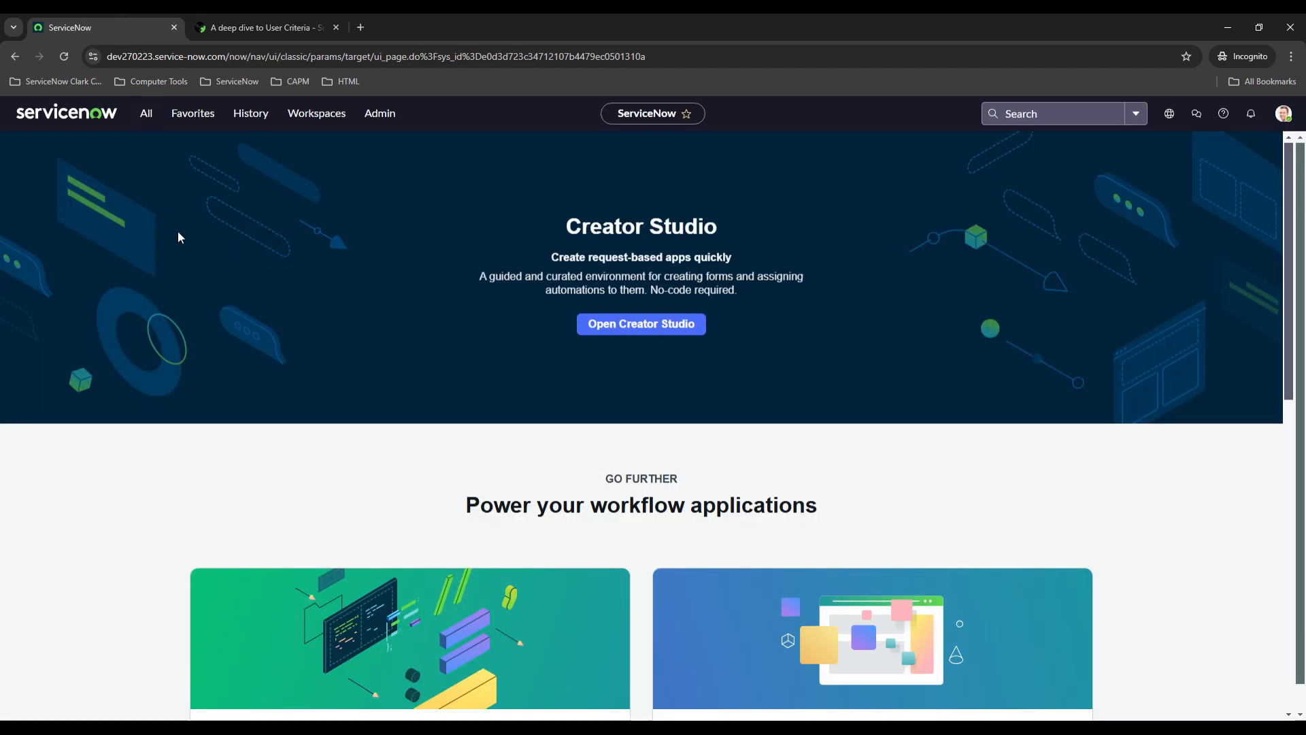
mouse_move(234, 273)
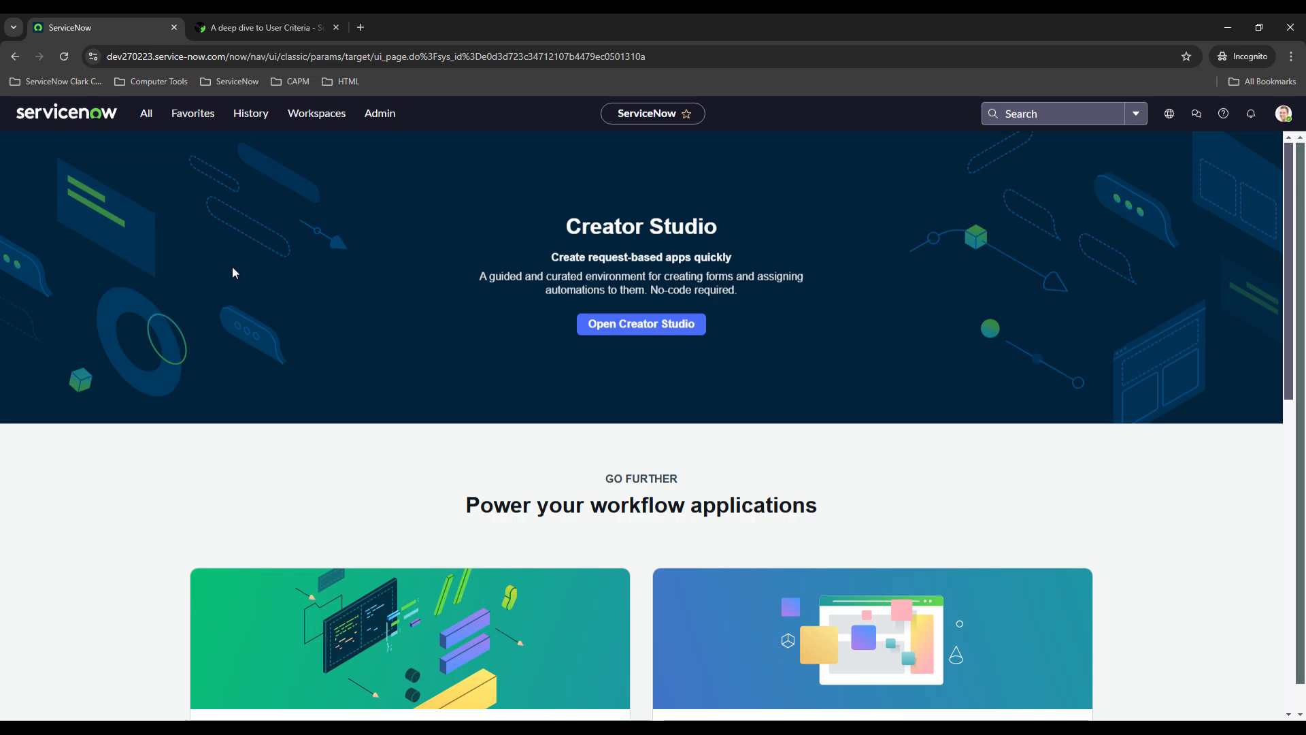
mouse_move(220, 259)
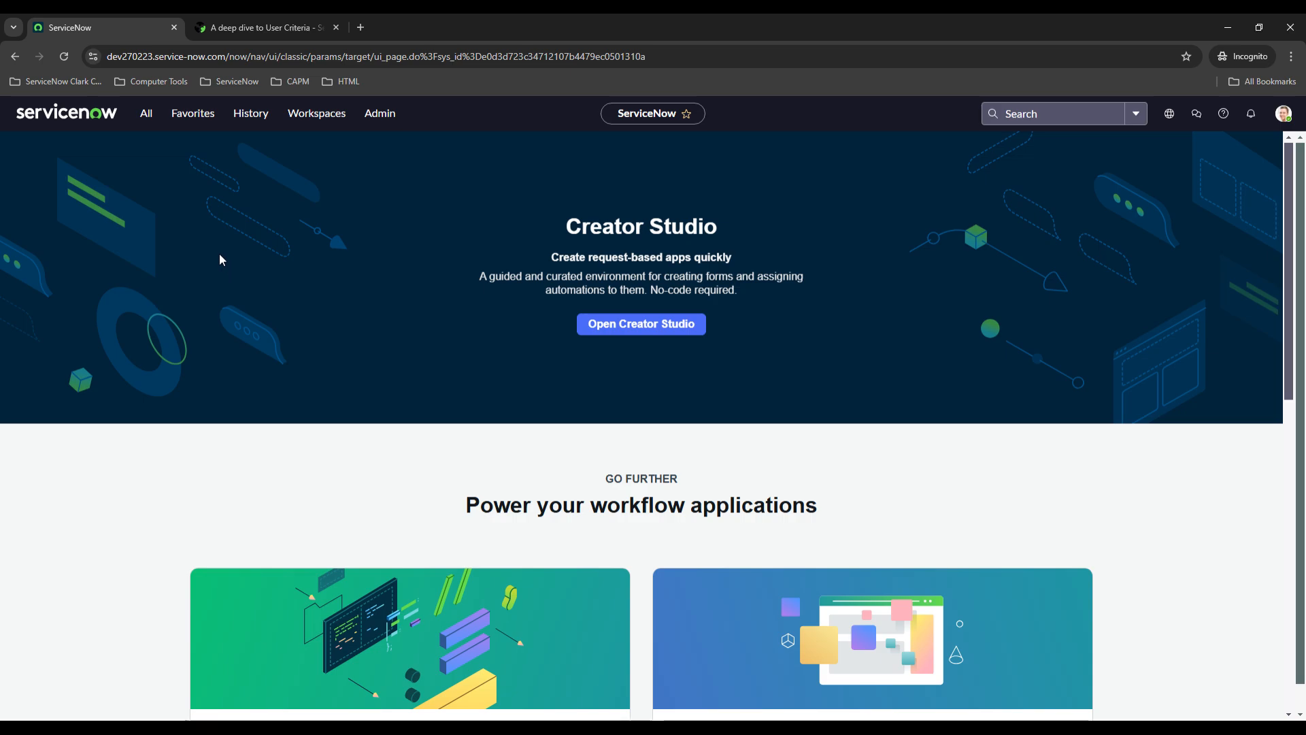
mouse_move(166, 187)
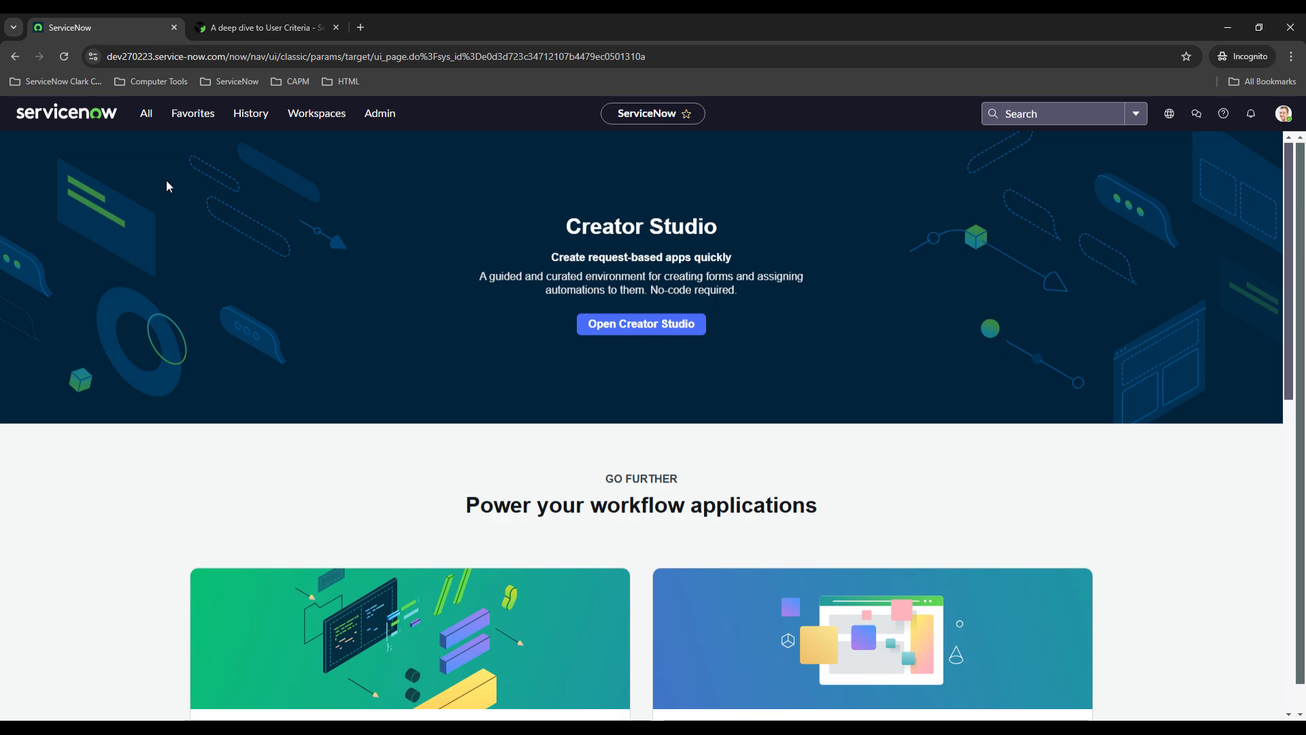
Filter the All menu for Service Catalog and bring up its Hardware category listing Database Update.
click(146, 113)
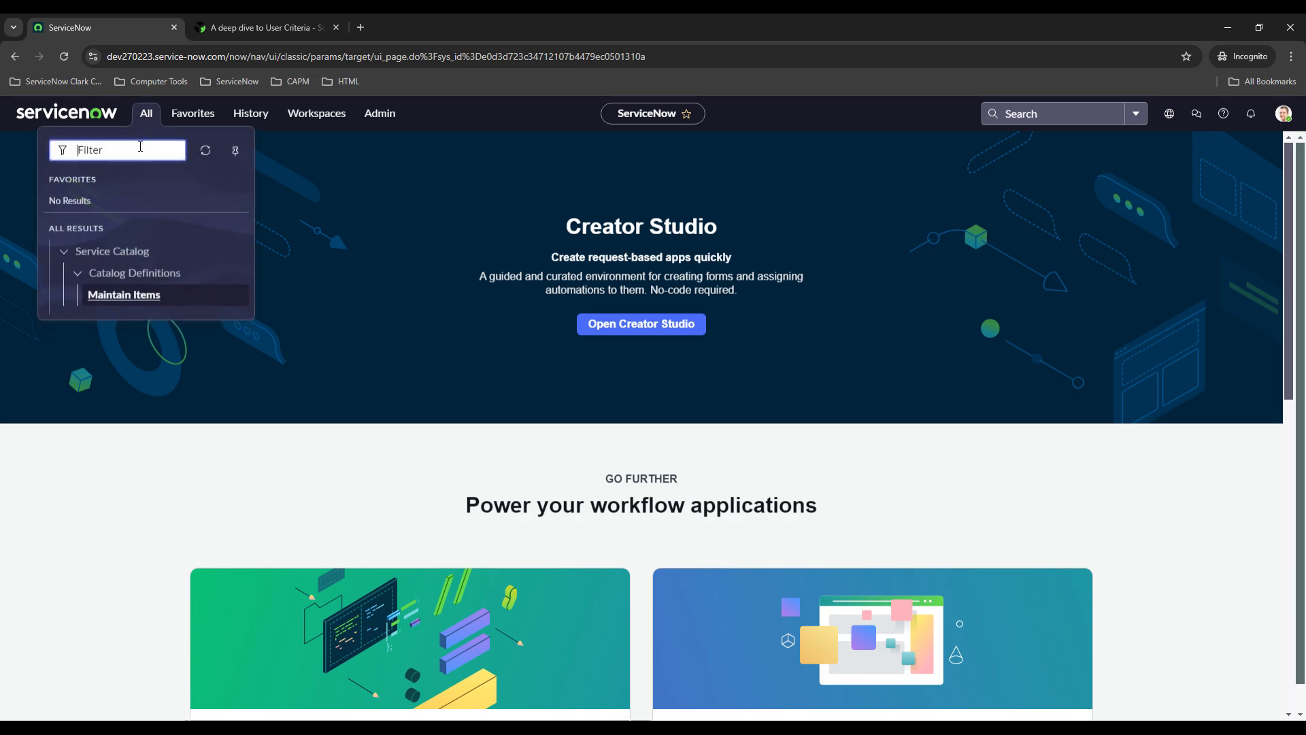
text(service cata)
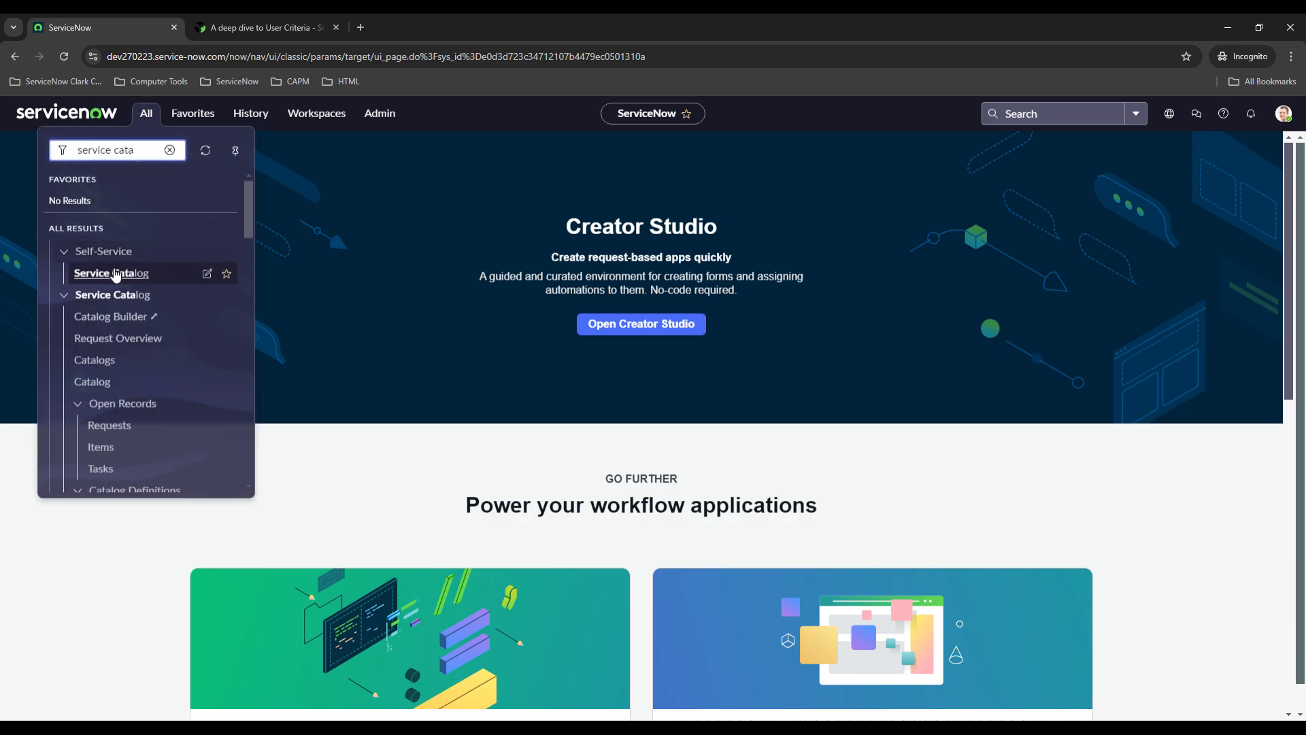
click(113, 293)
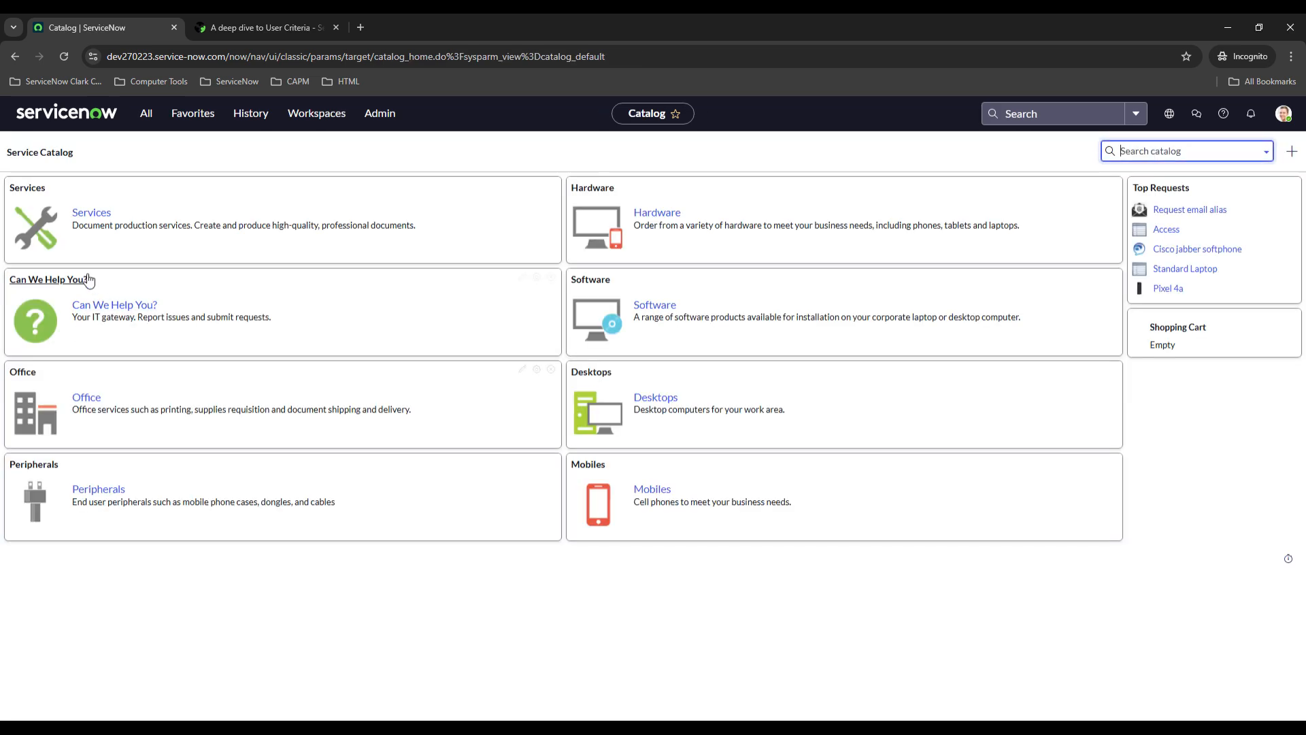
click(656, 212)
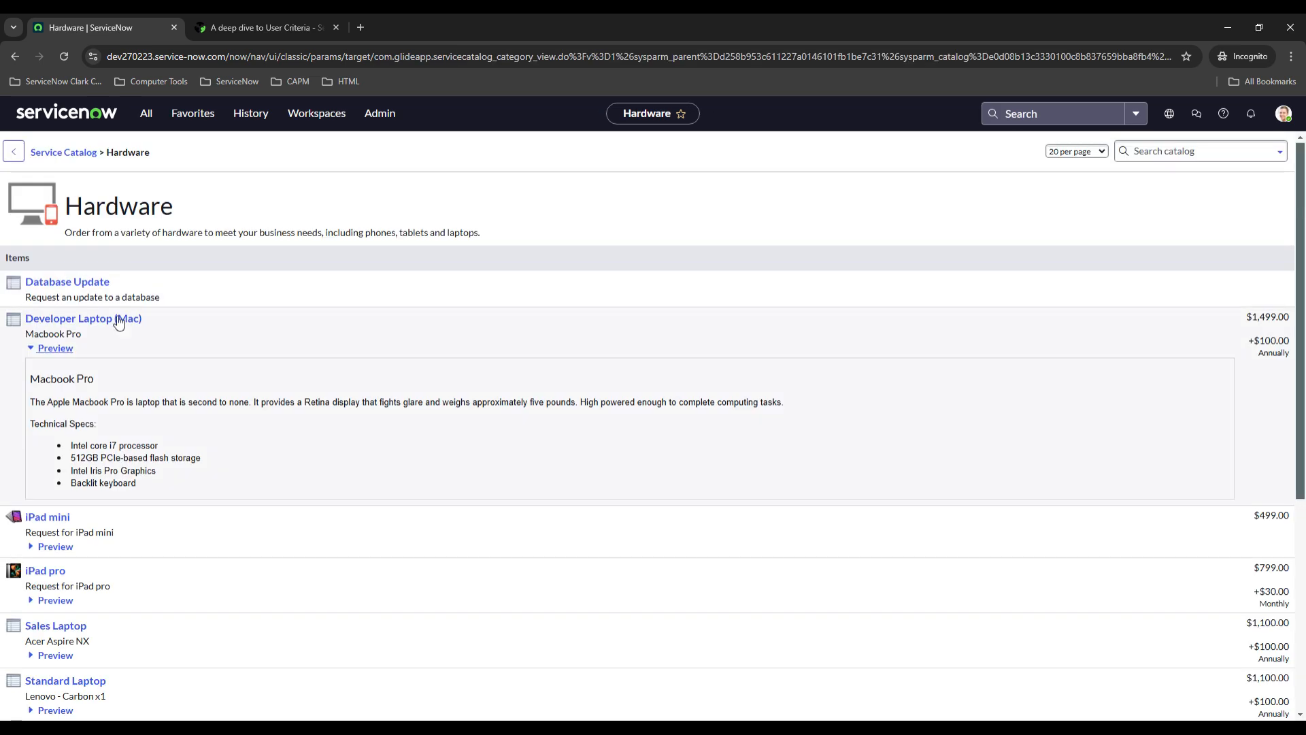
Open the Database Update catalog item and view its empty Available For related list.
click(66, 280)
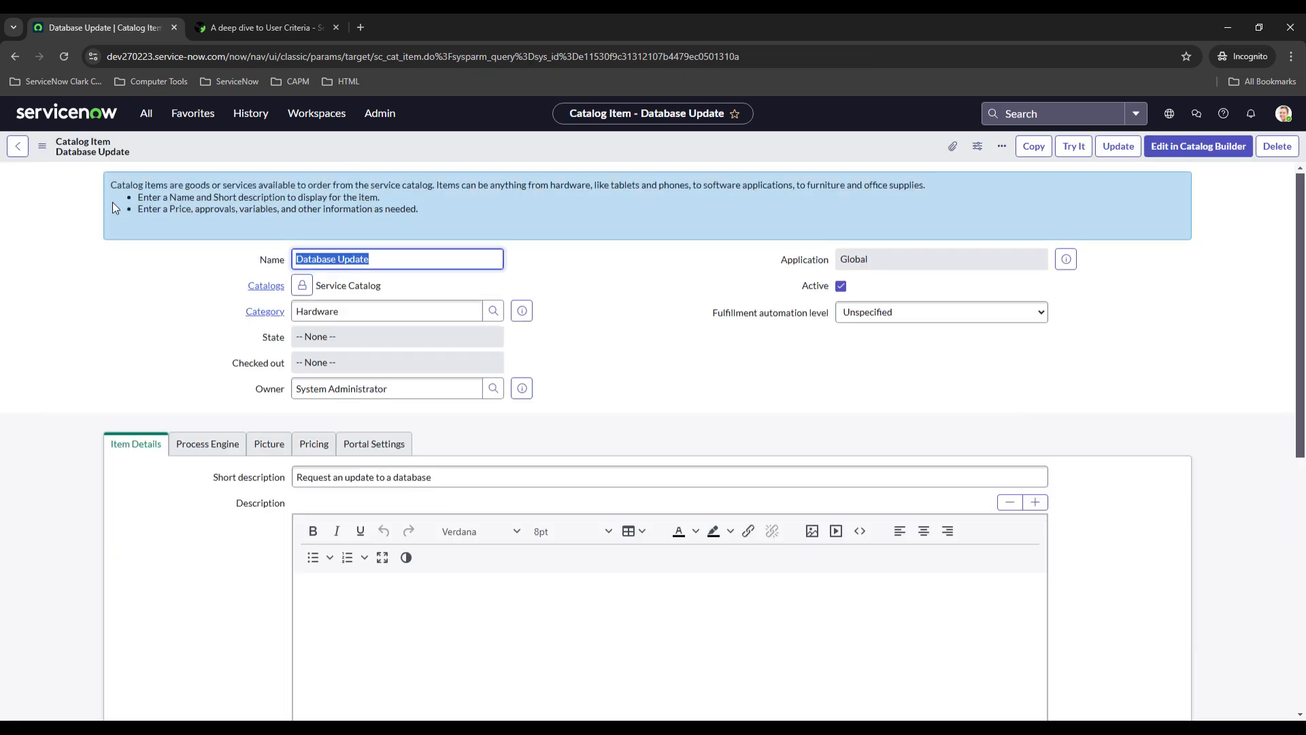
scroll(down, 3)
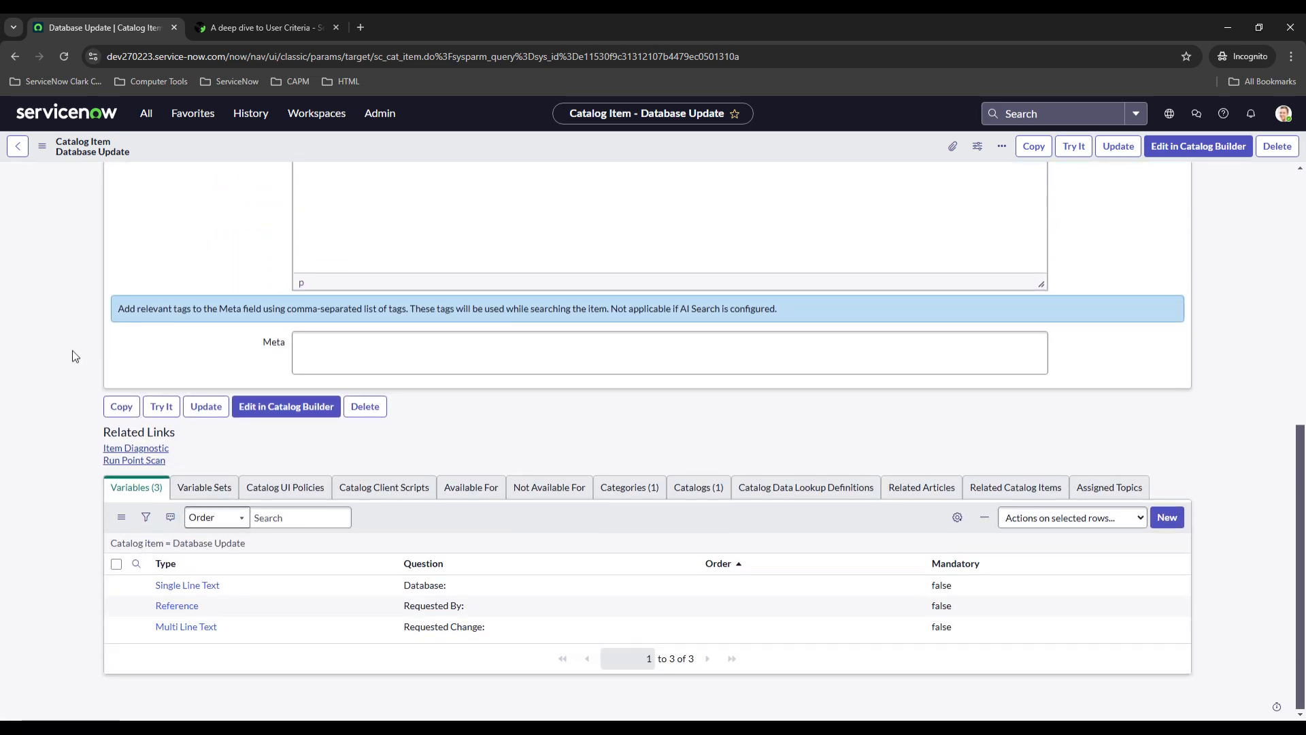
mouse_move(429, 460)
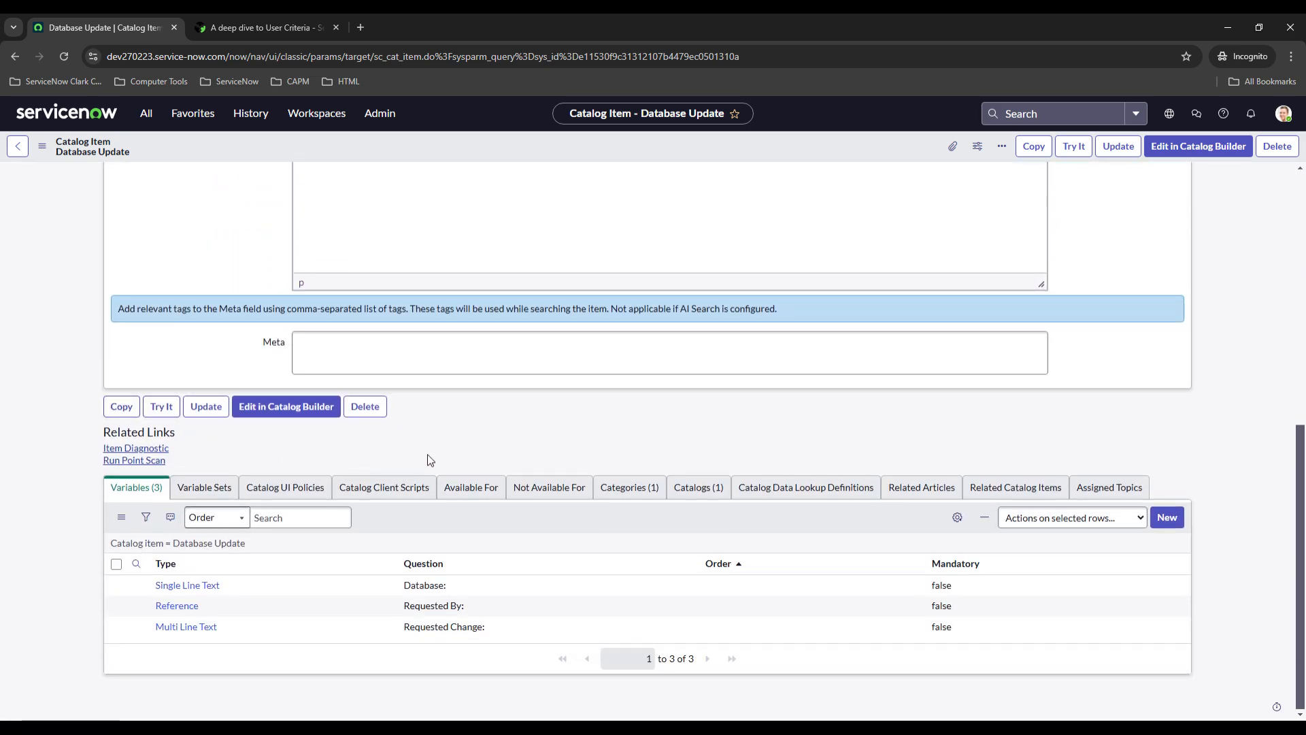
mouse_move(284, 487)
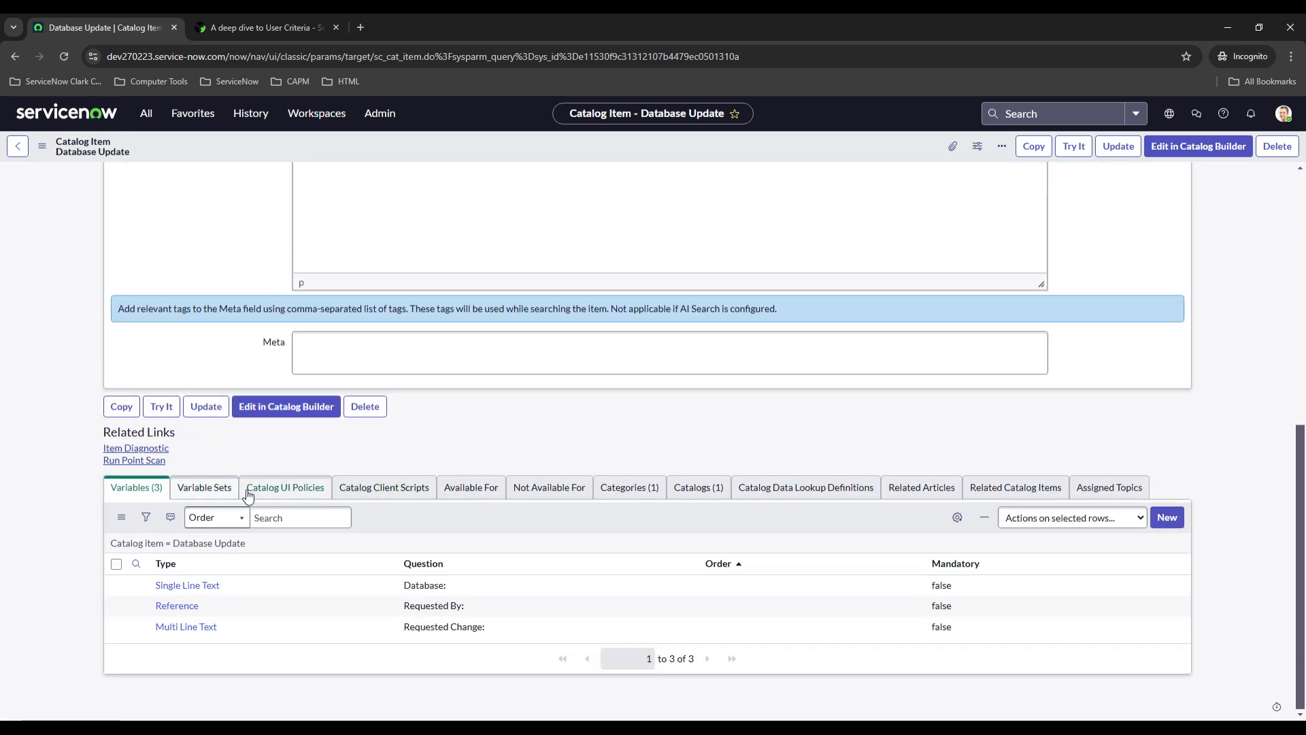
click(470, 487)
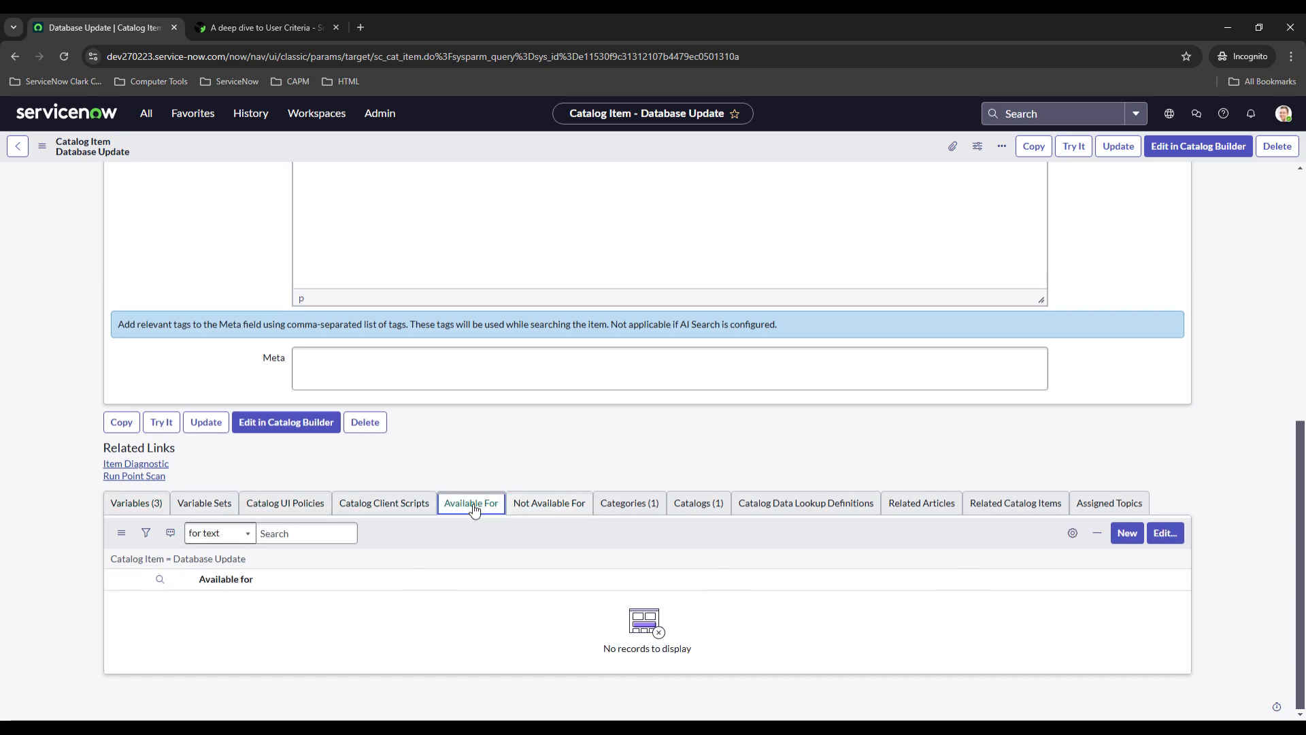
mouse_move(475, 446)
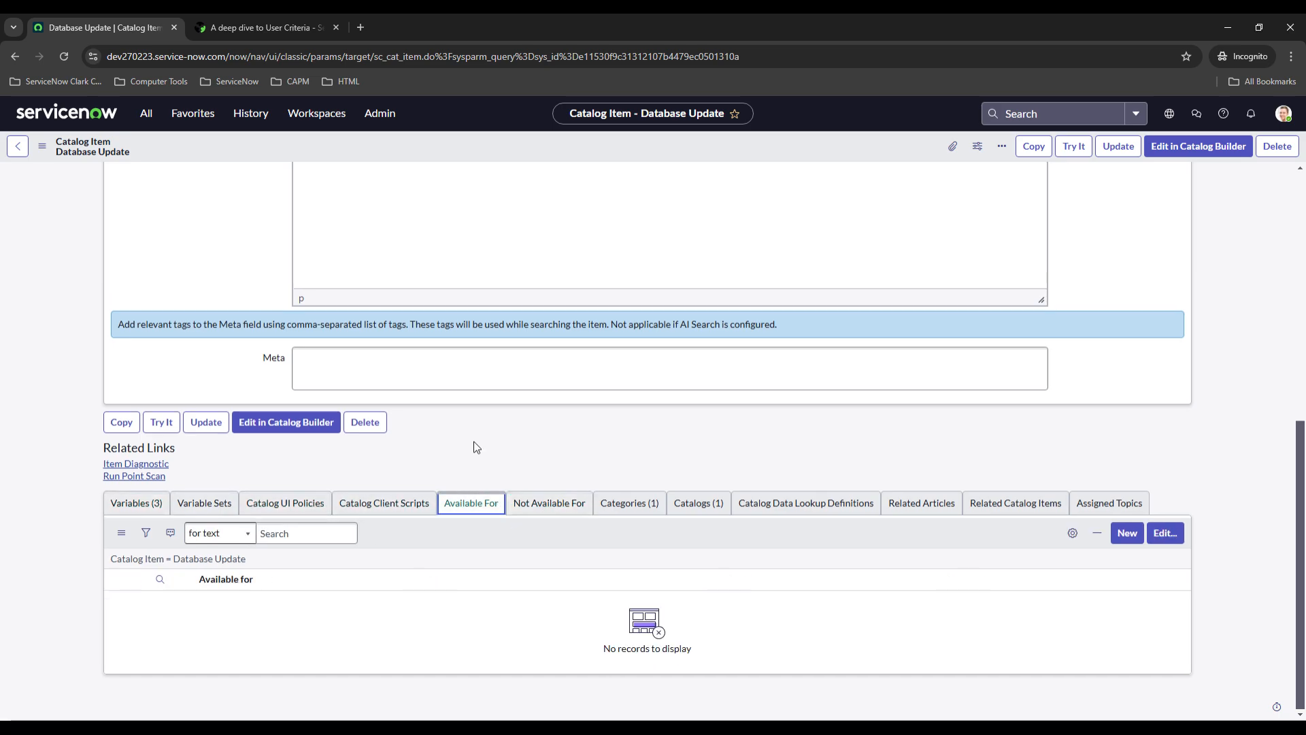
mouse_move(549, 503)
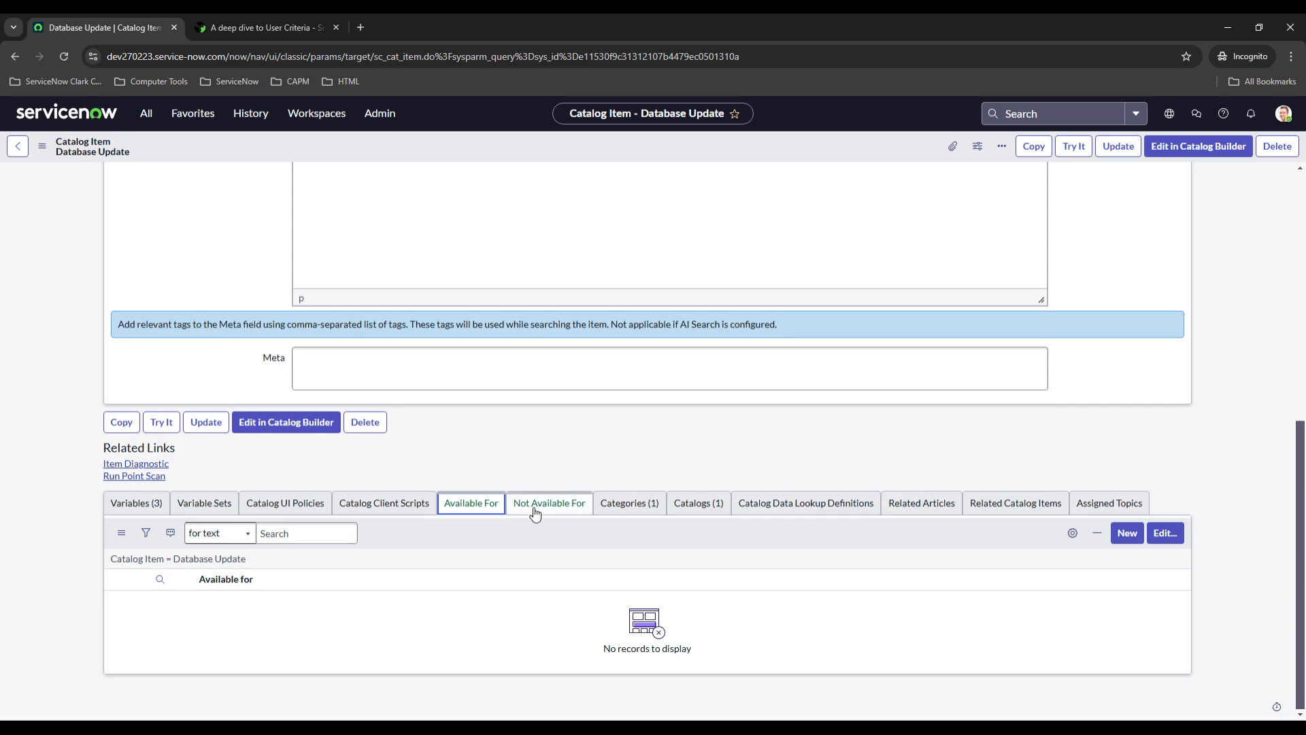
mouse_move(456, 475)
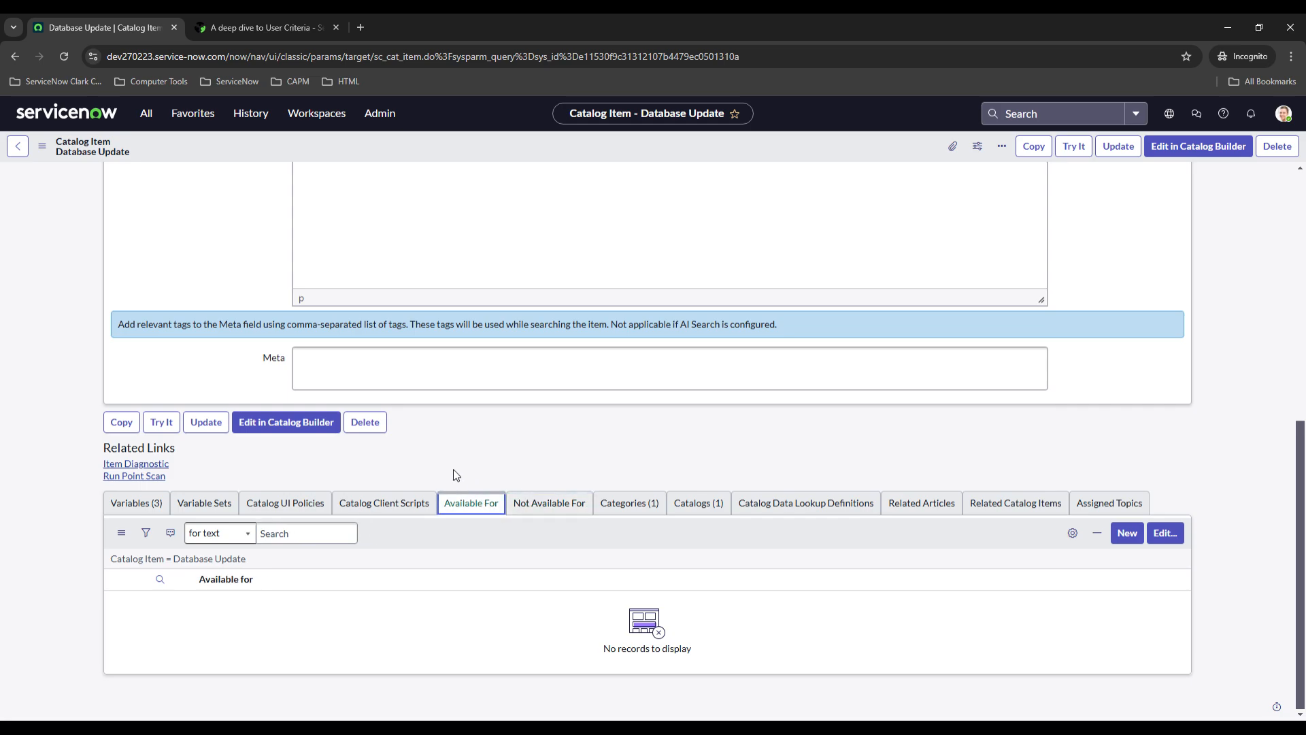
mouse_move(486, 442)
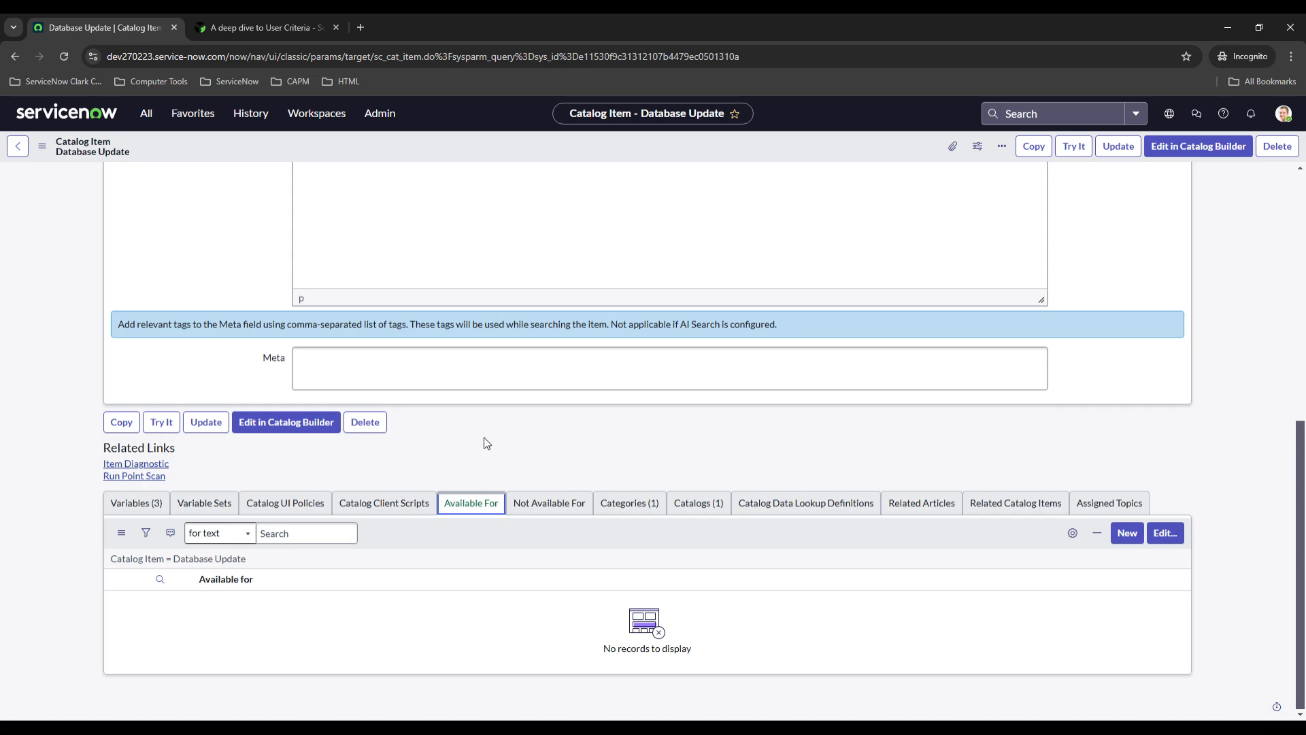
mouse_move(1164, 532)
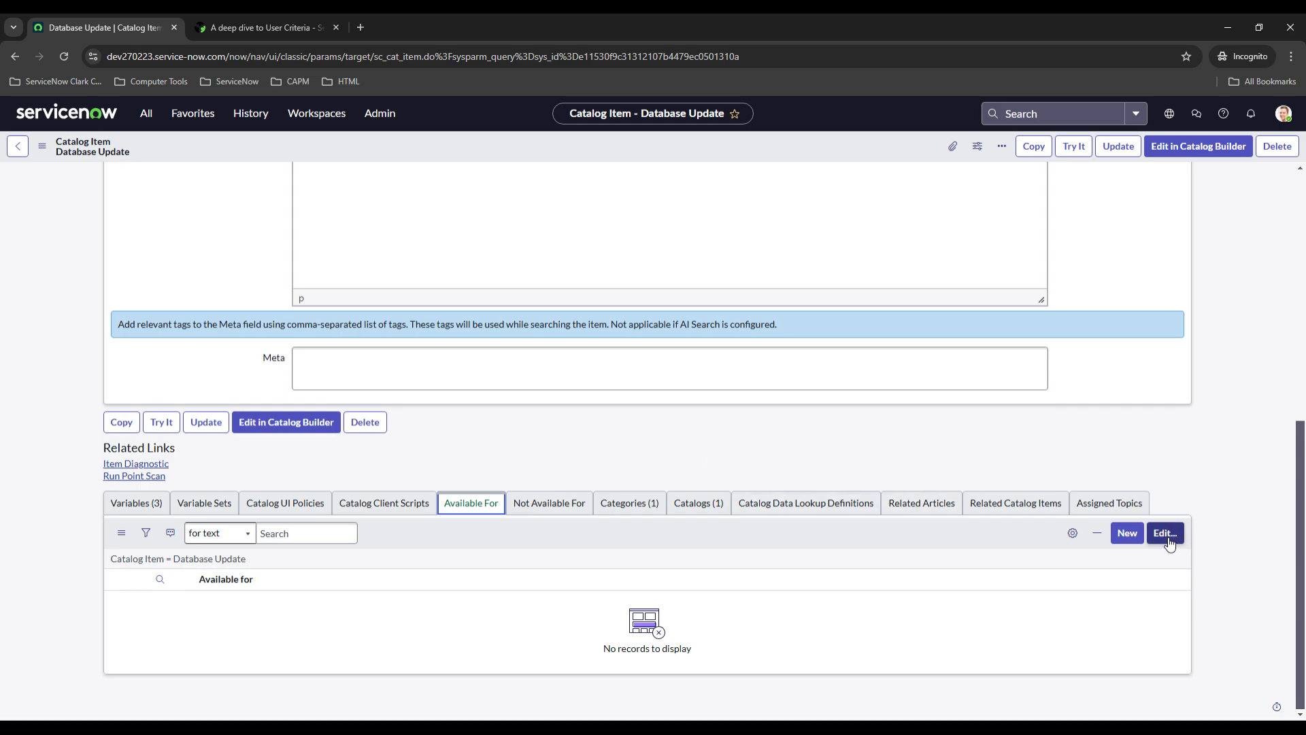
Browse the Available For user criteria collection and cancel without adding any.
click(1165, 532)
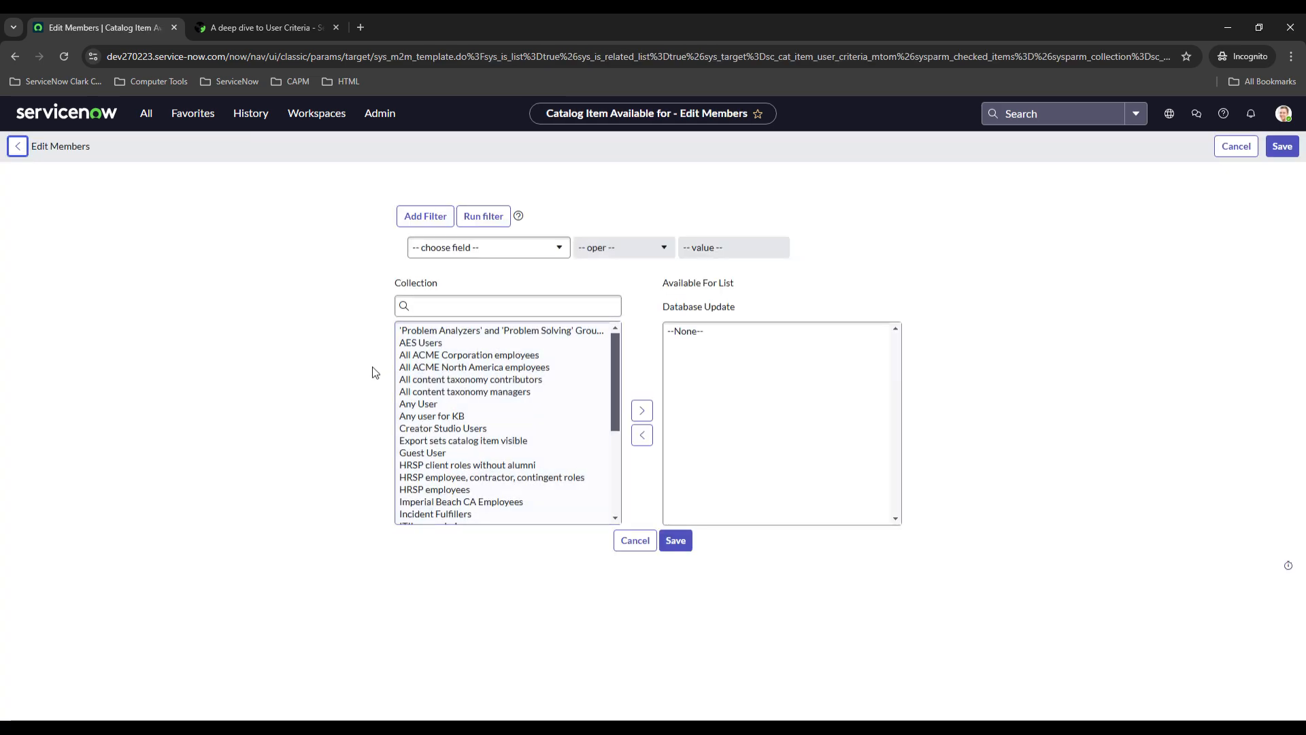
scroll(down, 3)
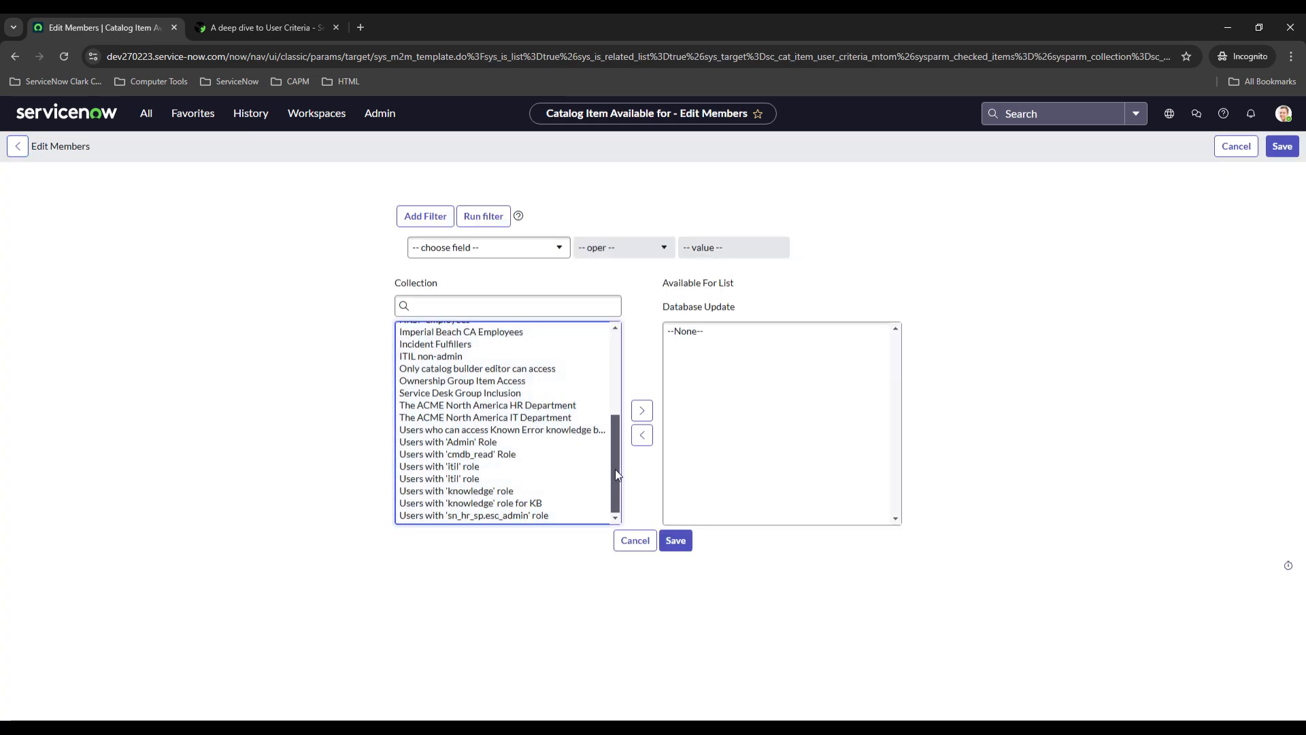
scroll(up, 3)
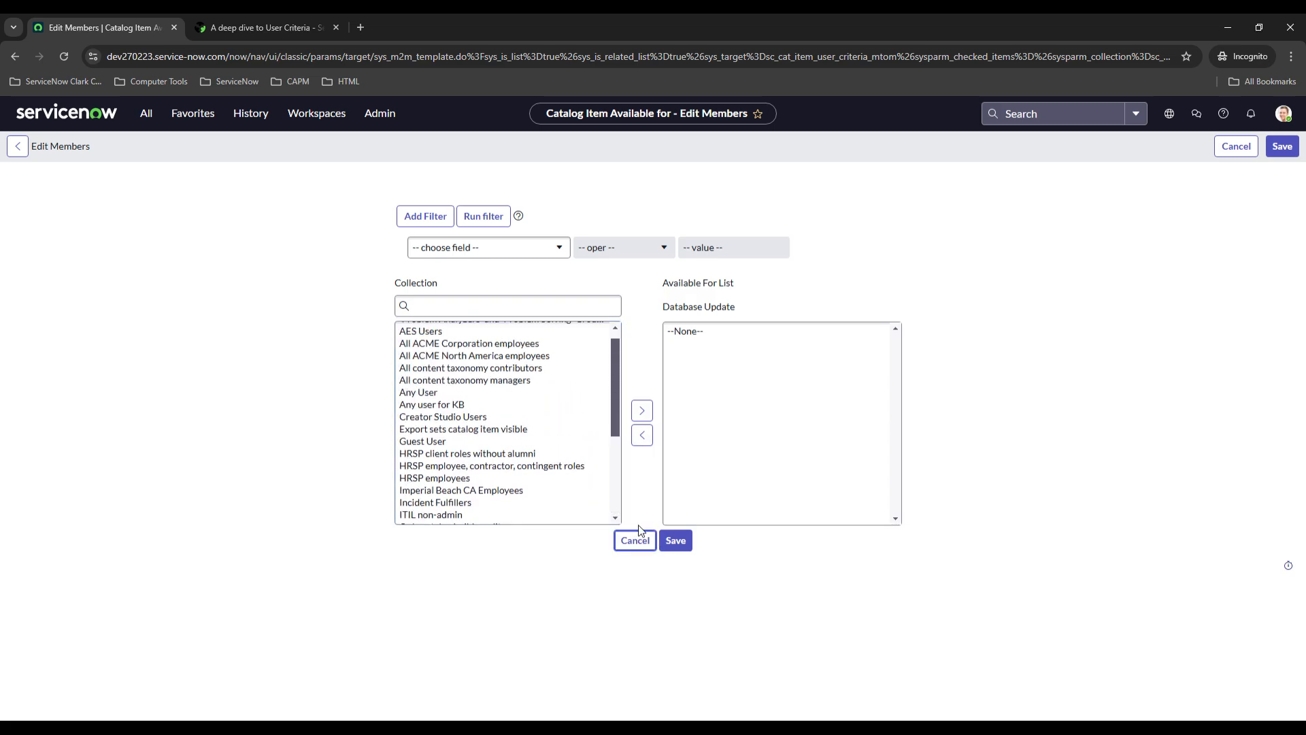
click(636, 540)
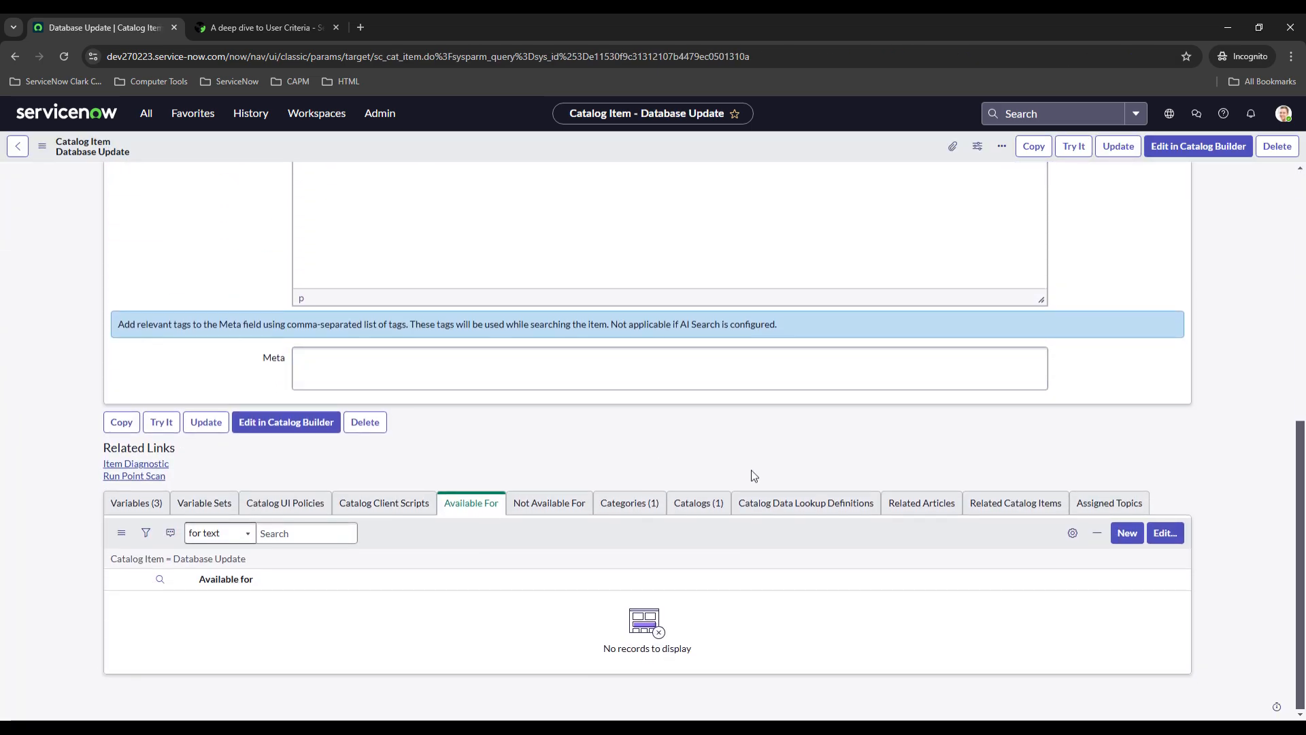
Start a new user criteria named Database Users with a first draft of its short description.
click(1127, 532)
text(D)
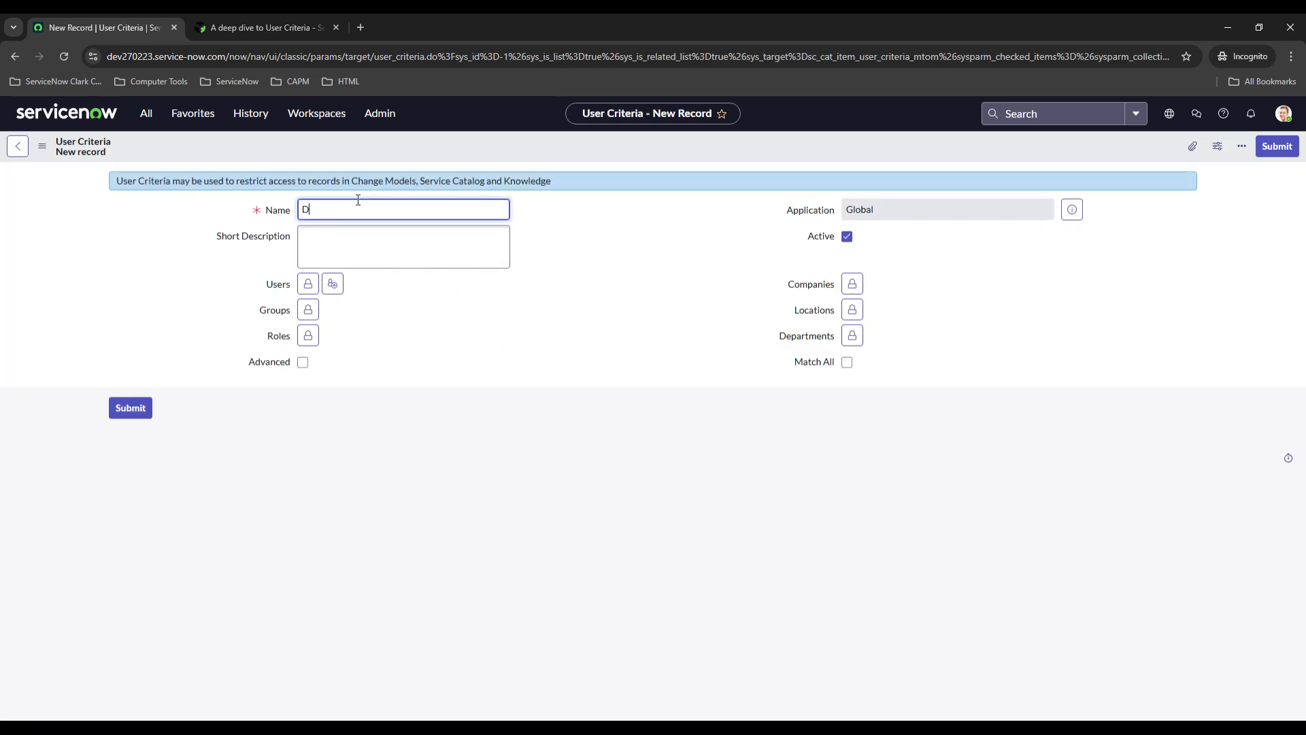
text(atabase)
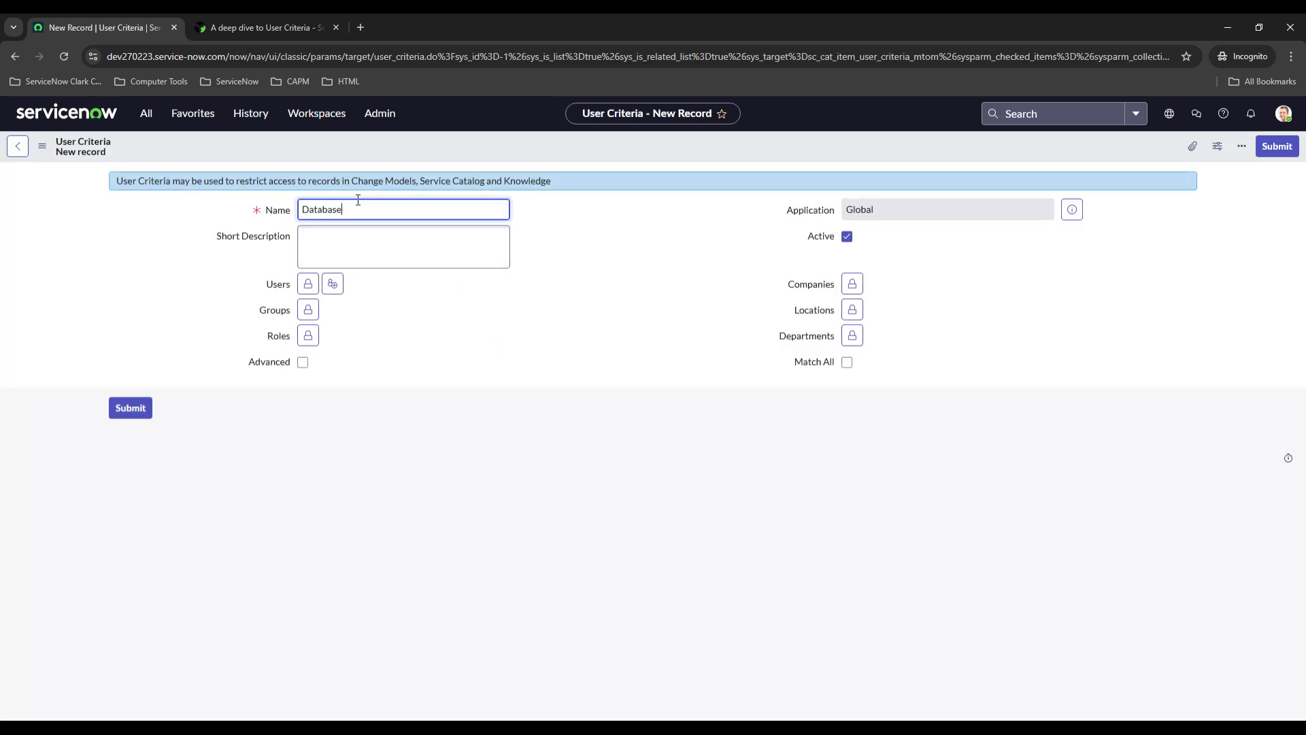
text(Users)
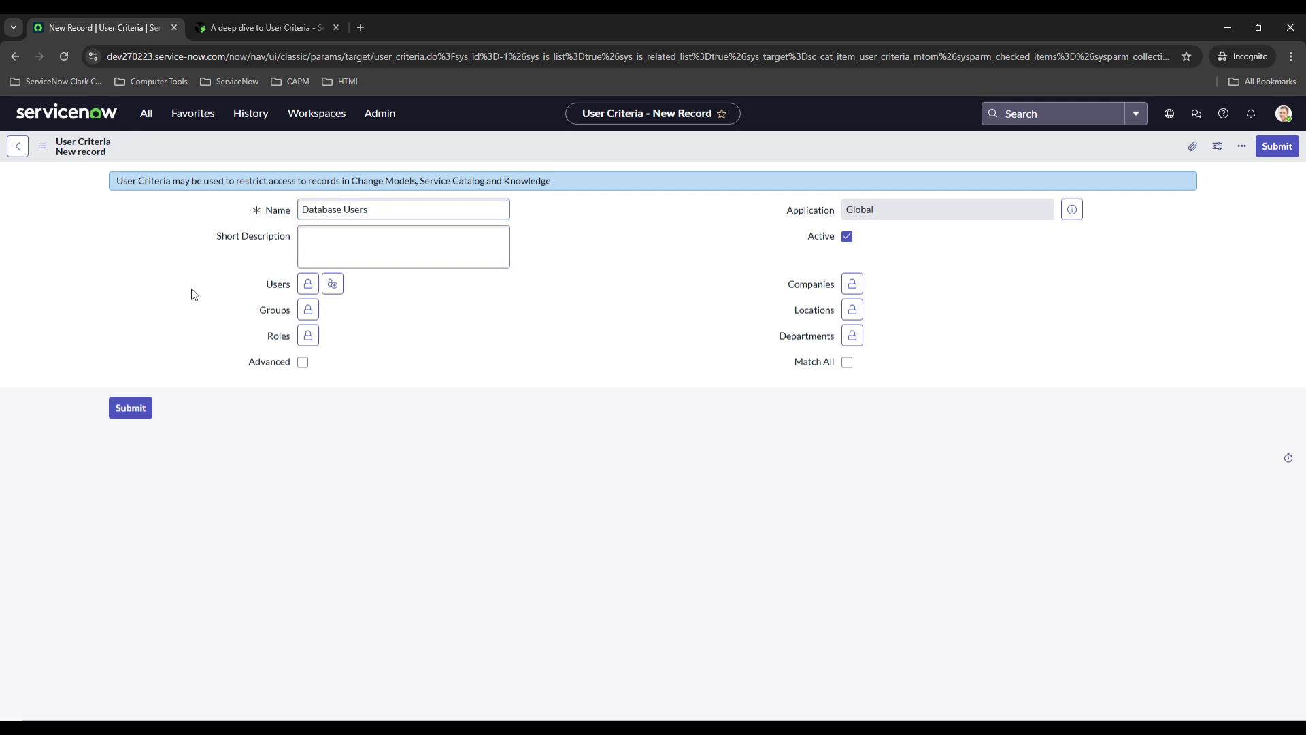
click(403, 246)
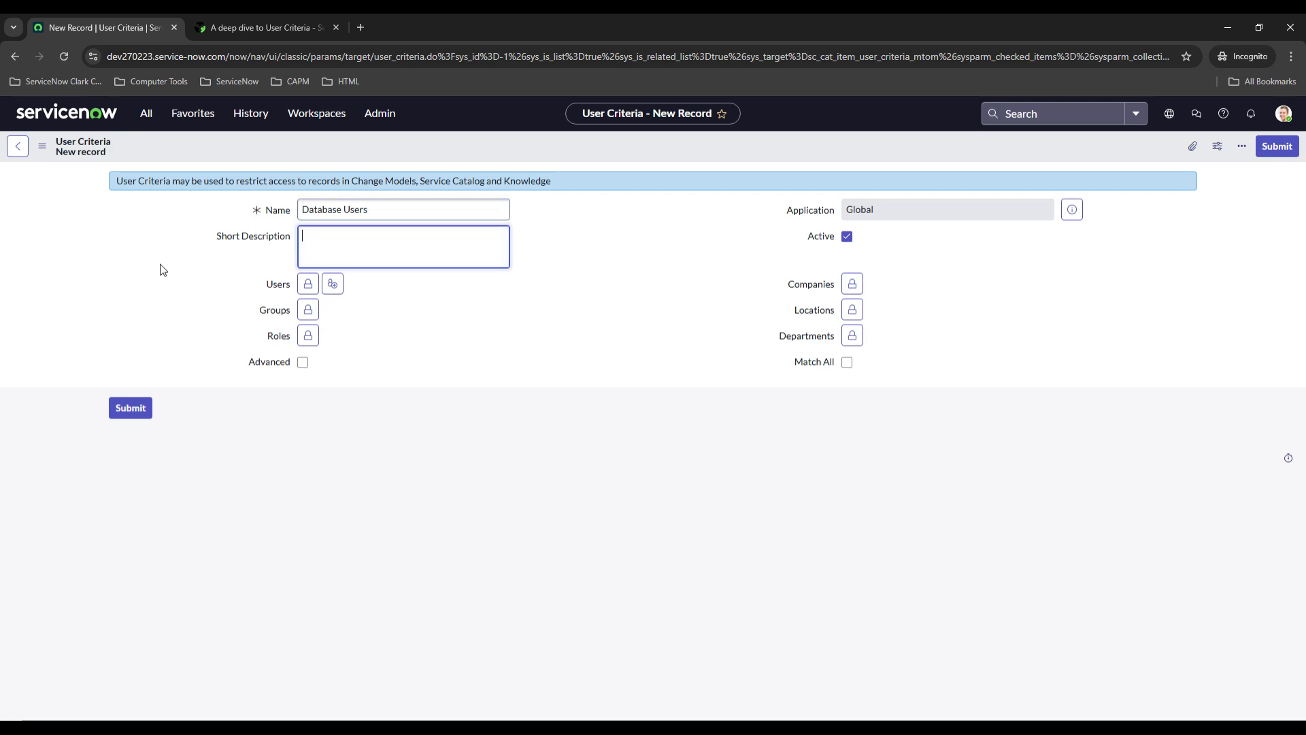
text(U)
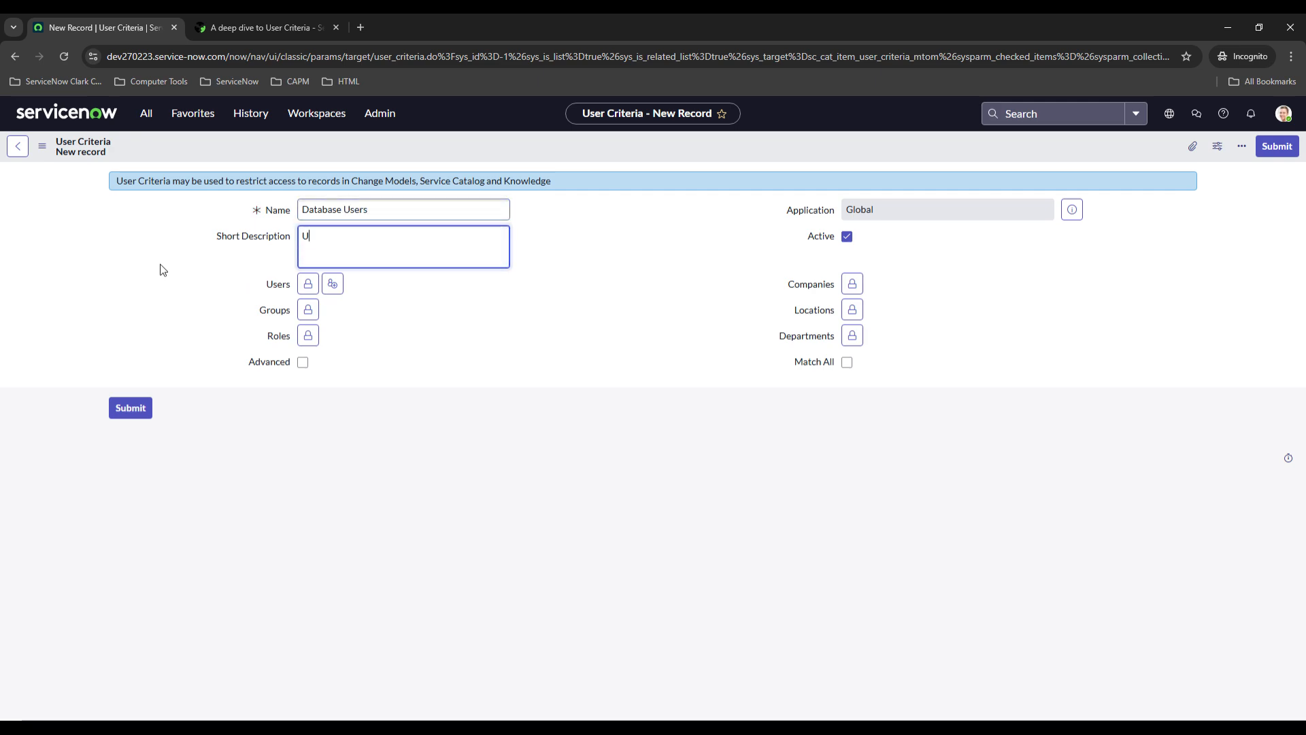
text(Res)
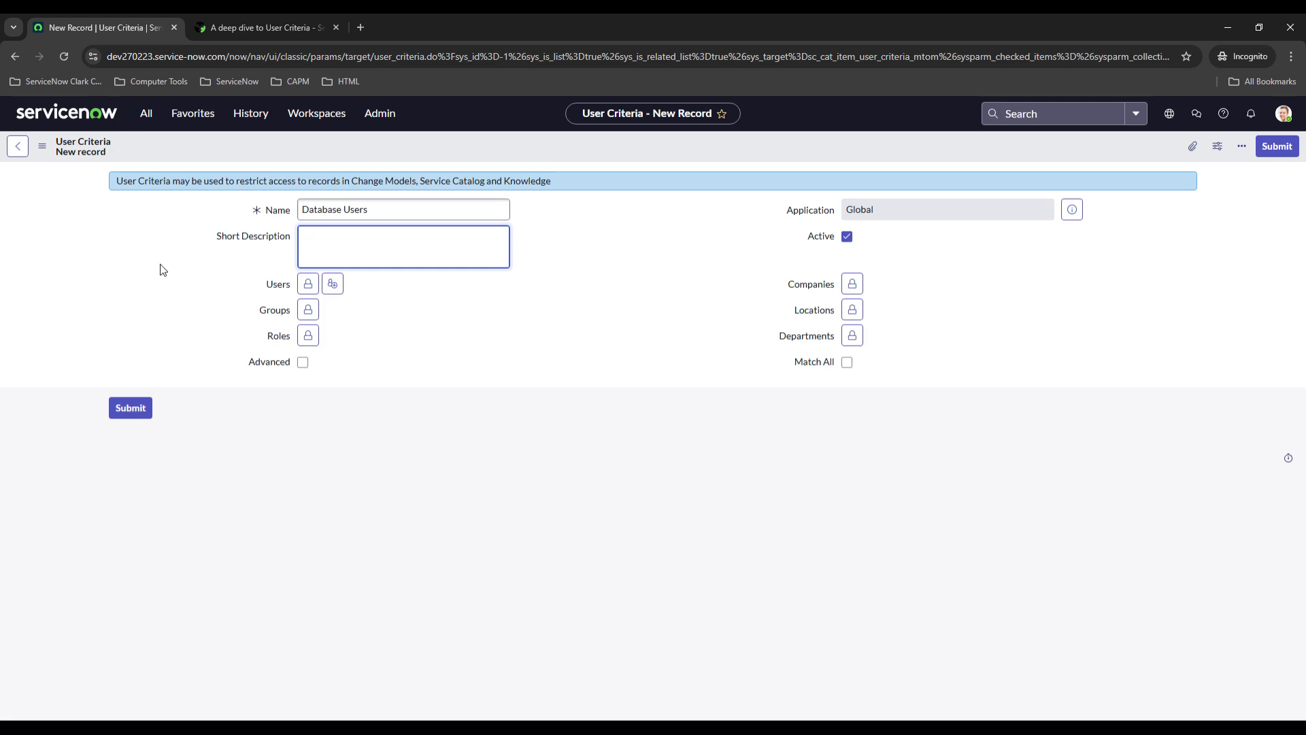
text(Only al)
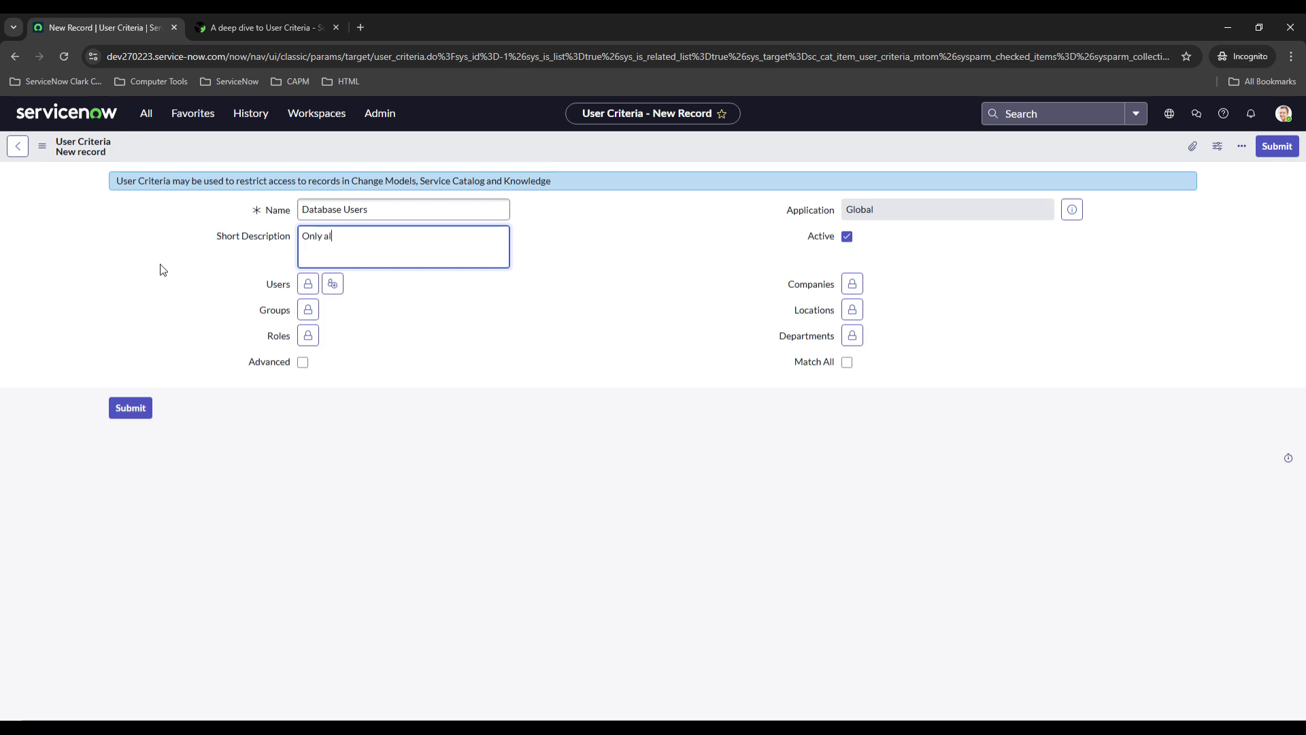
text(lows user)
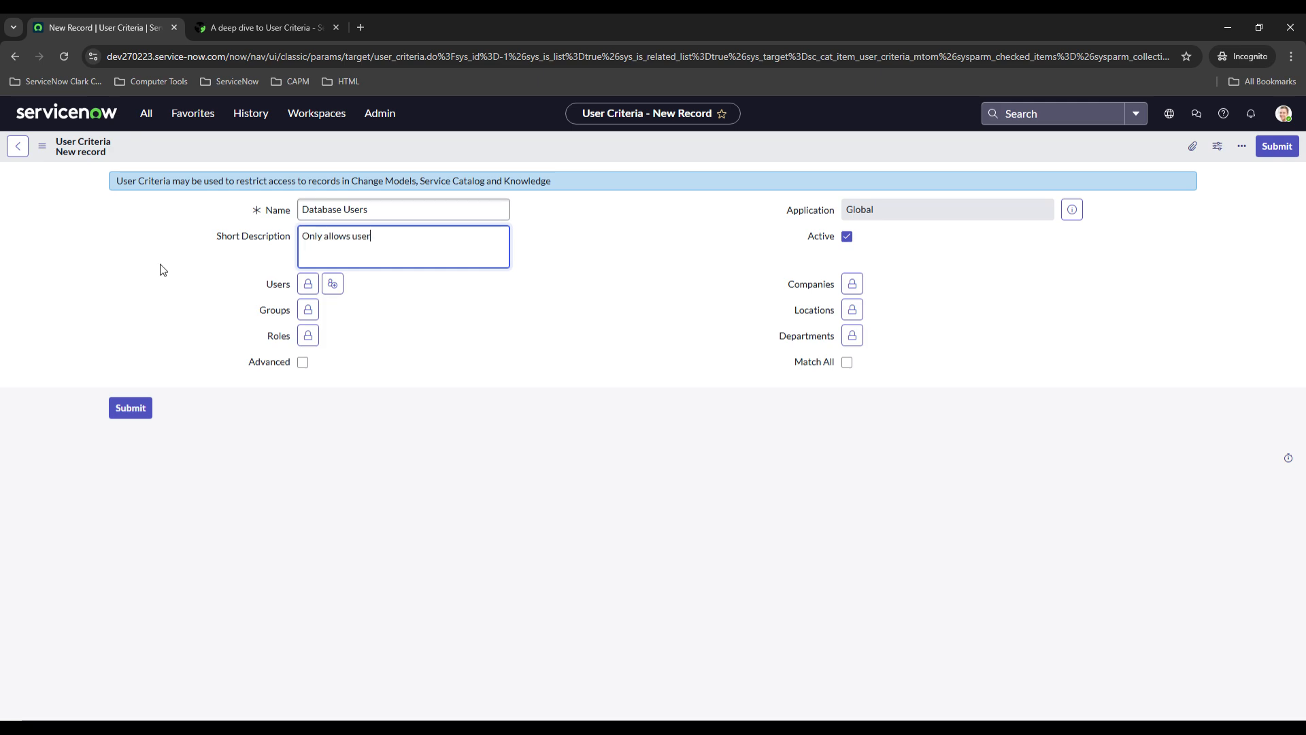
text(s from the database group to)
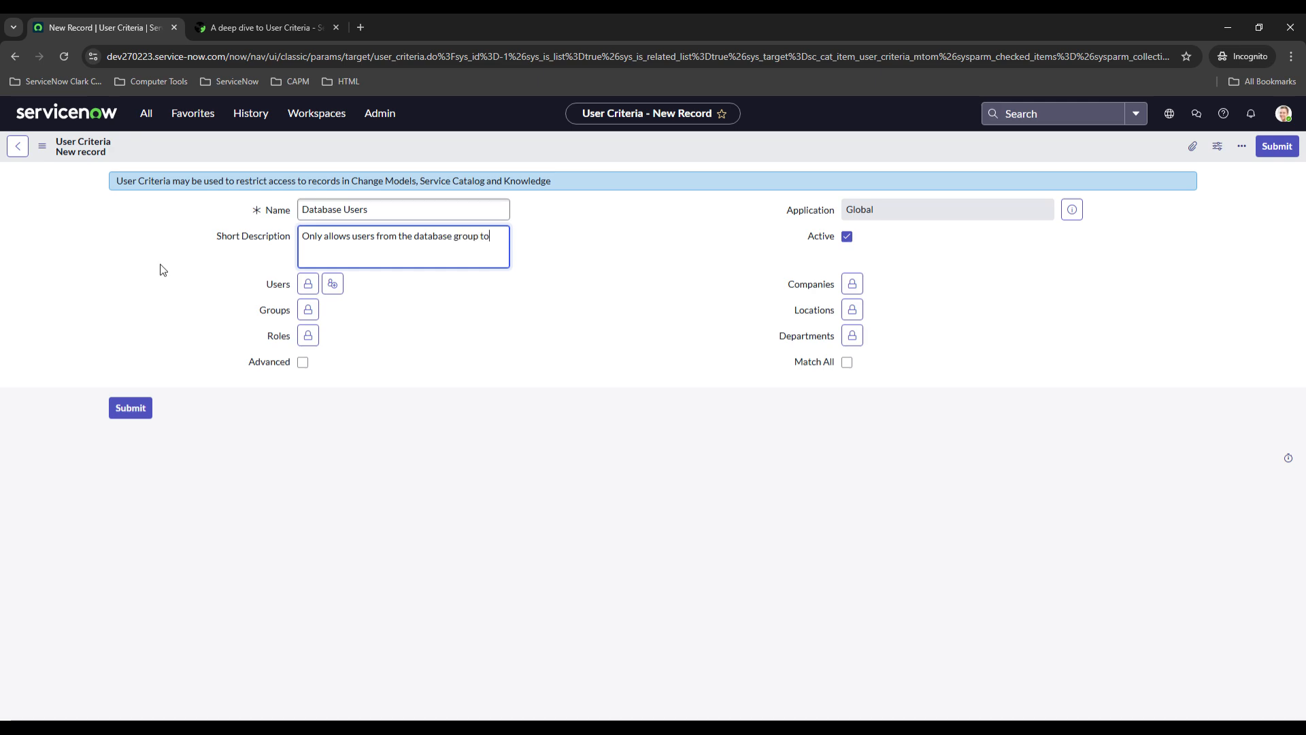
Reword the short description to 'References users from the Database group'.
key(backspace)
text(References)
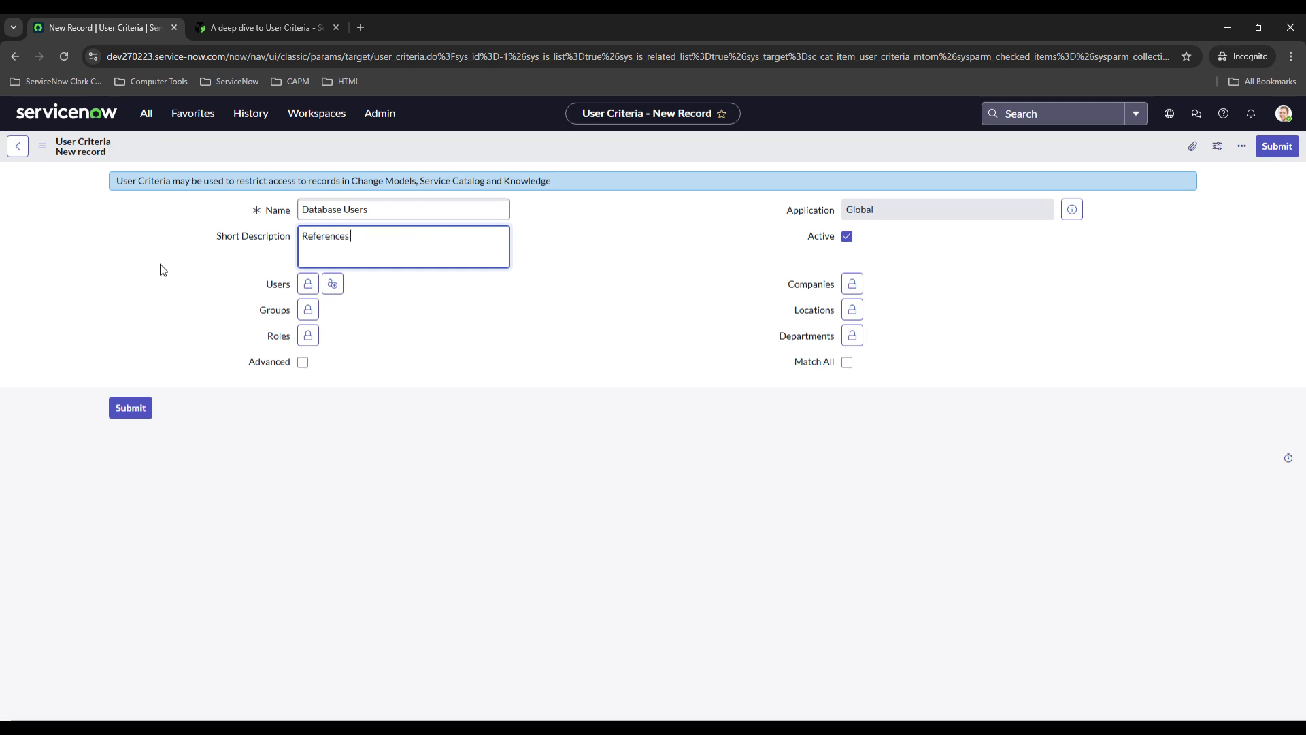
text(users from the)
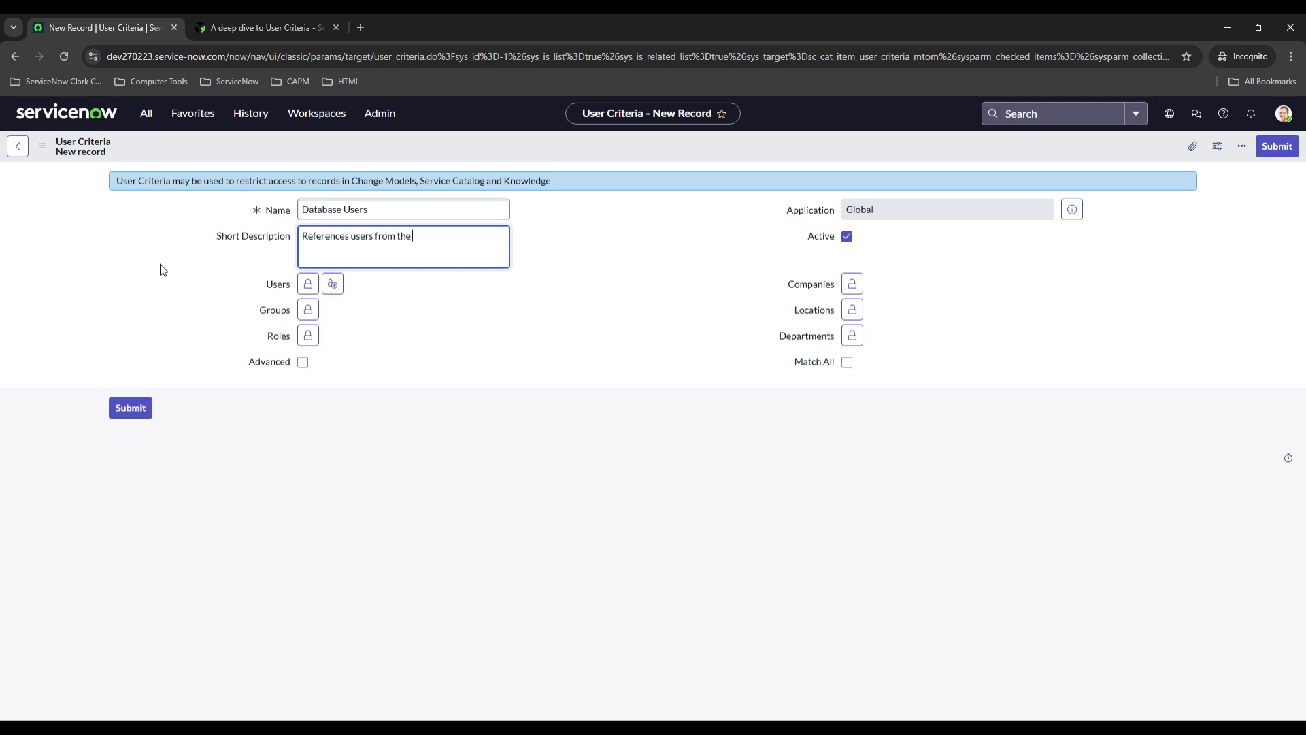
text(Database)
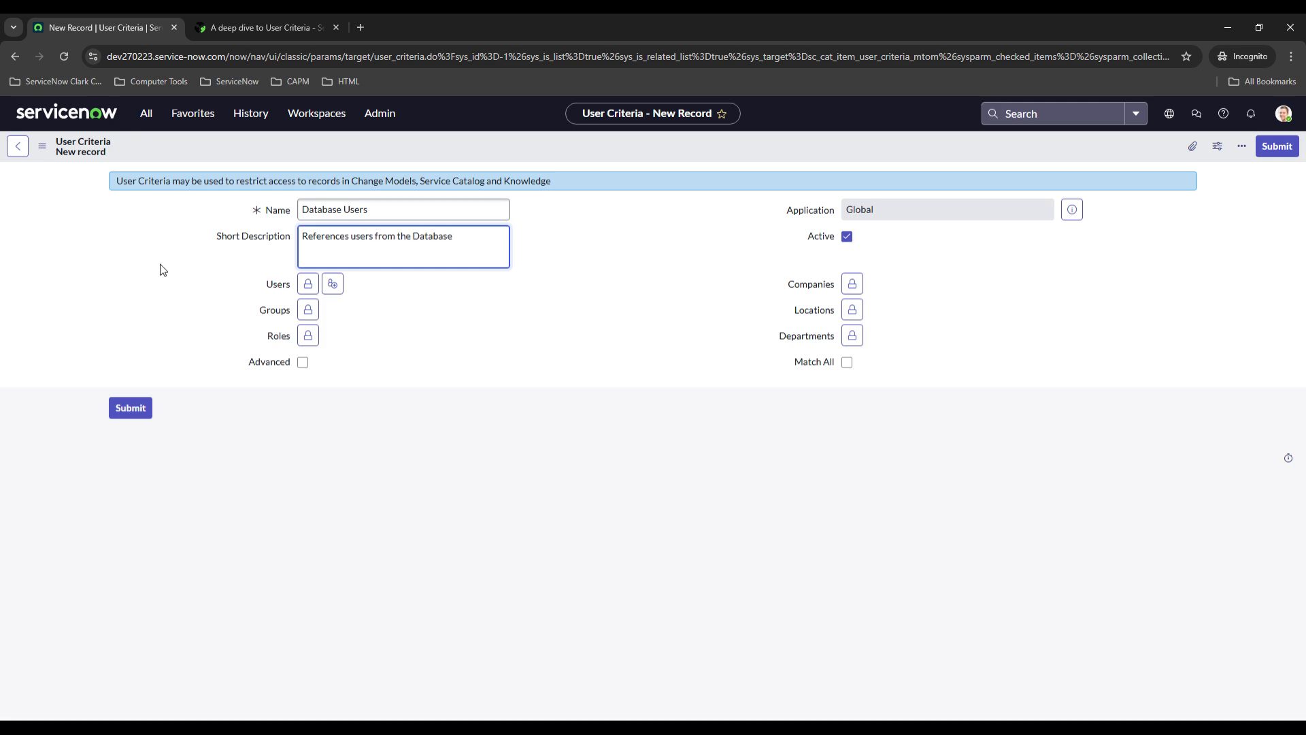
text(group)
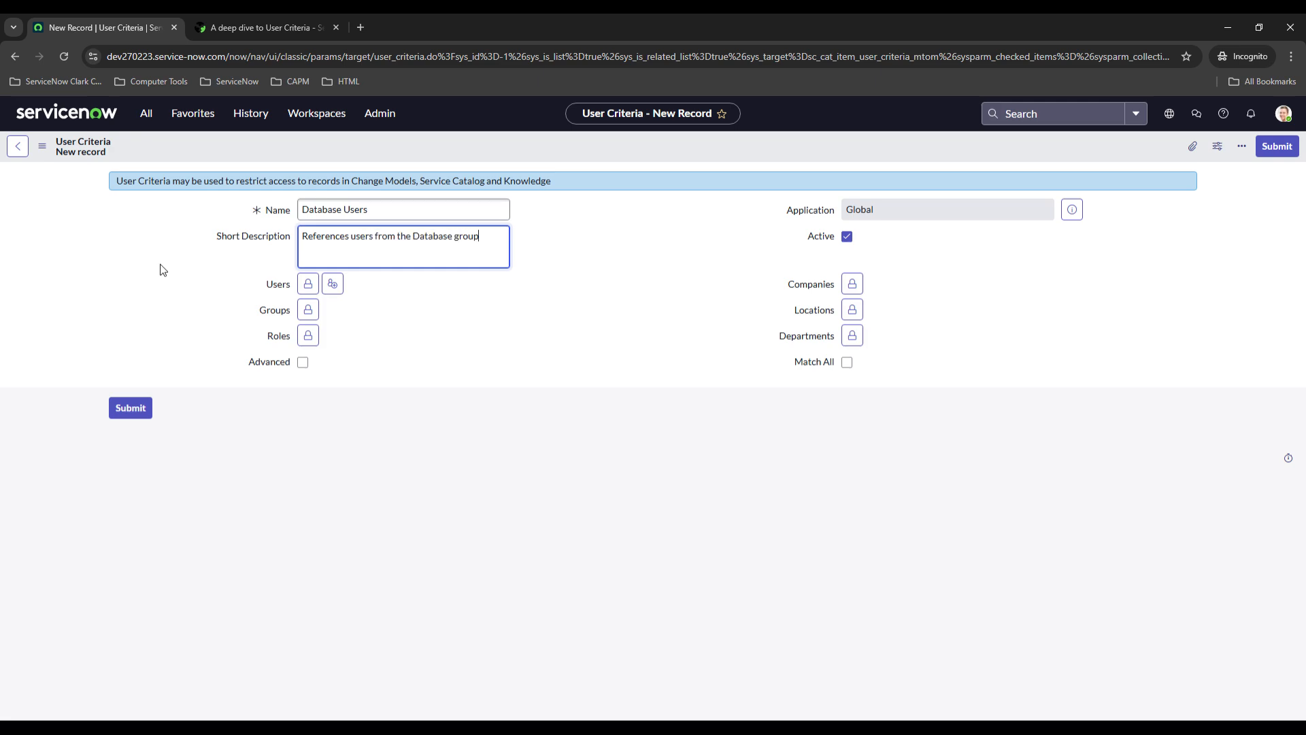
Add the Database group to the criteria's Groups field and lock it.
click(308, 308)
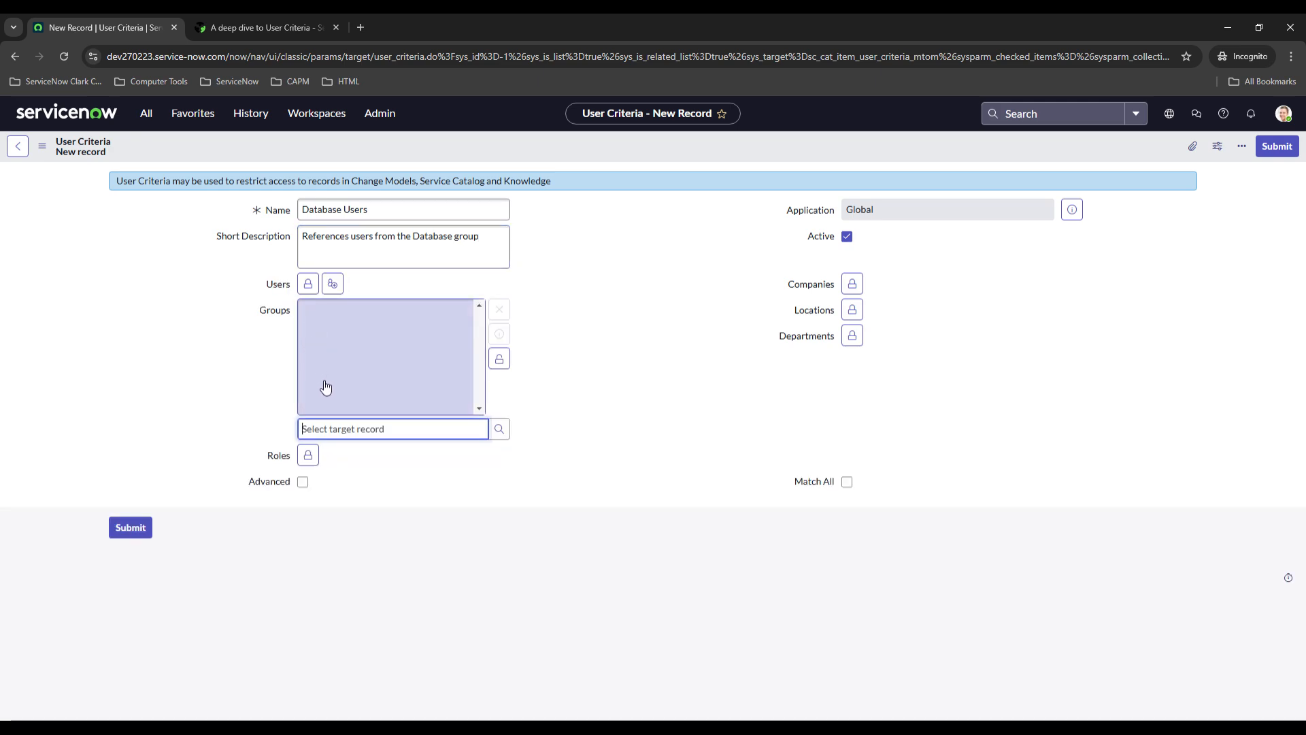
text(data)
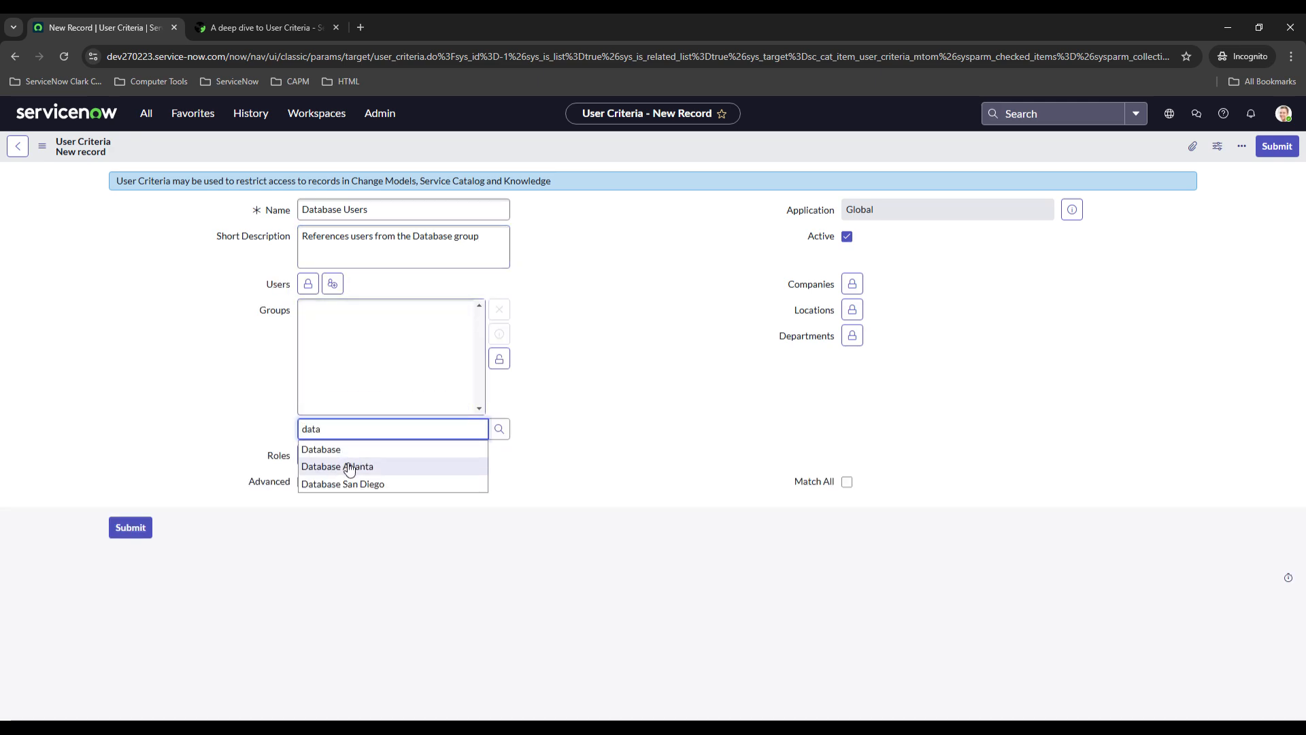
click(321, 449)
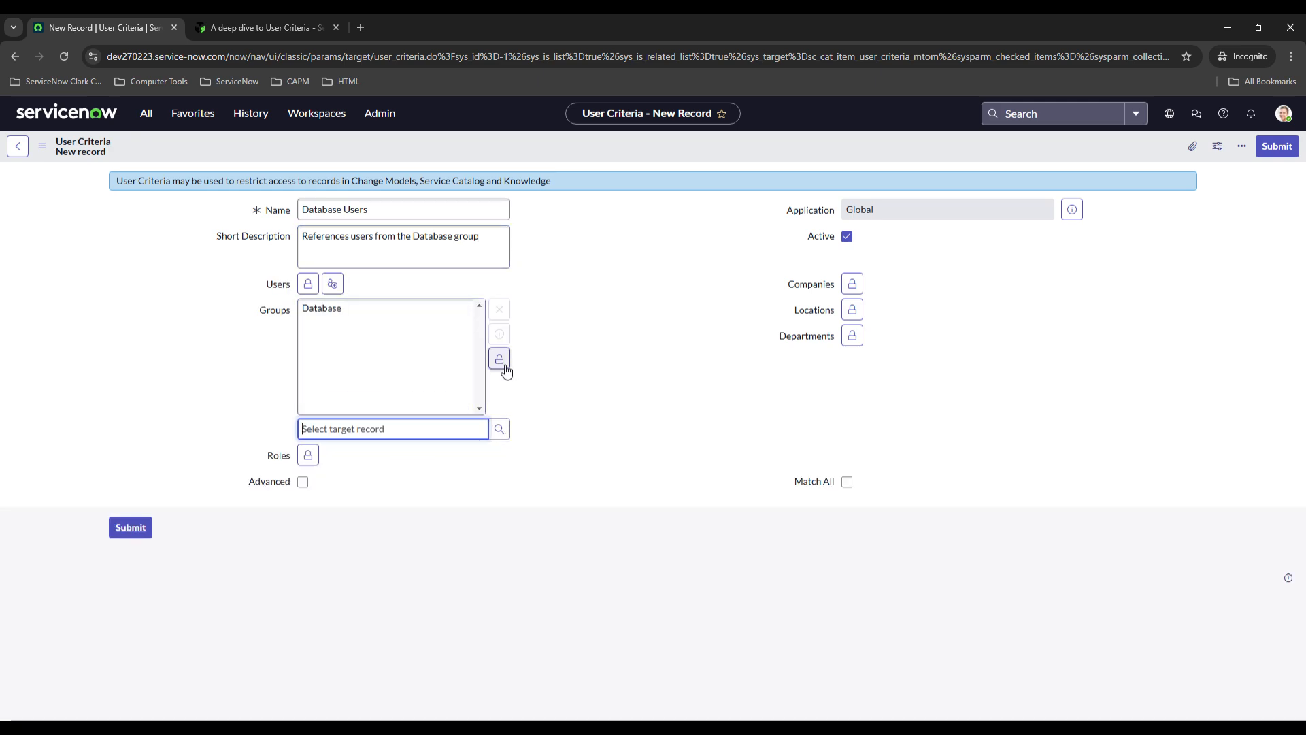
click(499, 360)
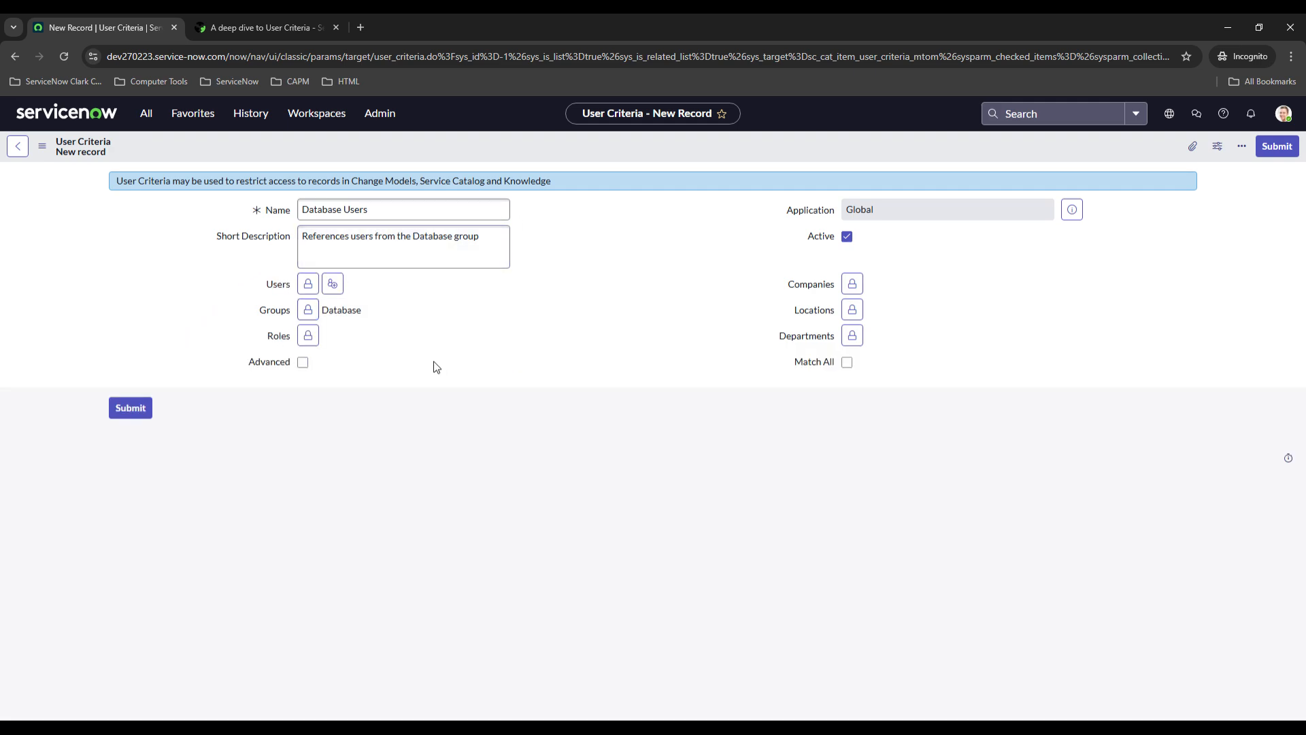
mouse_move(94, 339)
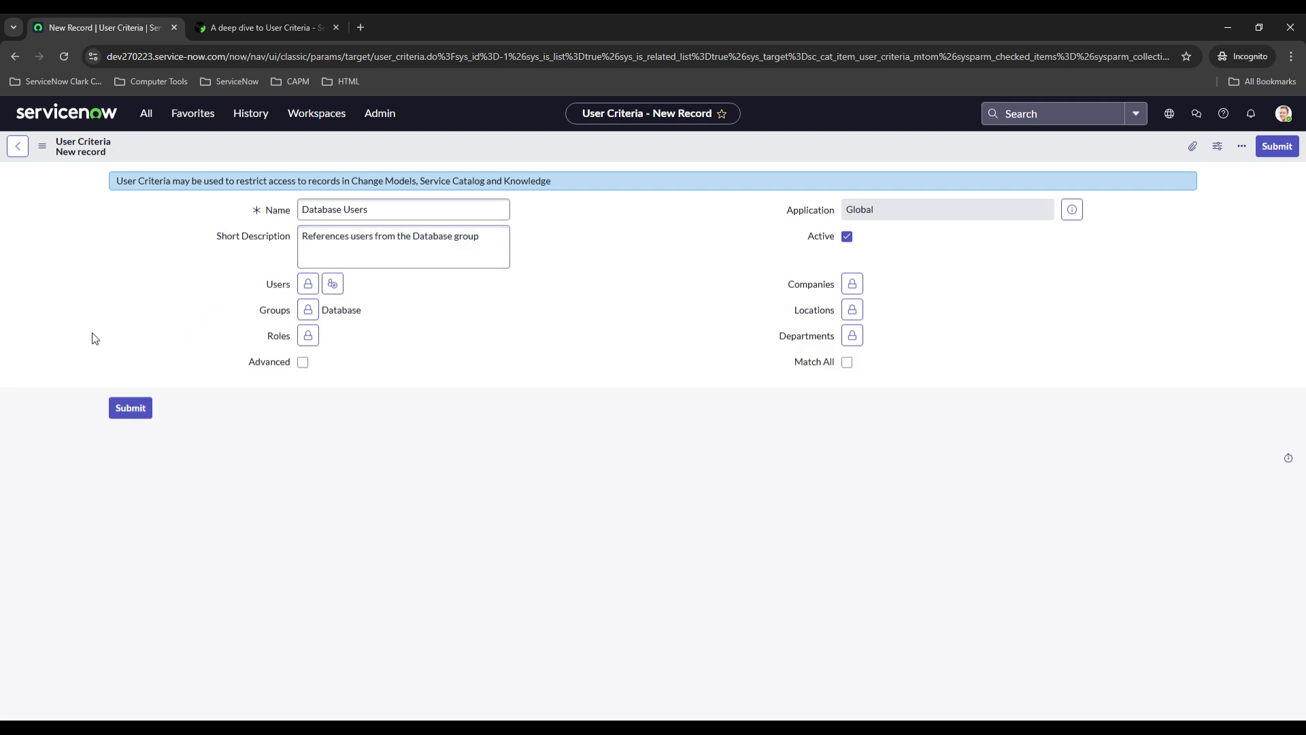
mouse_move(164, 339)
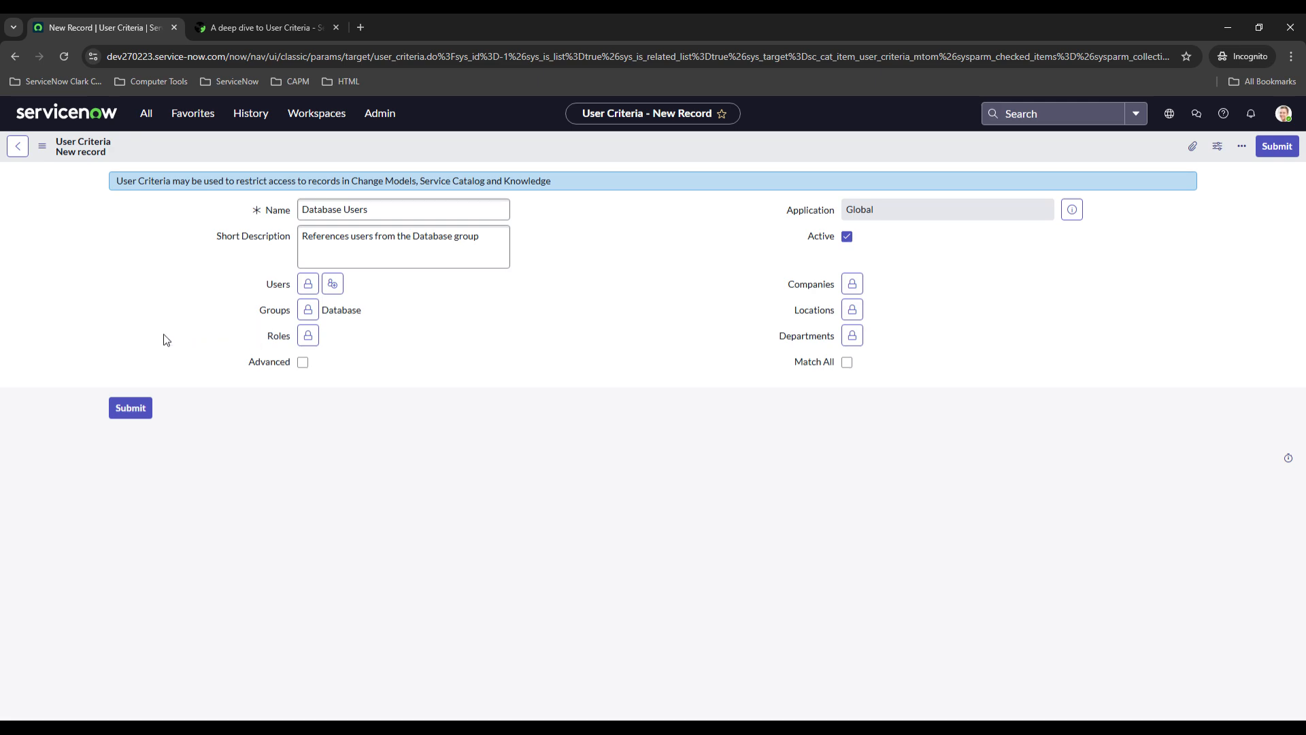
mouse_move(259, 288)
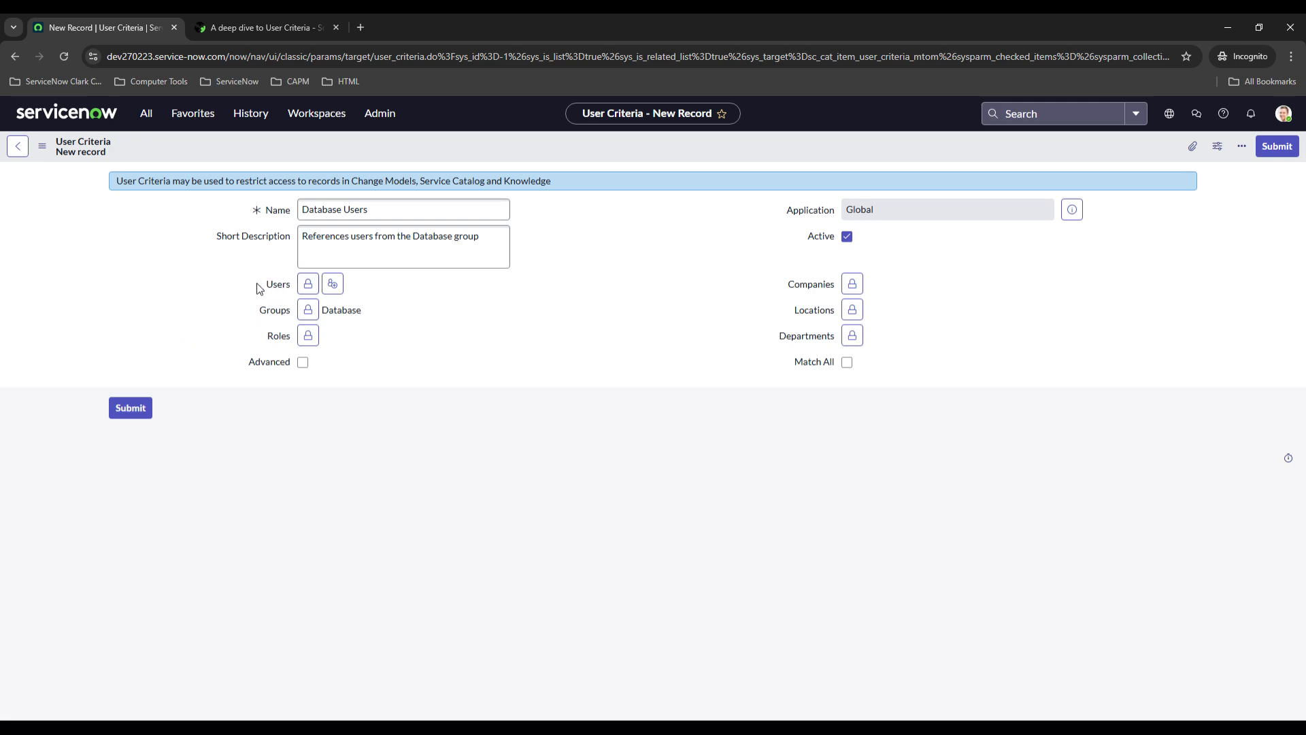
mouse_move(268, 284)
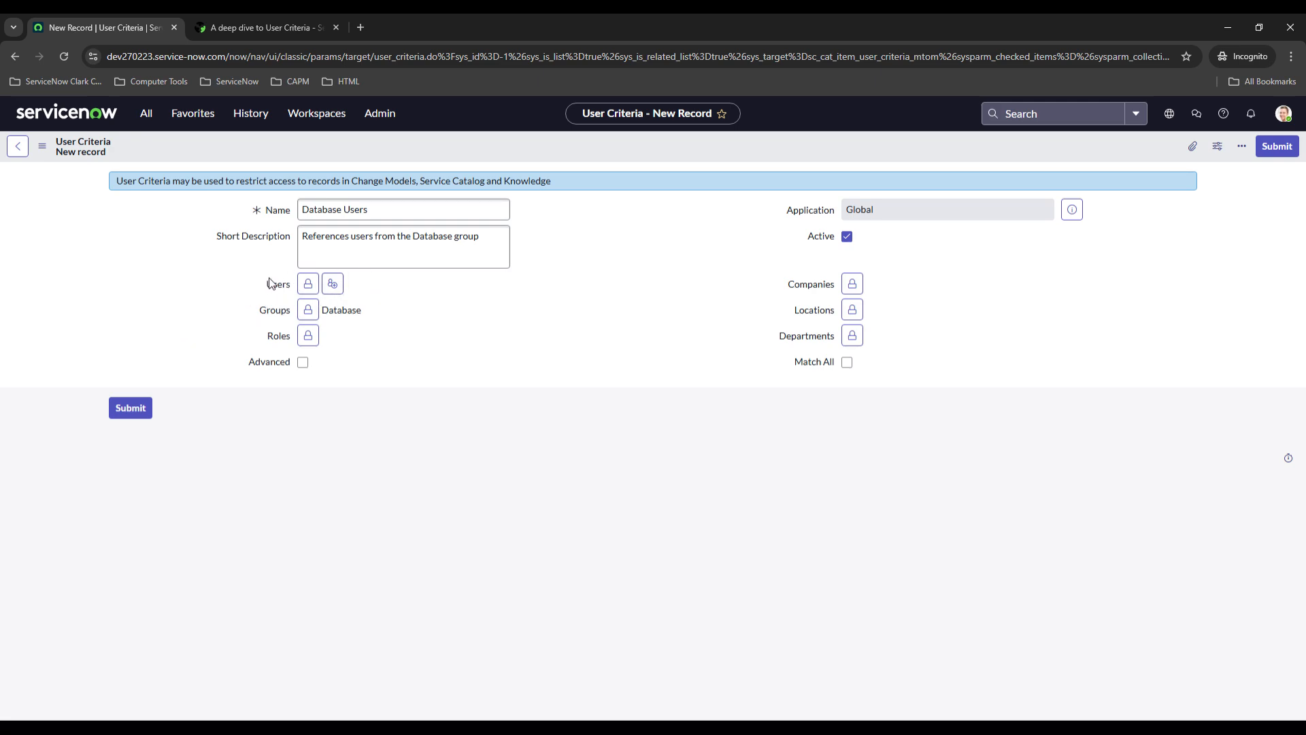
Toggle the Advanced scripting option on and back off, leaving the criteria group-based.
click(302, 362)
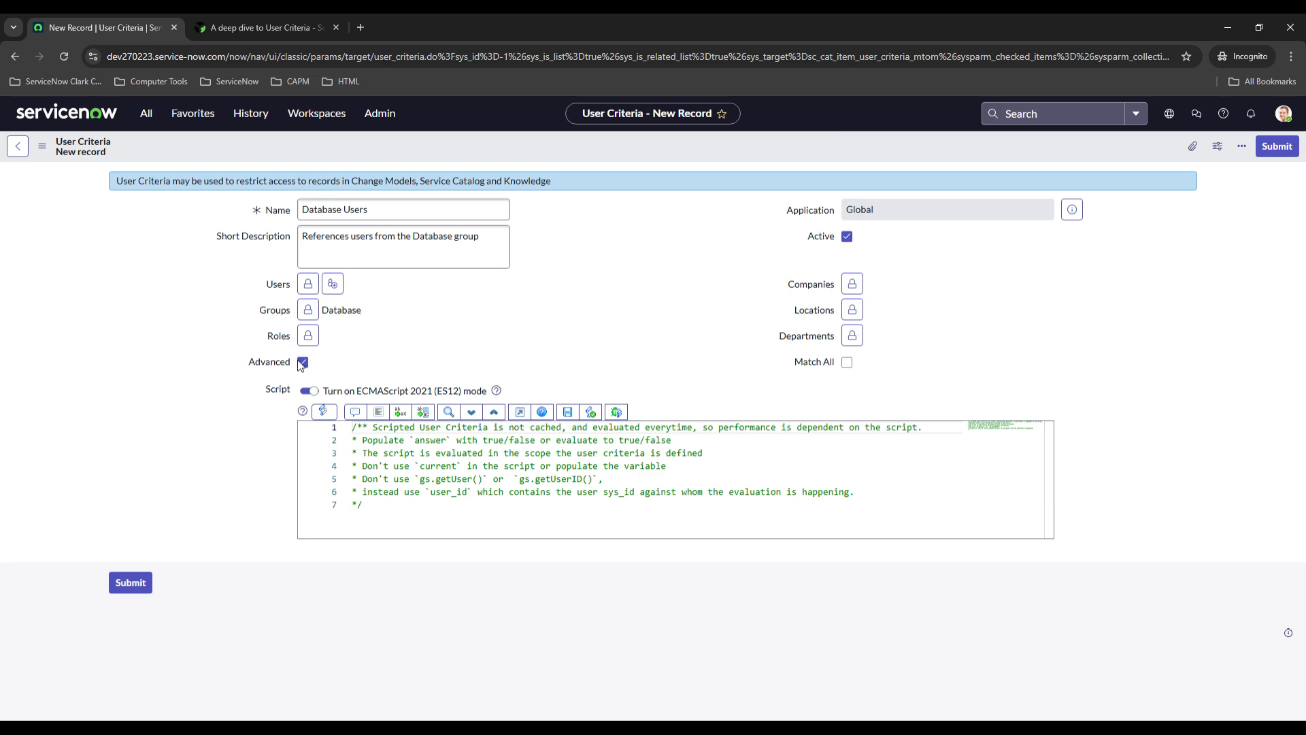
click(302, 362)
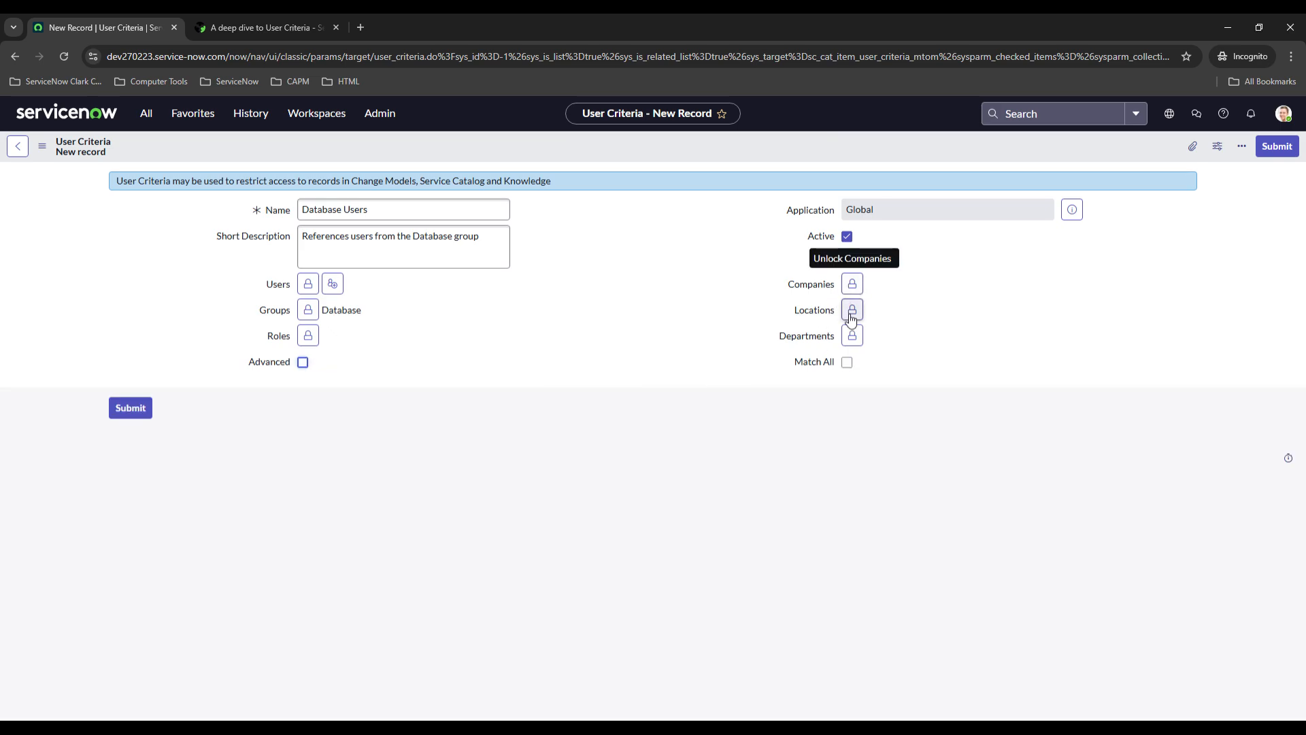
mouse_move(410, 167)
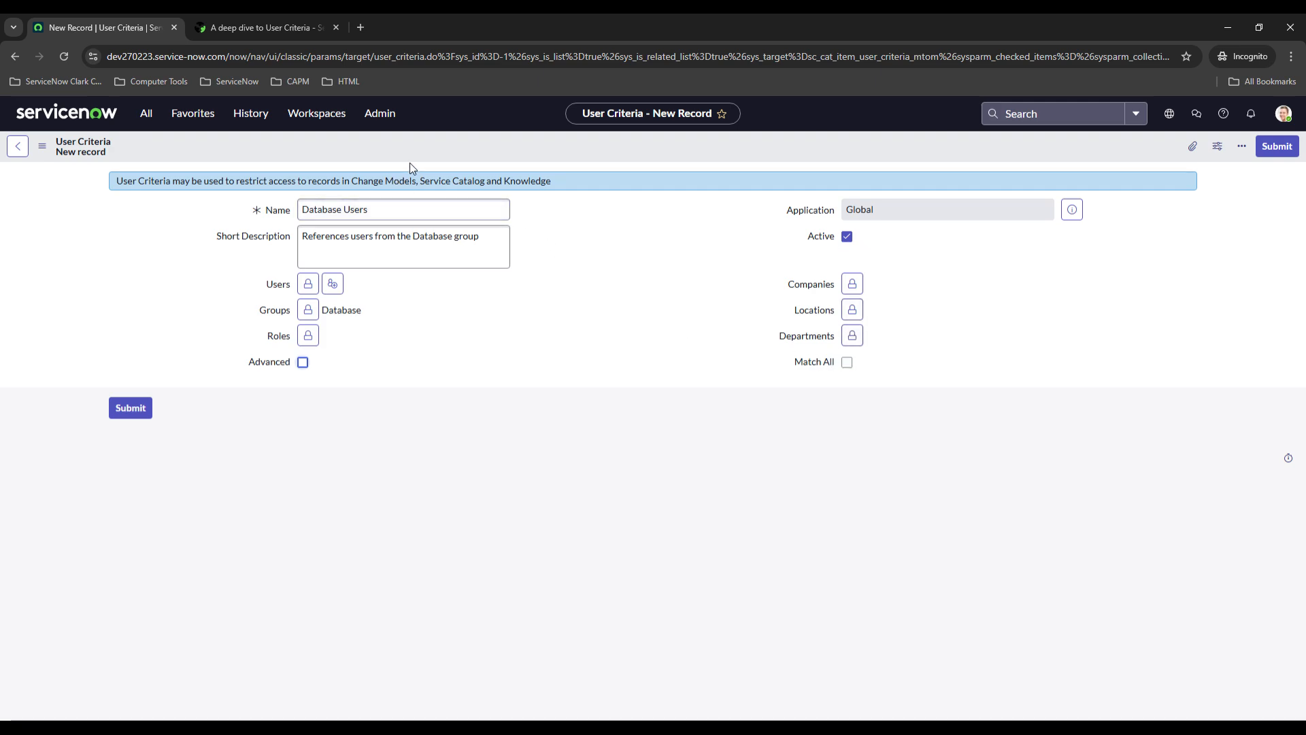
mouse_move(342, 320)
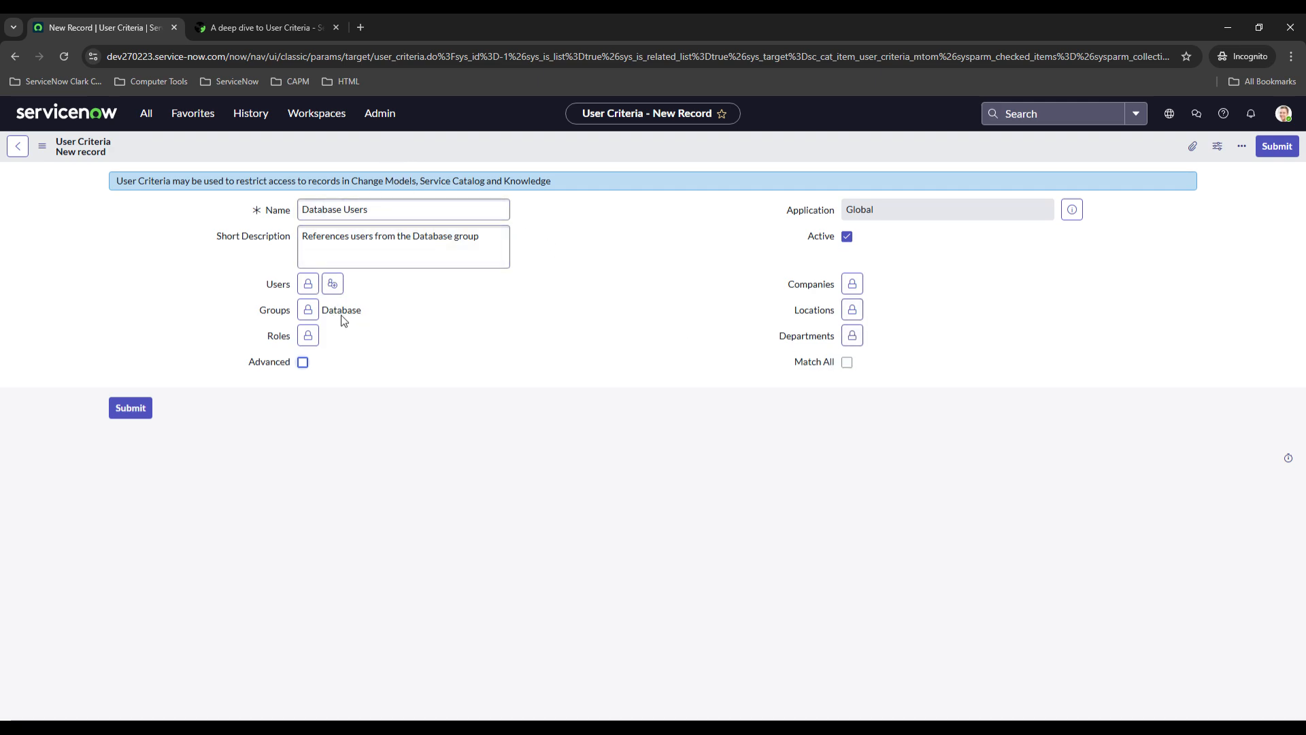
Save the Database Users criteria and return via History to the Database Update catalog item.
click(1241, 146)
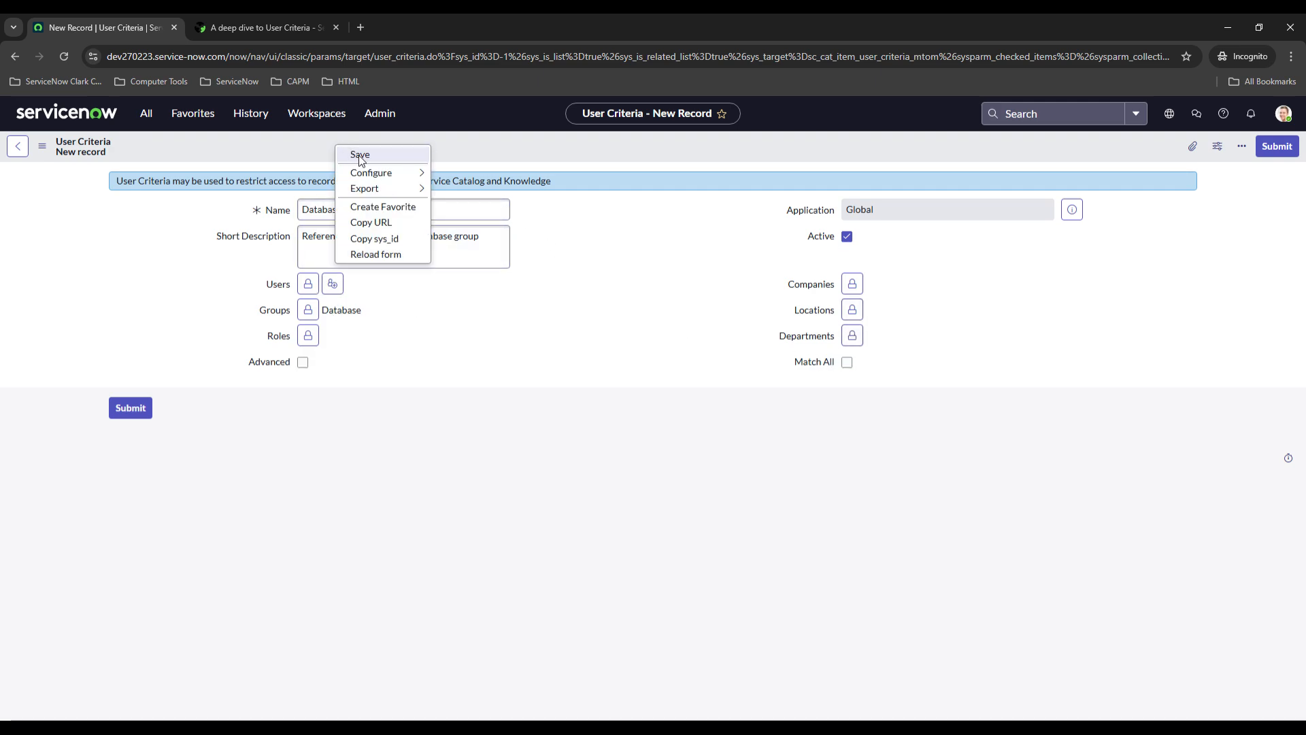
click(359, 155)
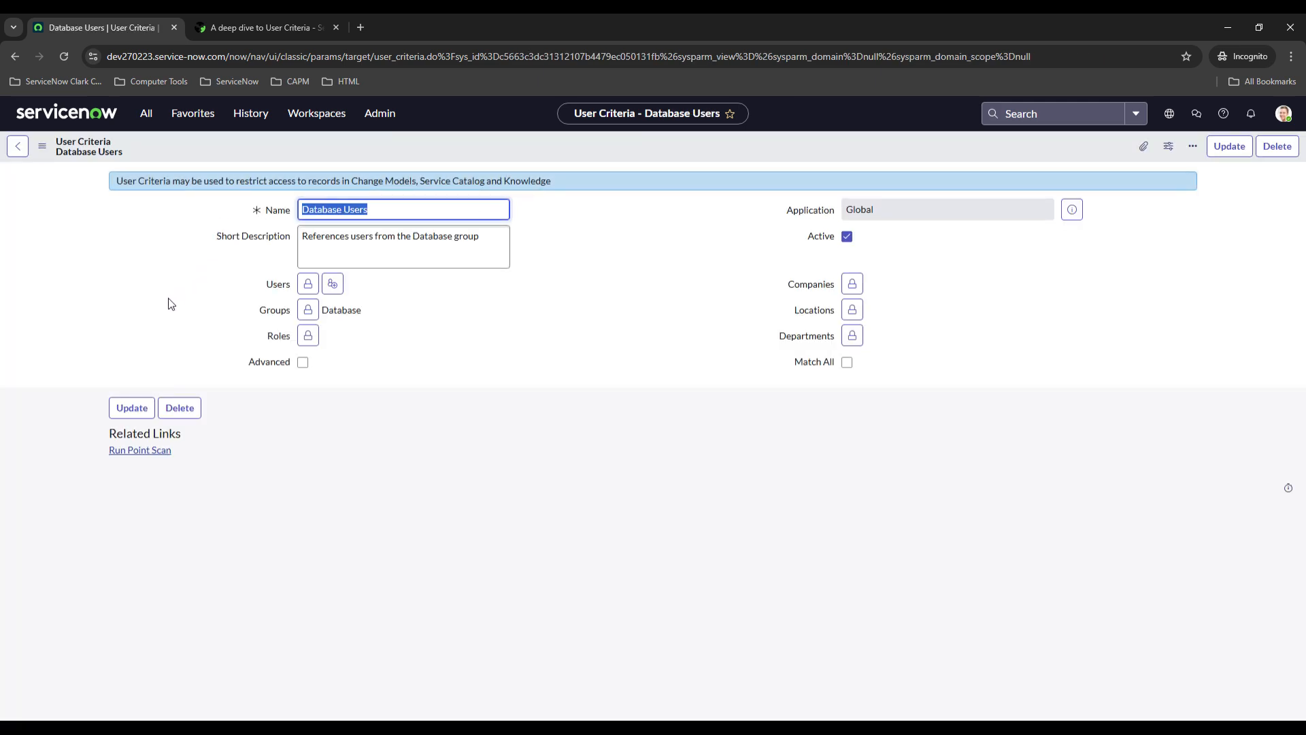
click(250, 113)
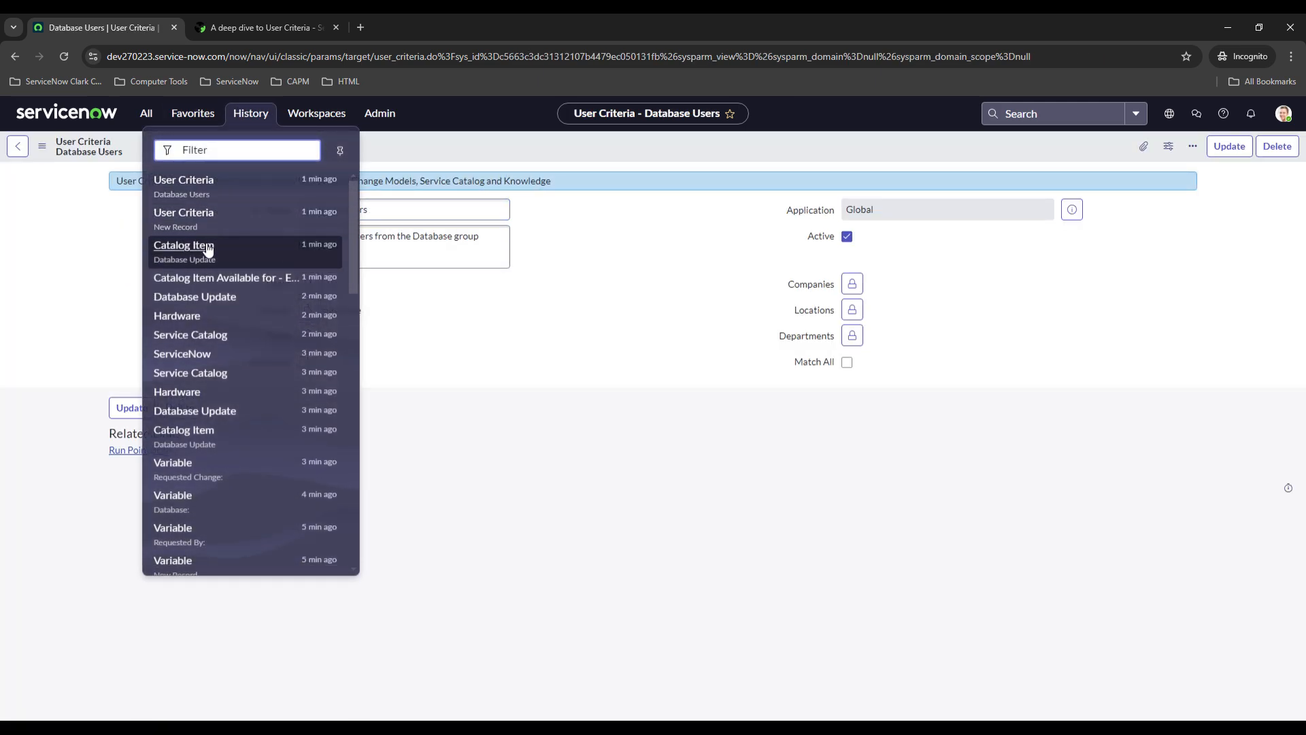
click(184, 249)
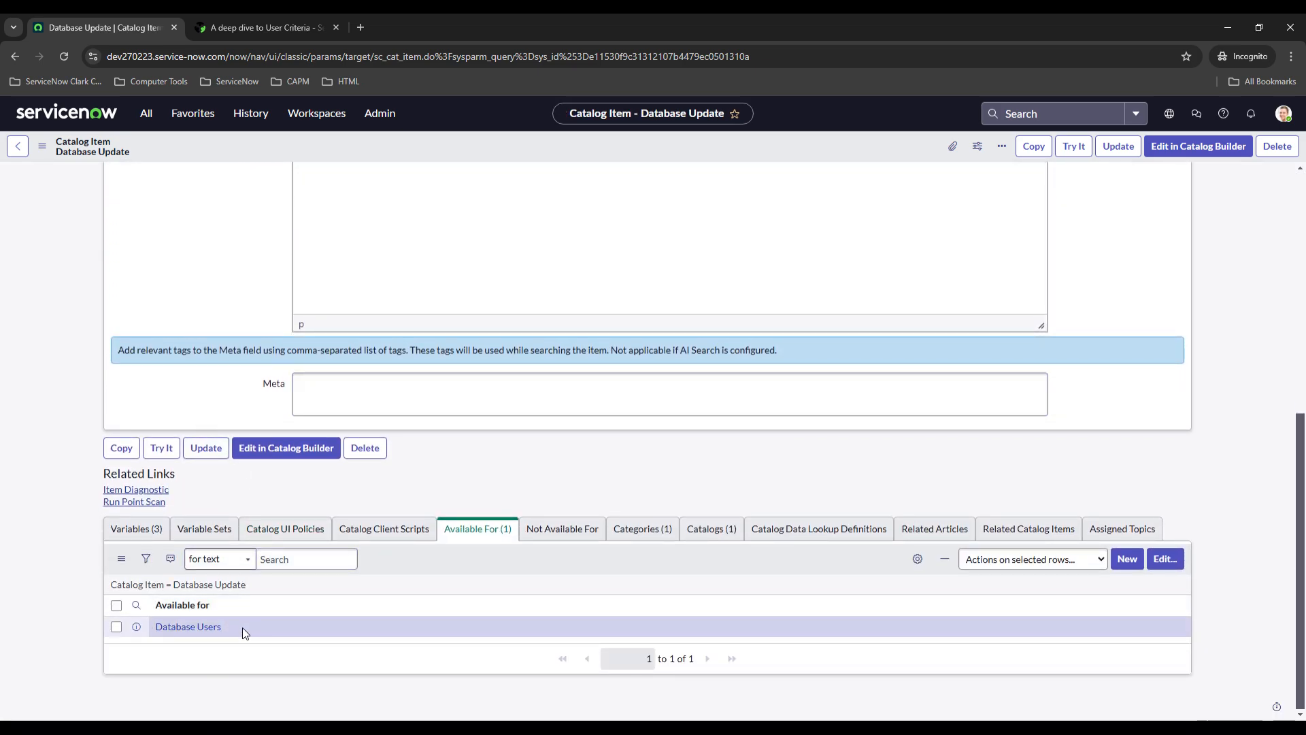
mouse_move(113, 423)
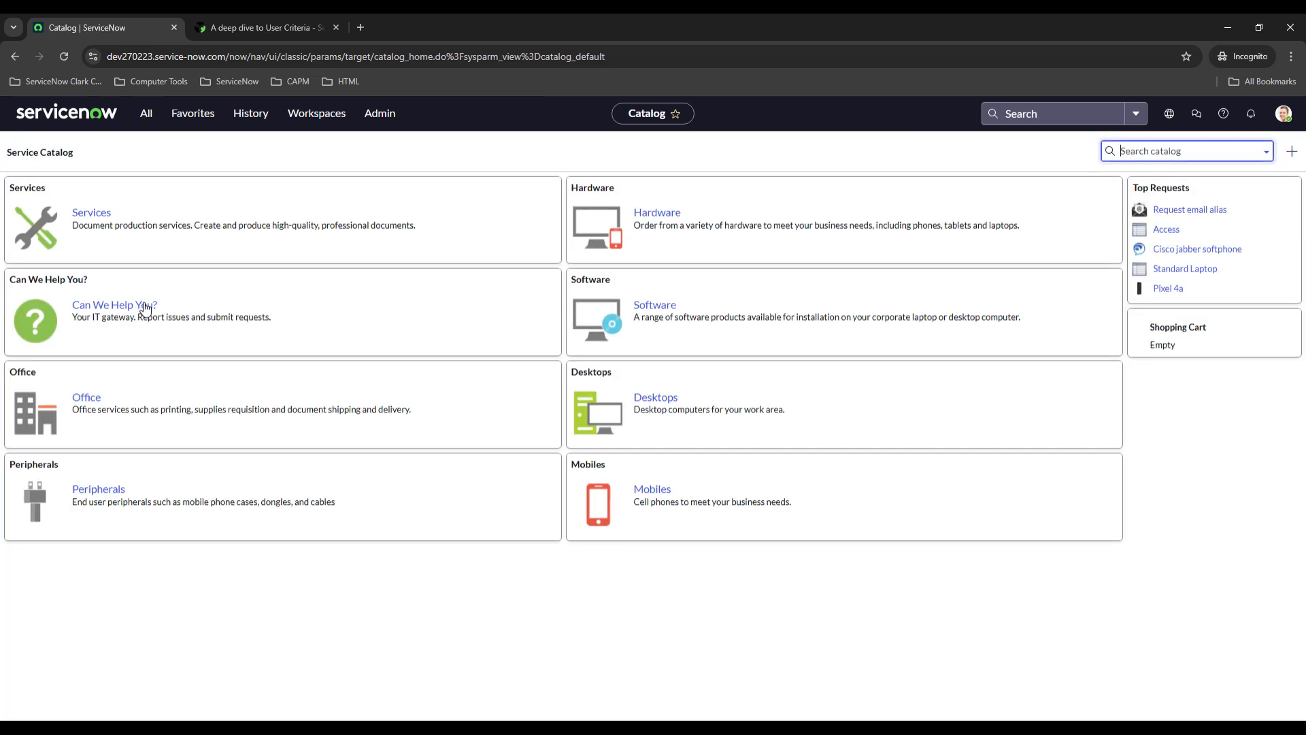
View the Hardware catalog, then favorite the Users and Groups modules and show the favorites list.
click(656, 212)
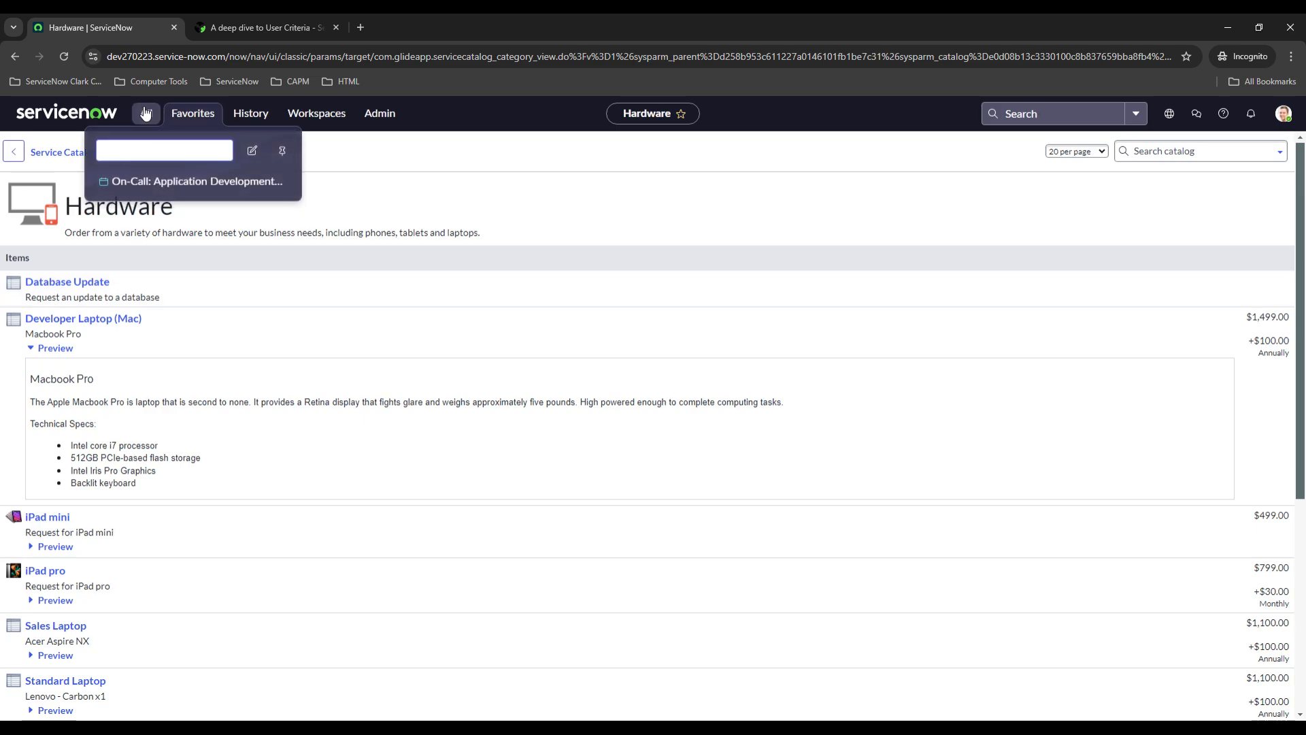
text(service cata)
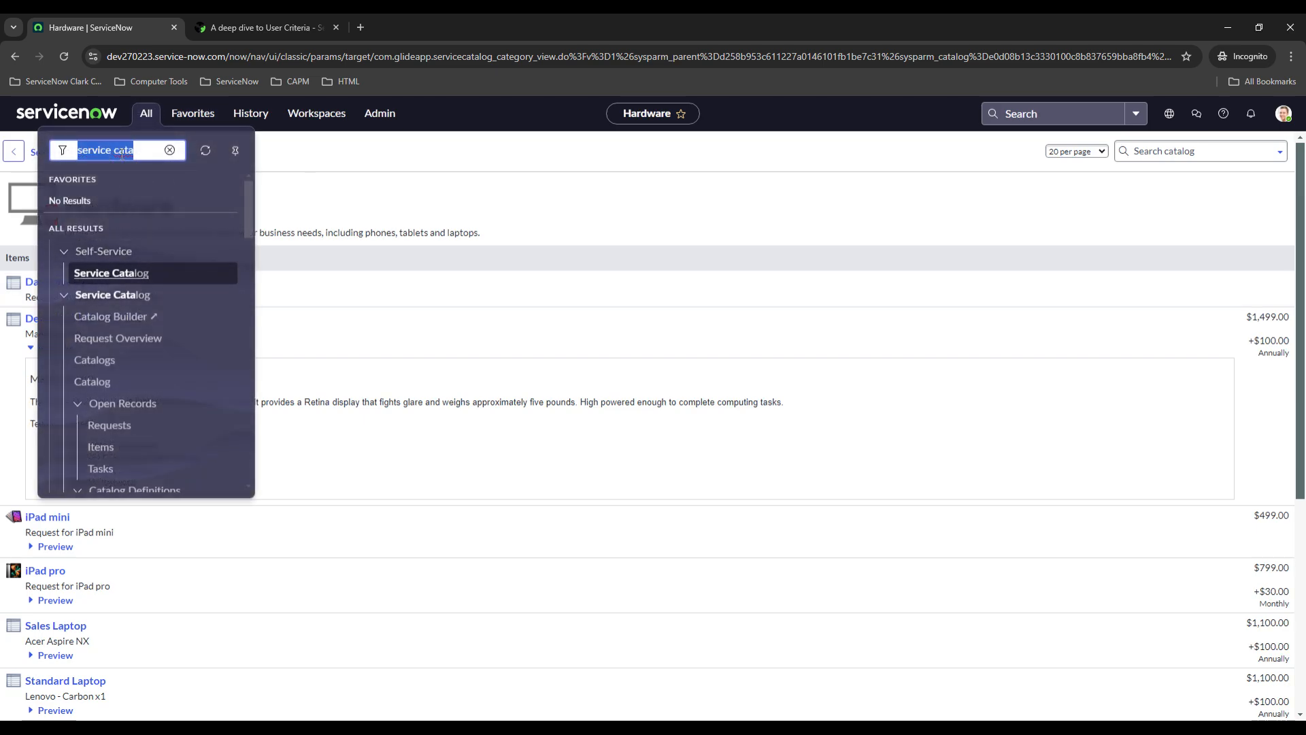
text(groups)
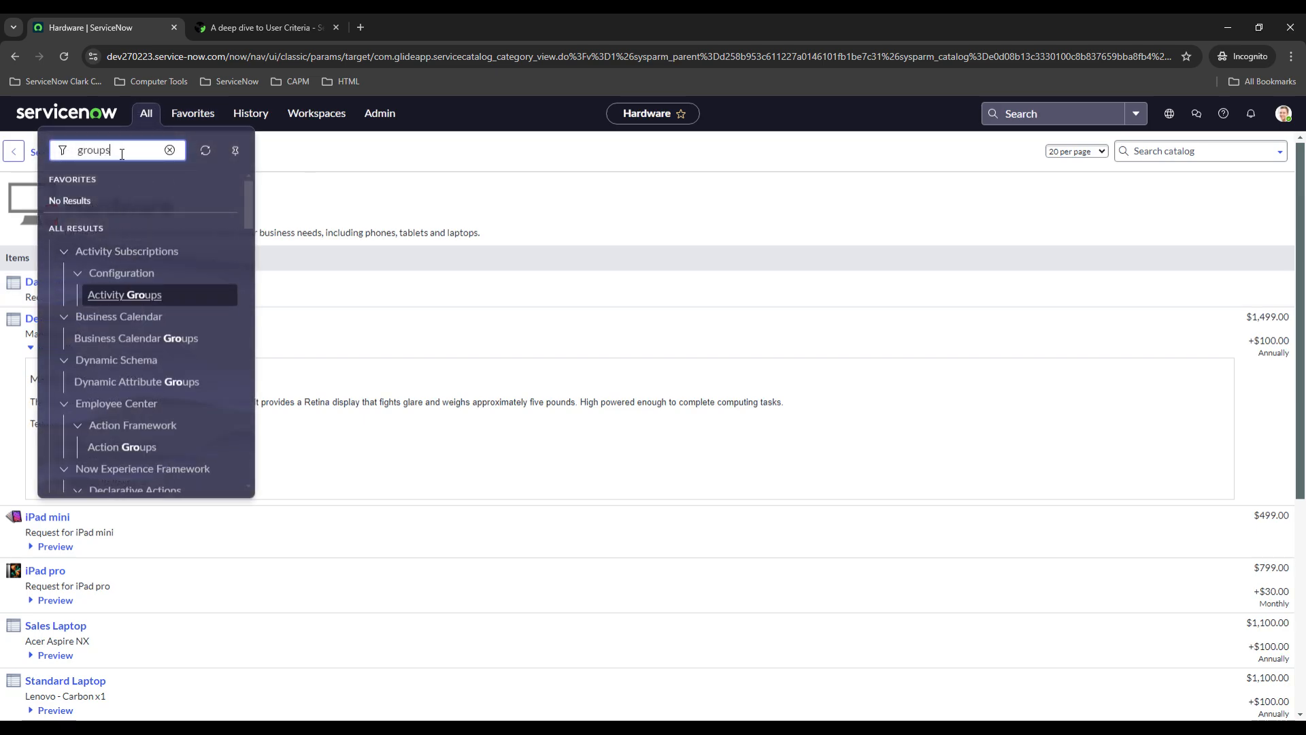
scroll(down, 3)
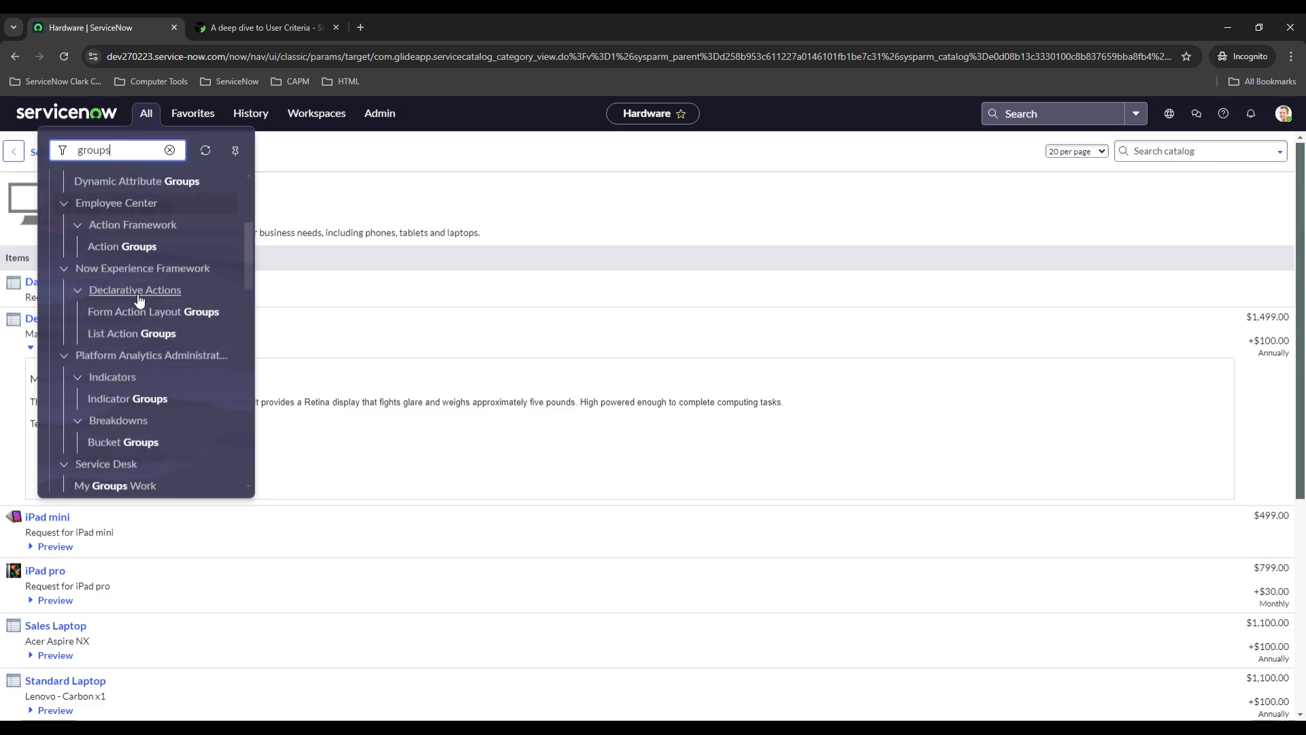
scroll(down, 3)
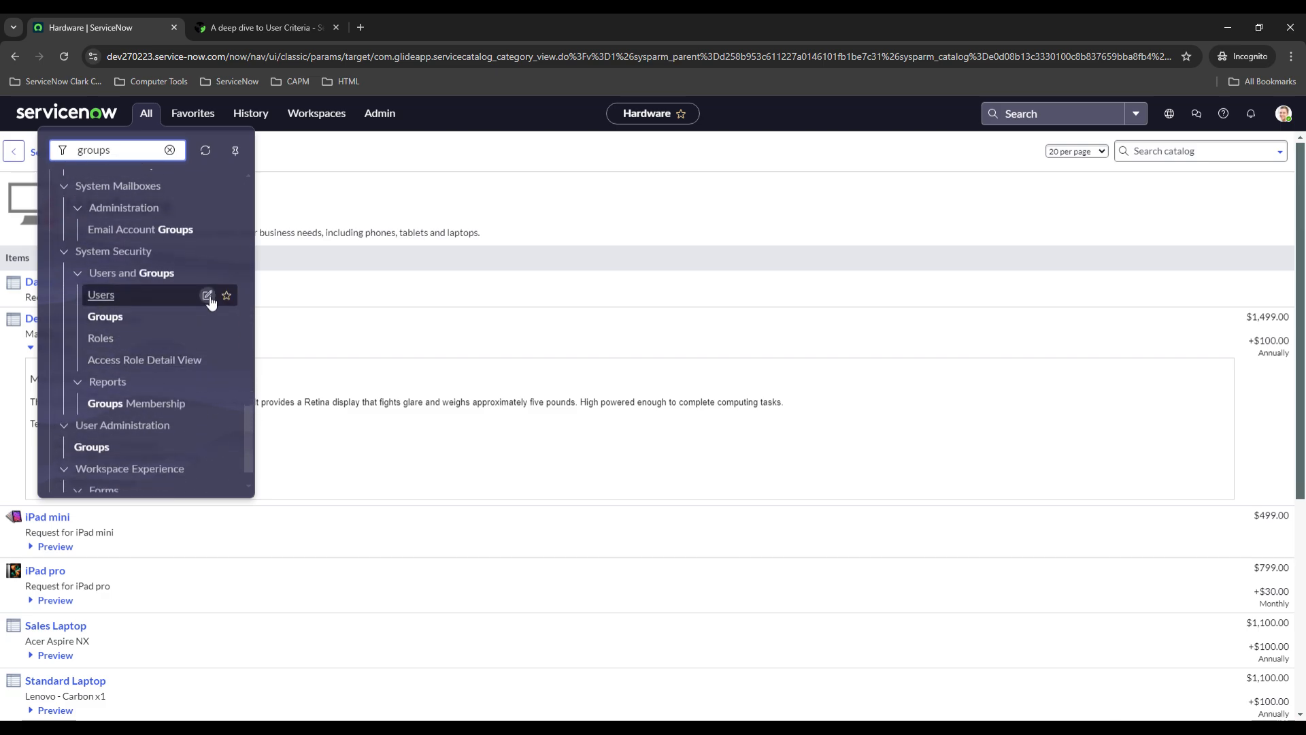
click(226, 296)
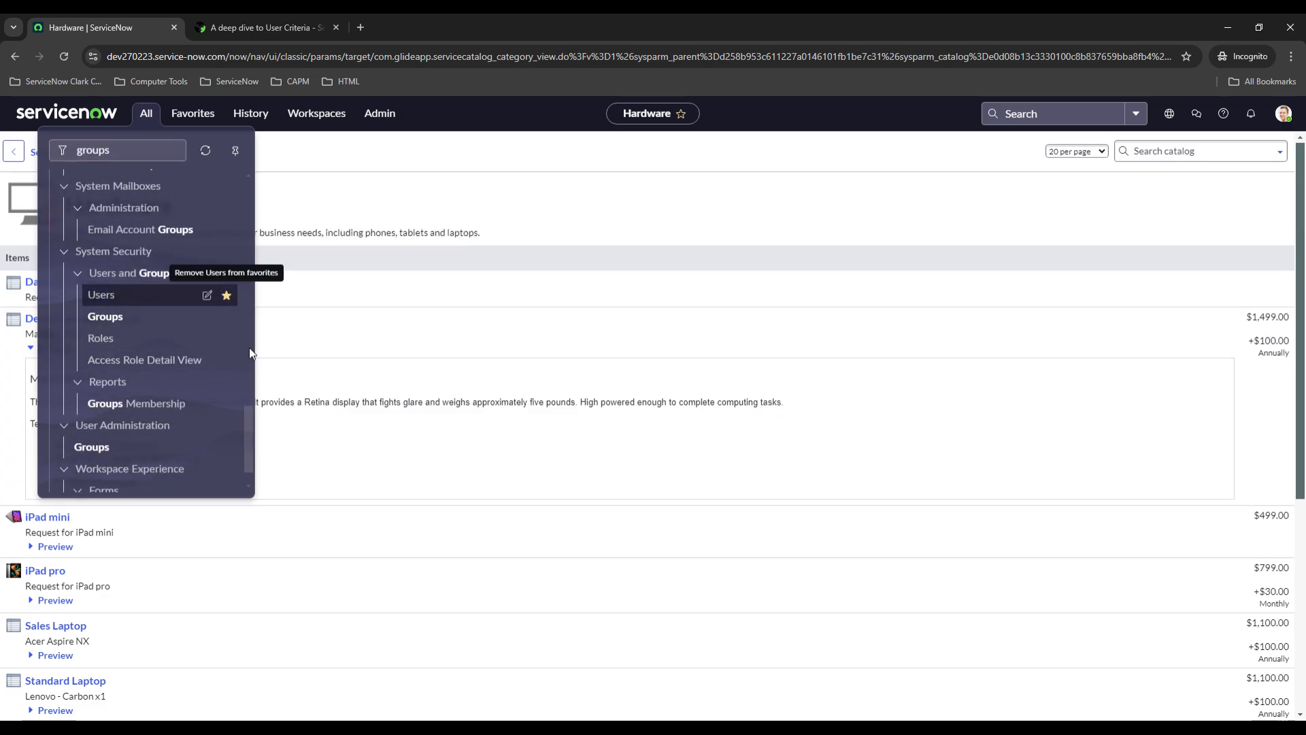
mouse_move(105, 316)
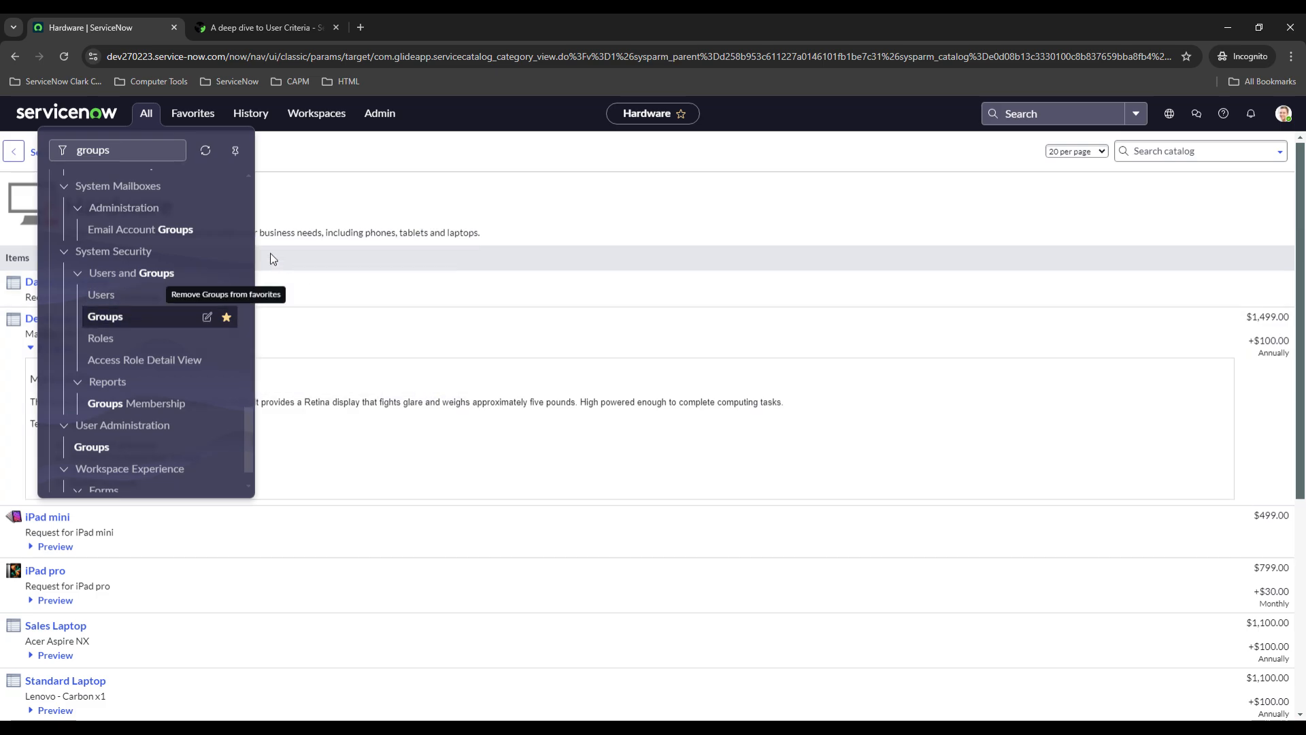
click(192, 113)
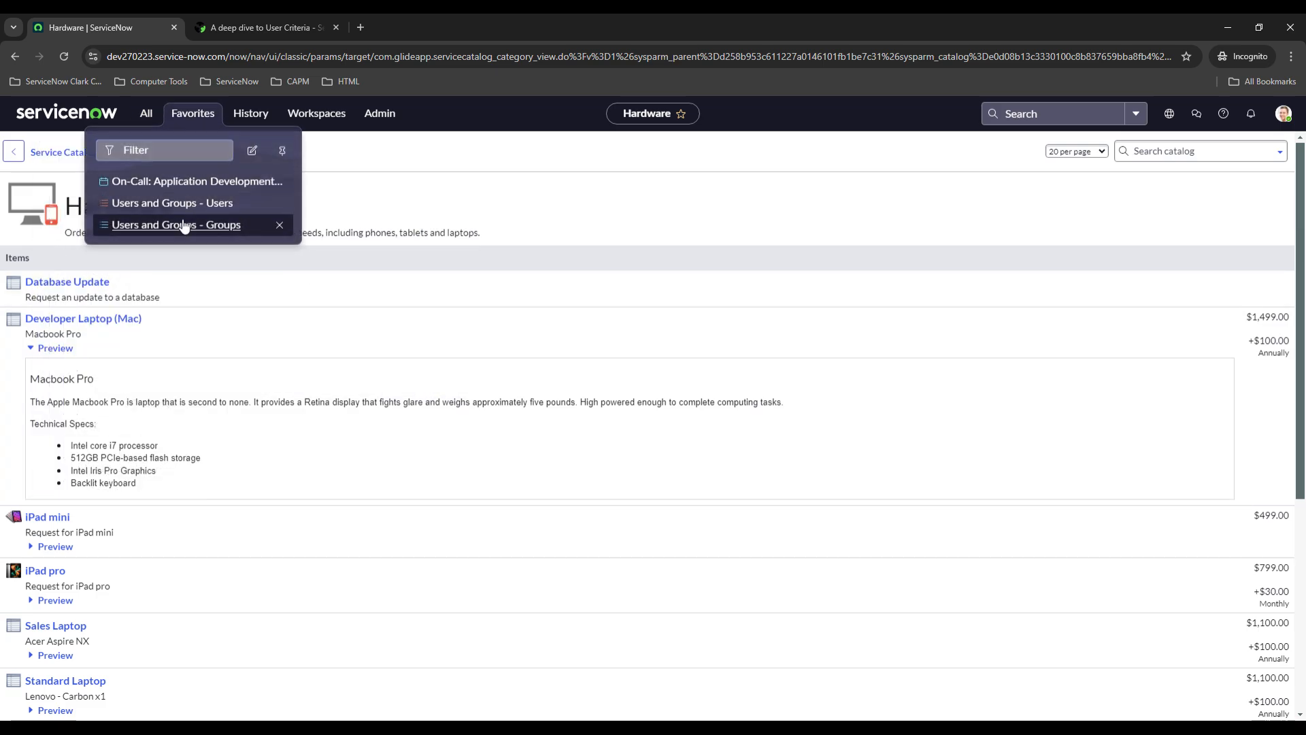
Open the Database group record from the Groups list and review its three members.
click(175, 225)
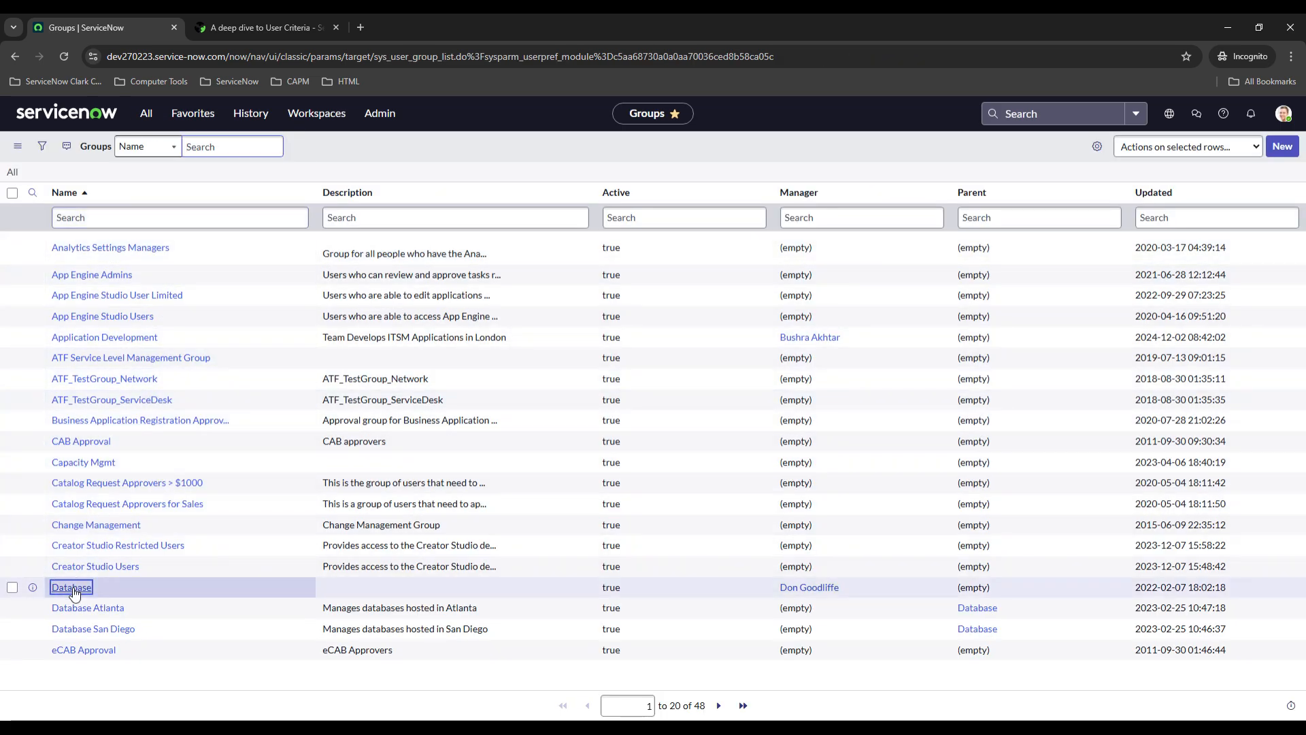
click(71, 586)
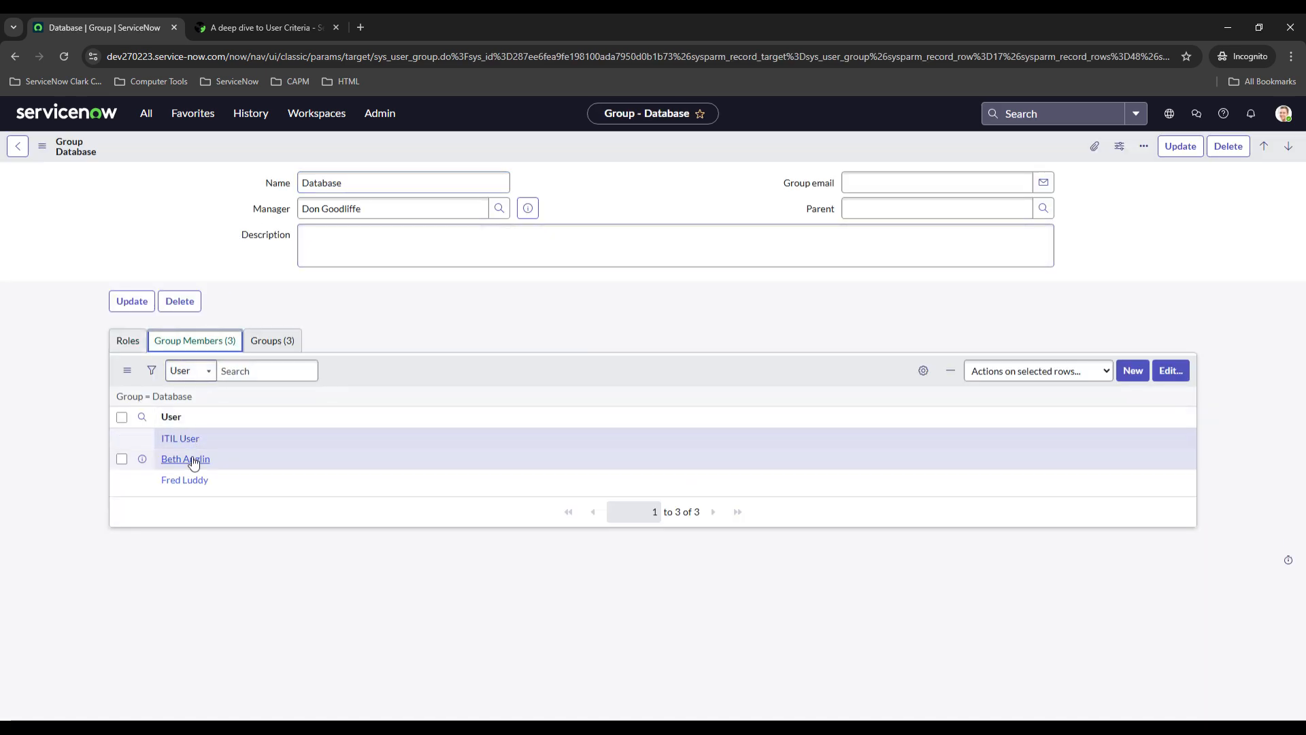
mouse_move(495, 322)
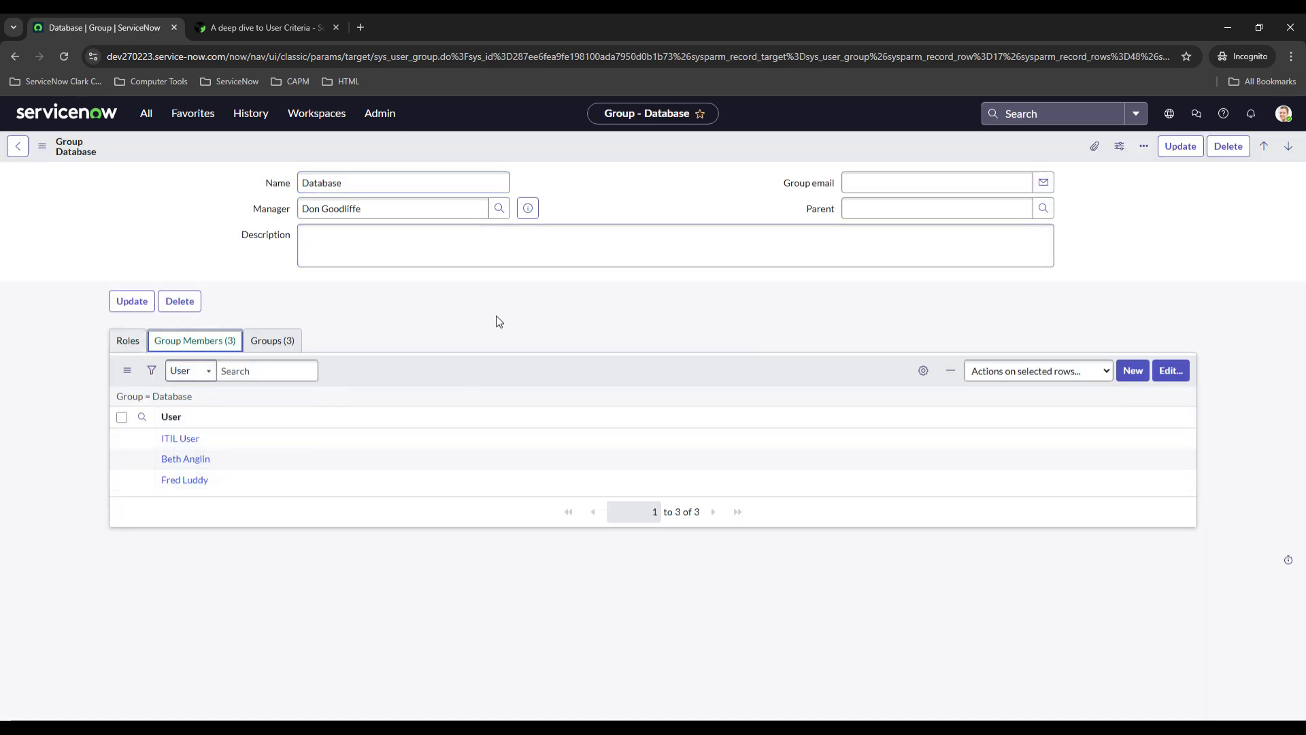
click(1283, 113)
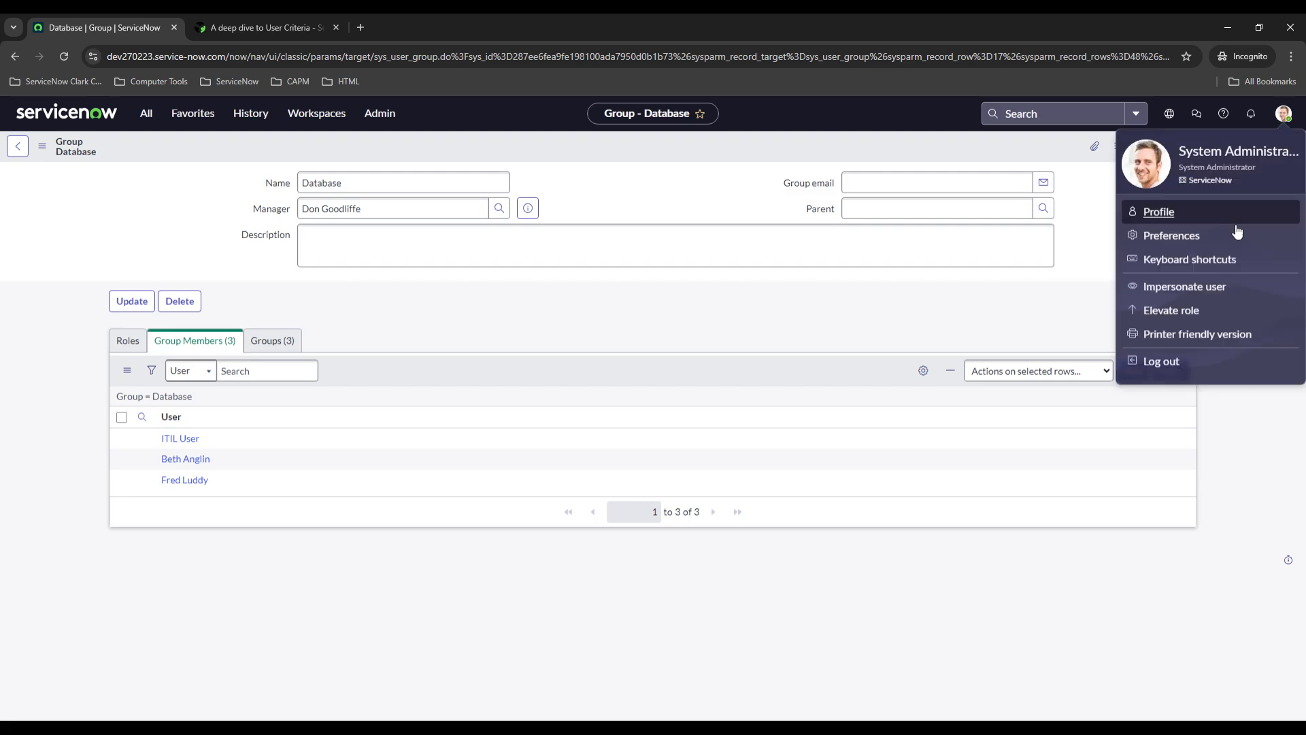
Start Impersonate user and search for a name, mistyping and correcting it to 'abel tuter'.
click(1184, 286)
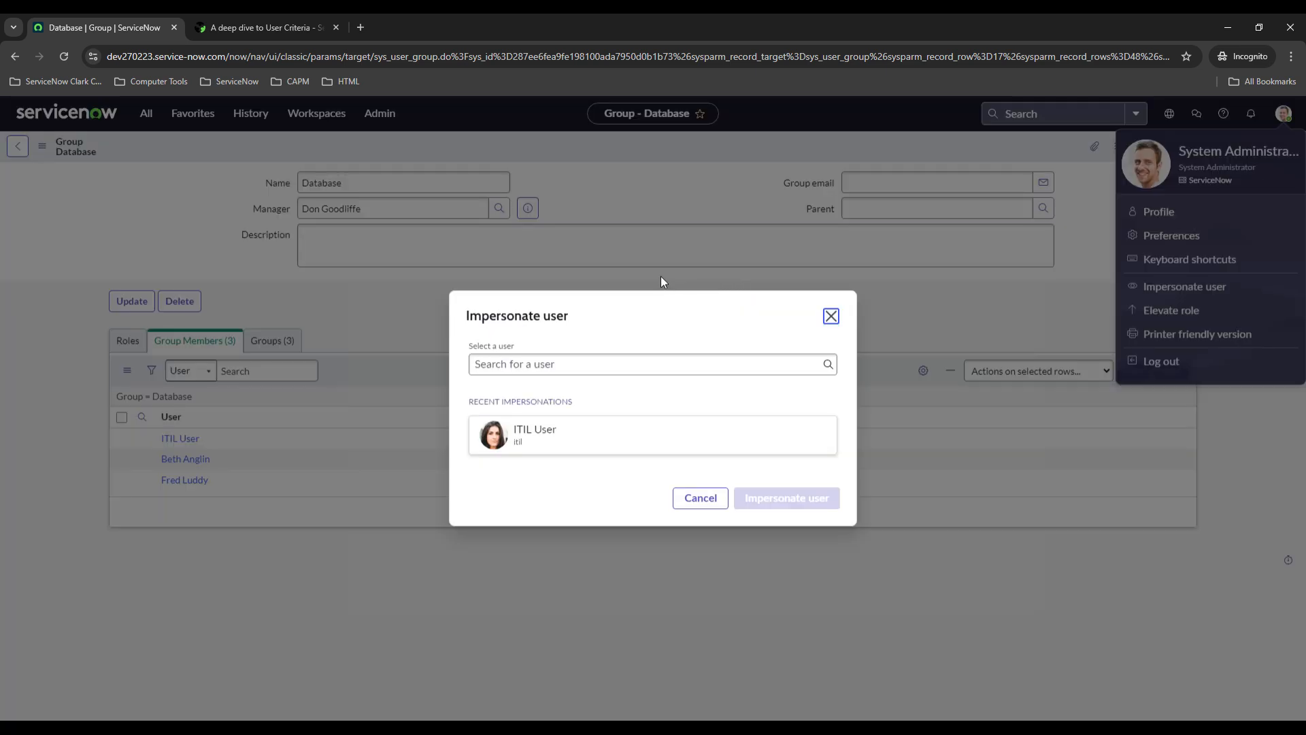
text(abe)
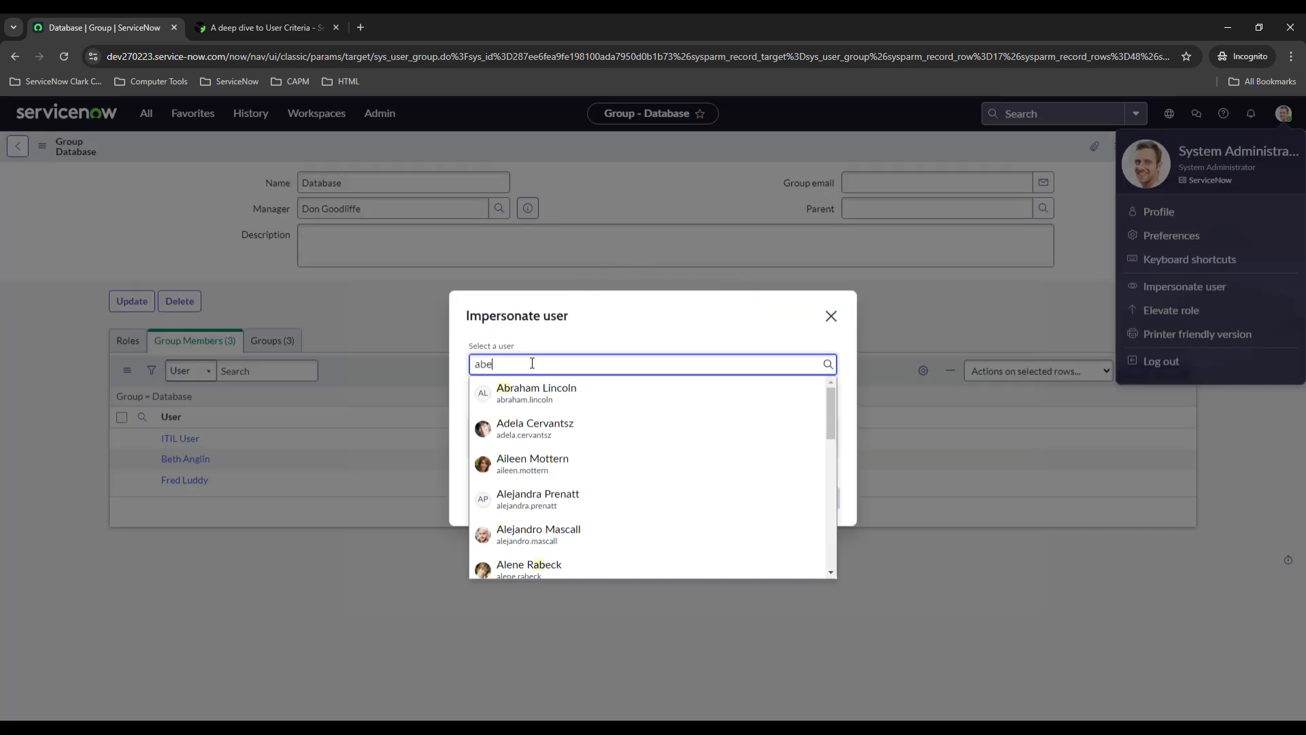
text(l)
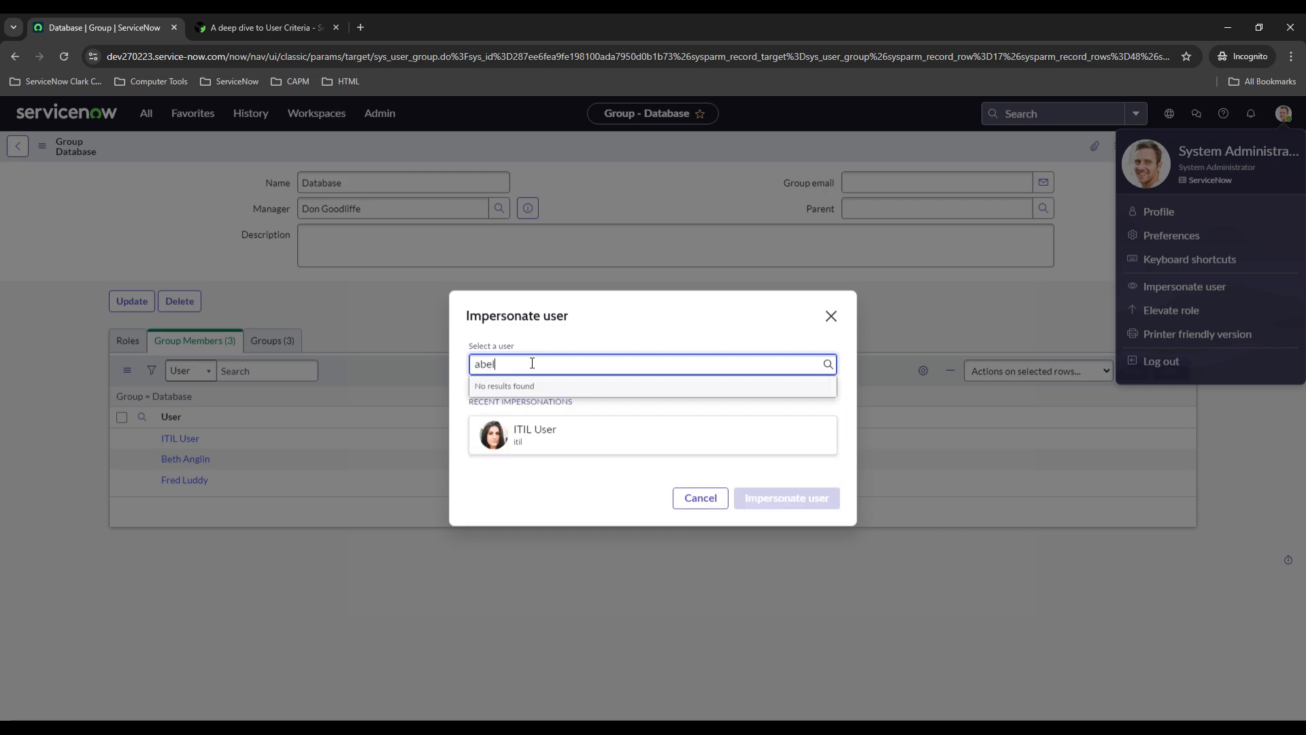
text(tut)
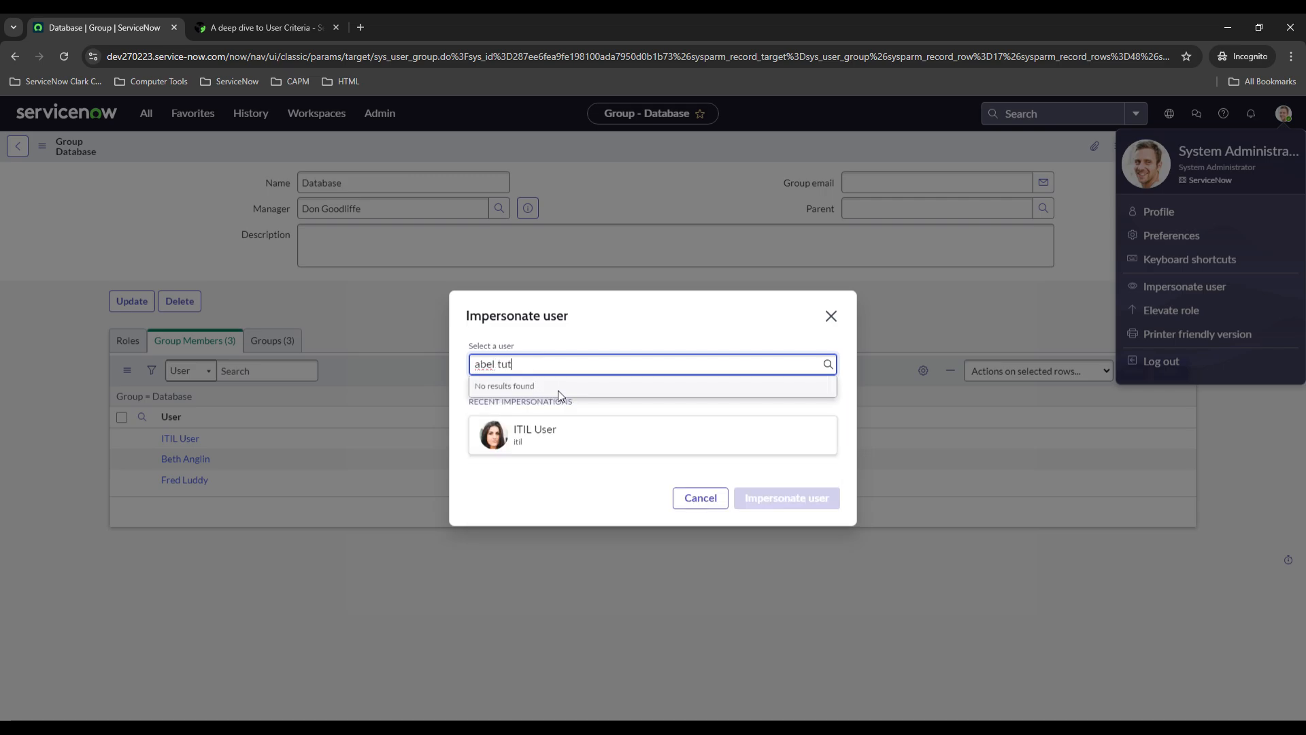
key(BackSpace)
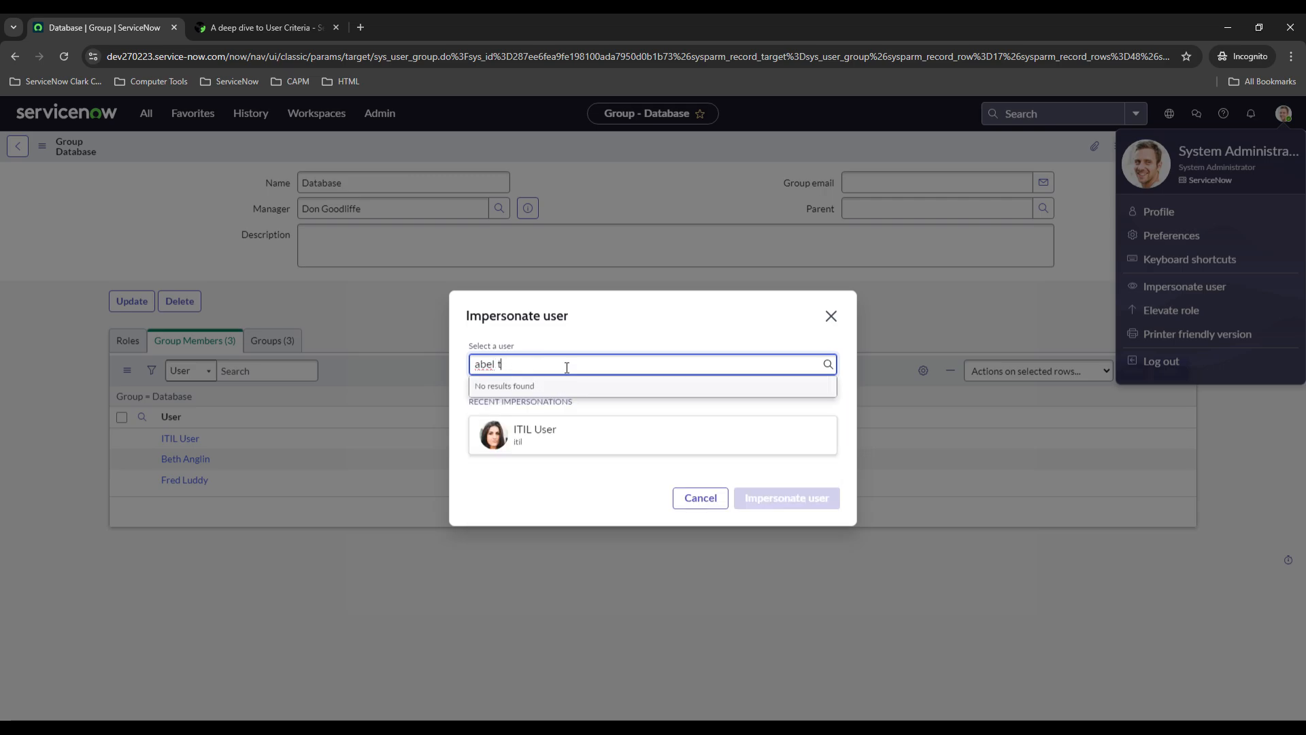
key(Backspace)
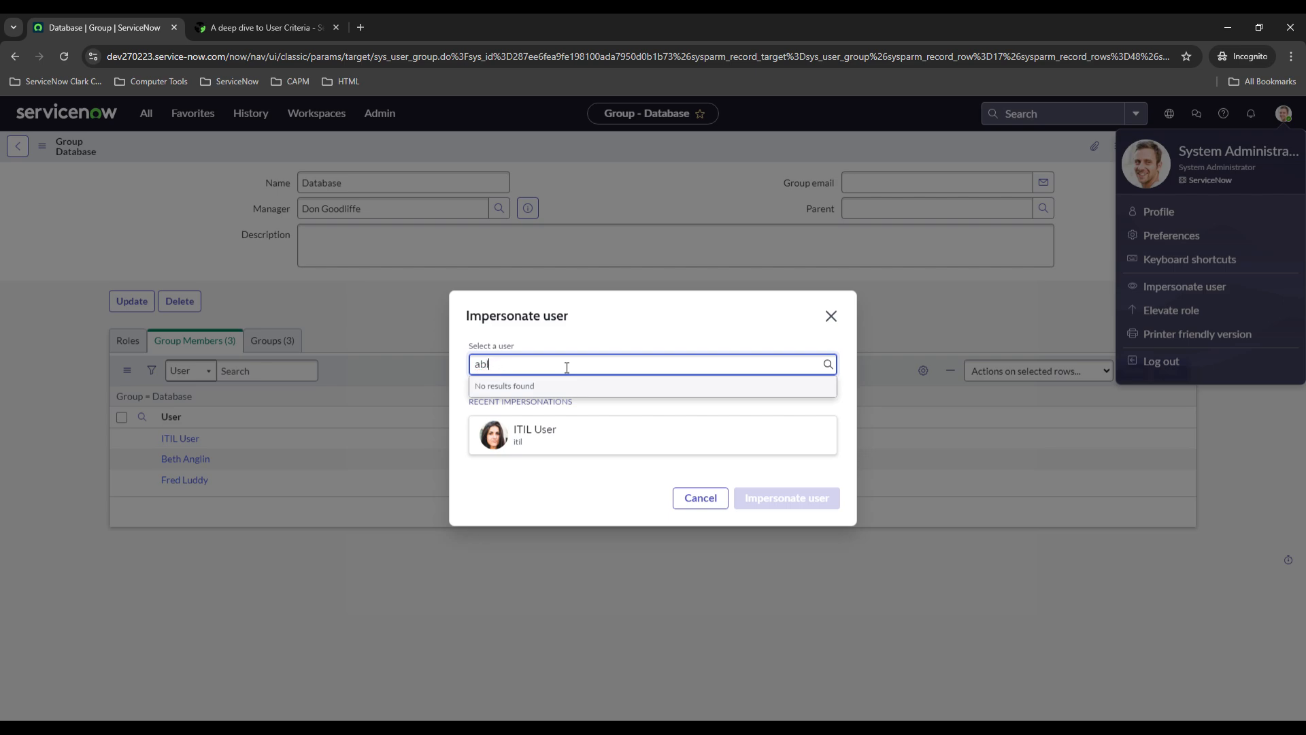
key(Backspace)
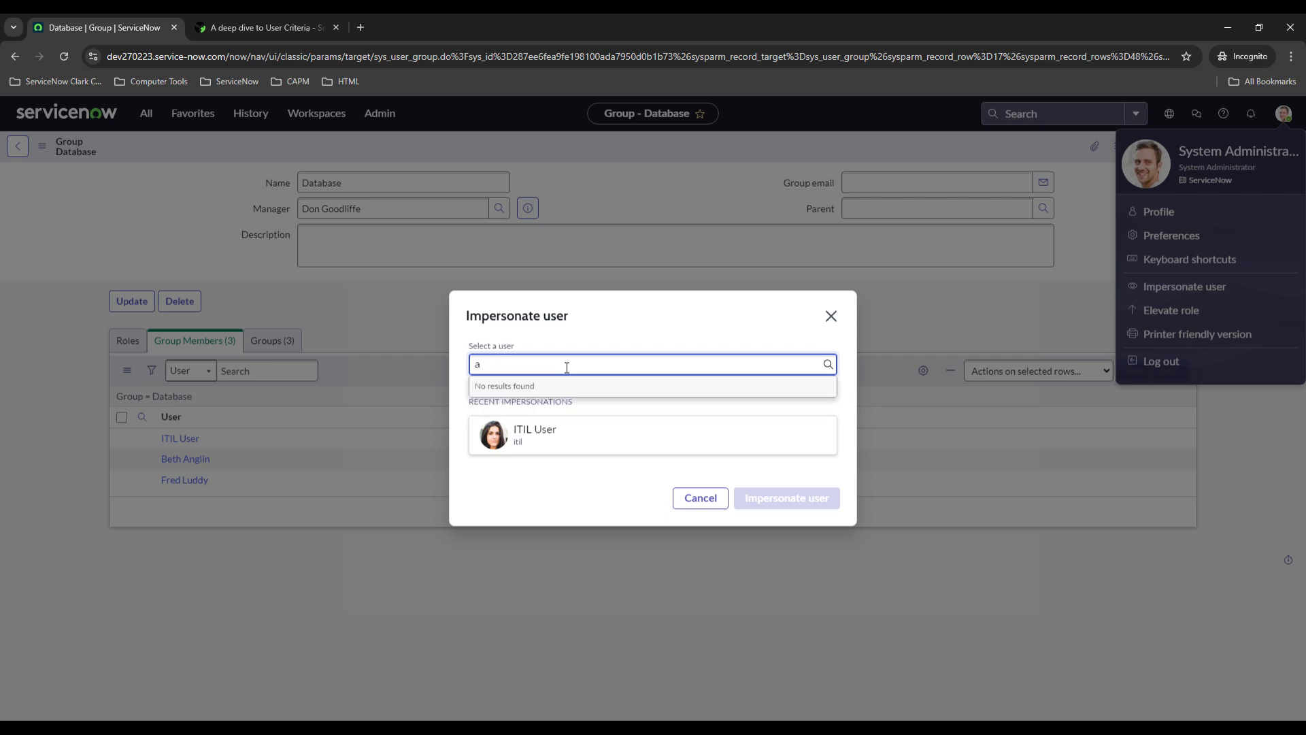
text(tuter)
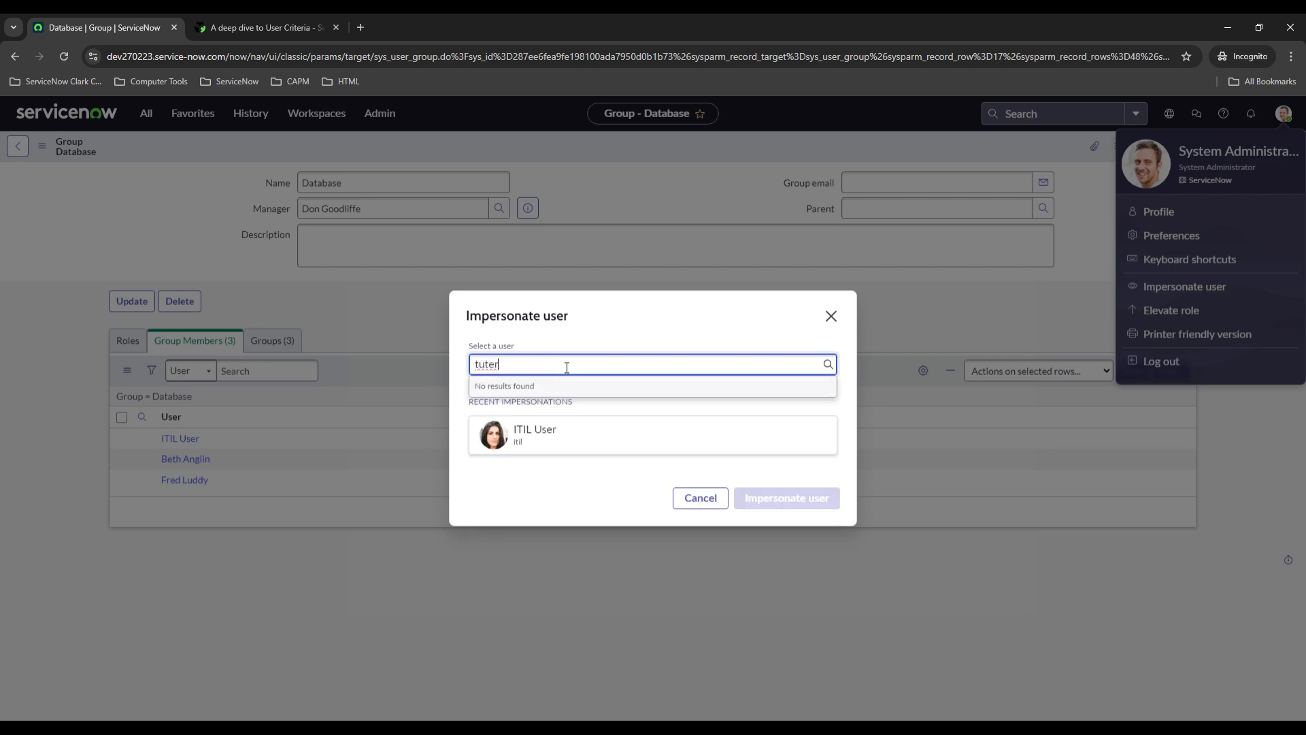
key(ctrl+a)
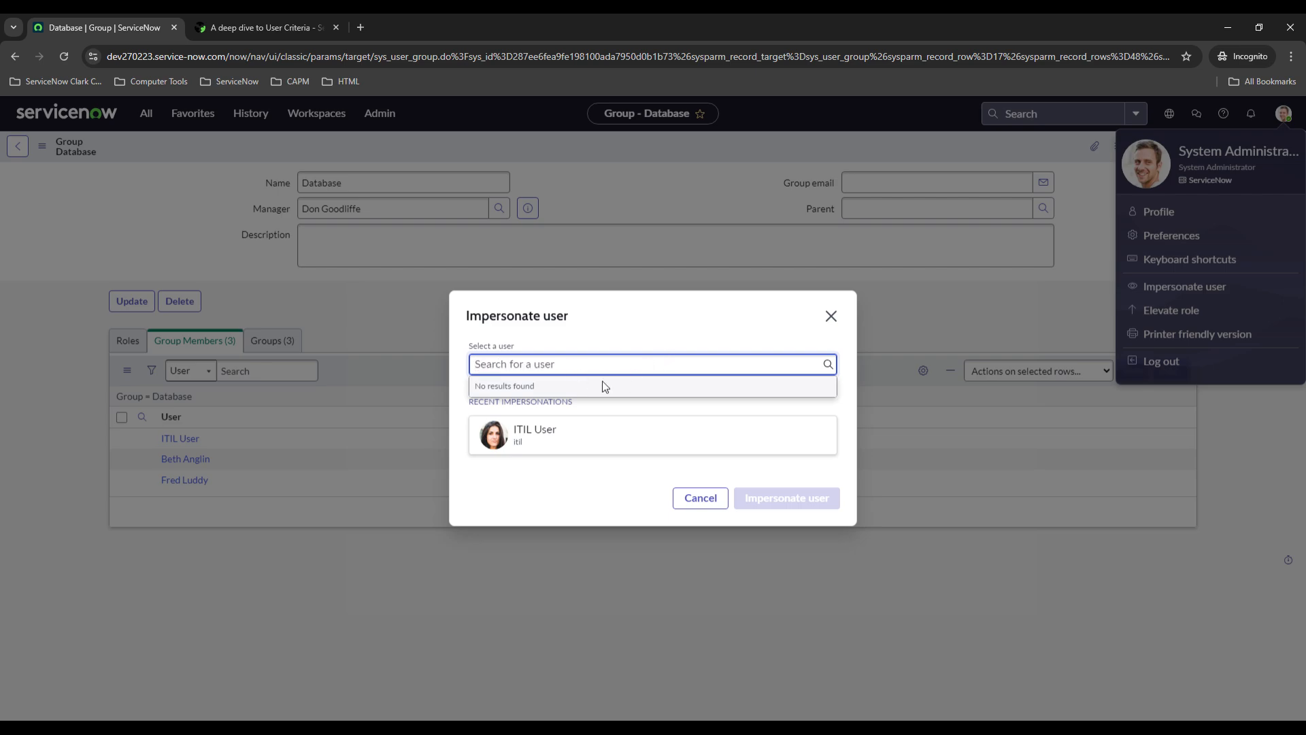
text(a)
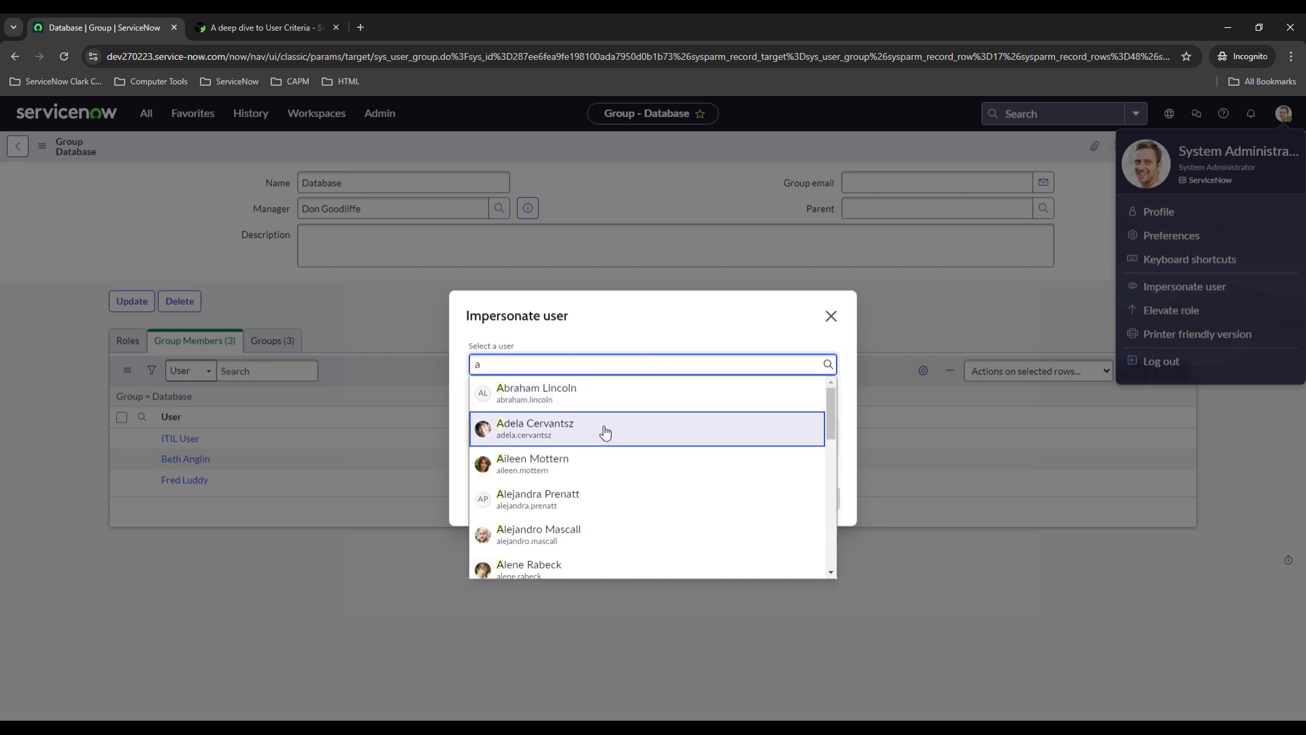
scroll(down, 3)
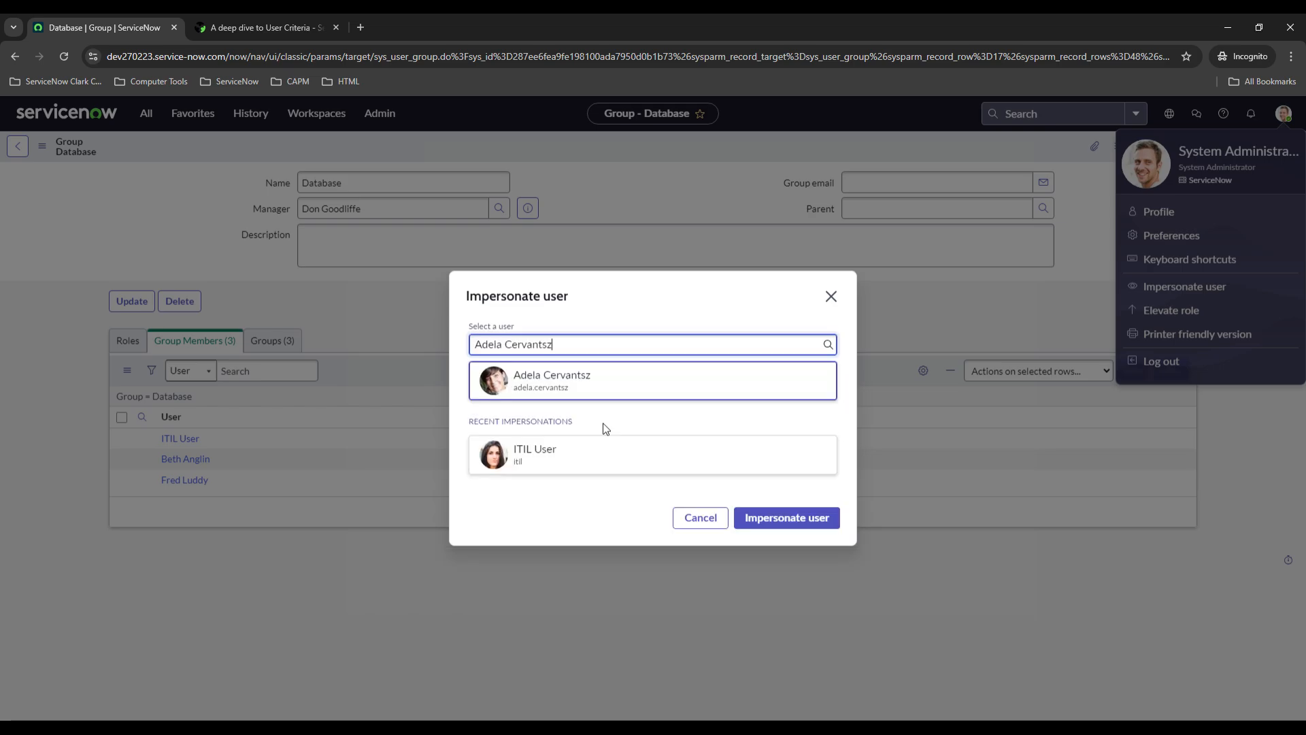
mouse_move(506, 397)
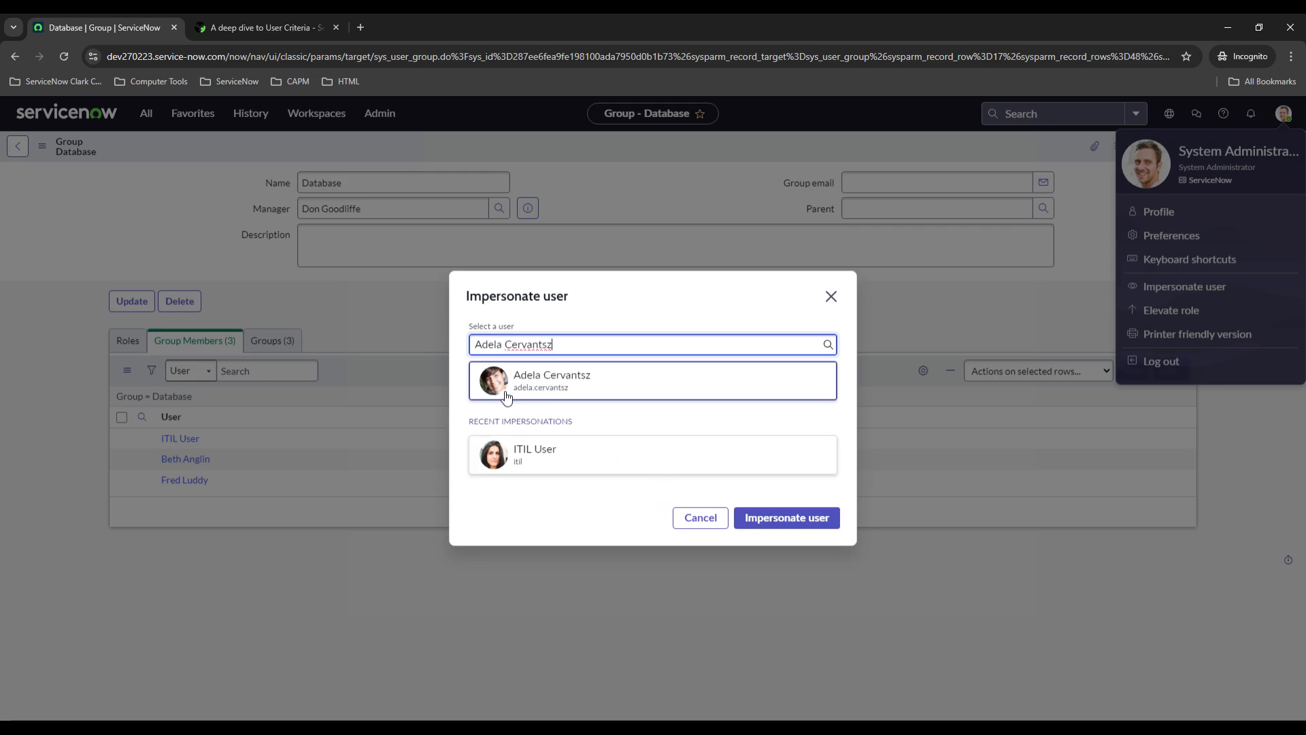
mouse_move(540, 392)
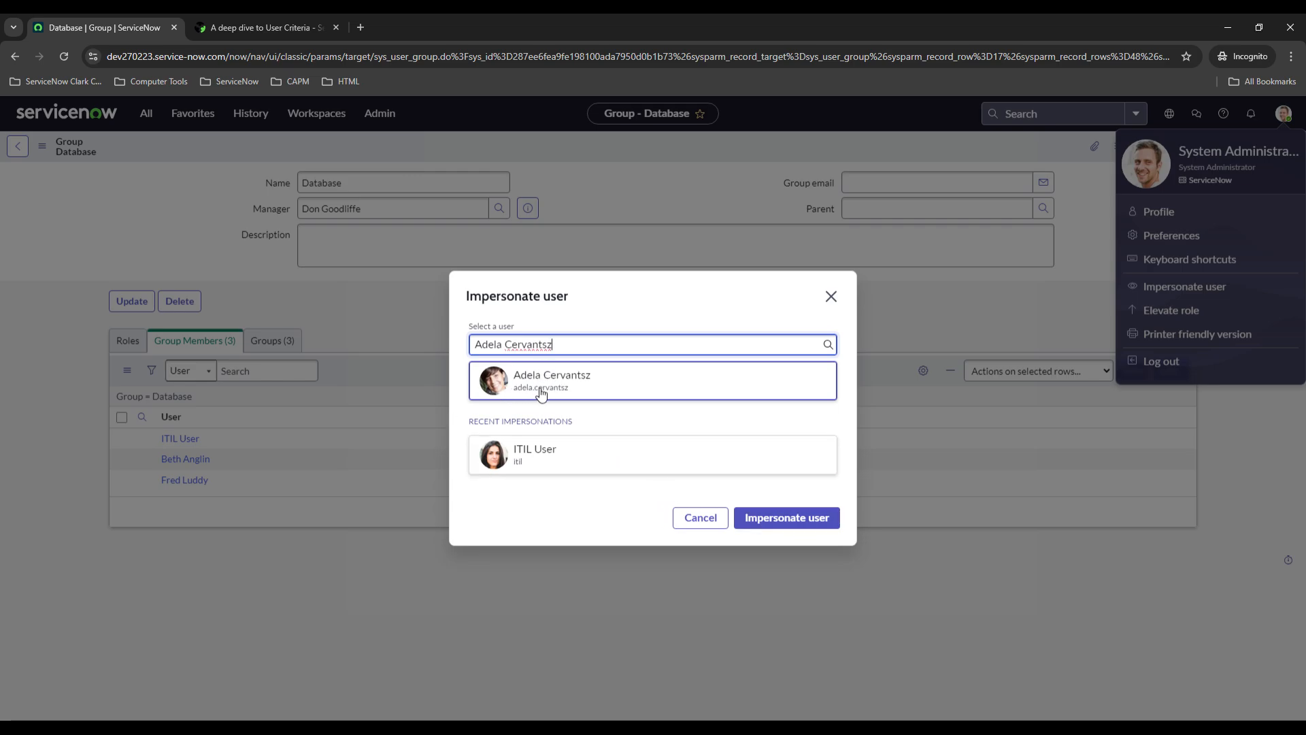
mouse_move(309, 403)
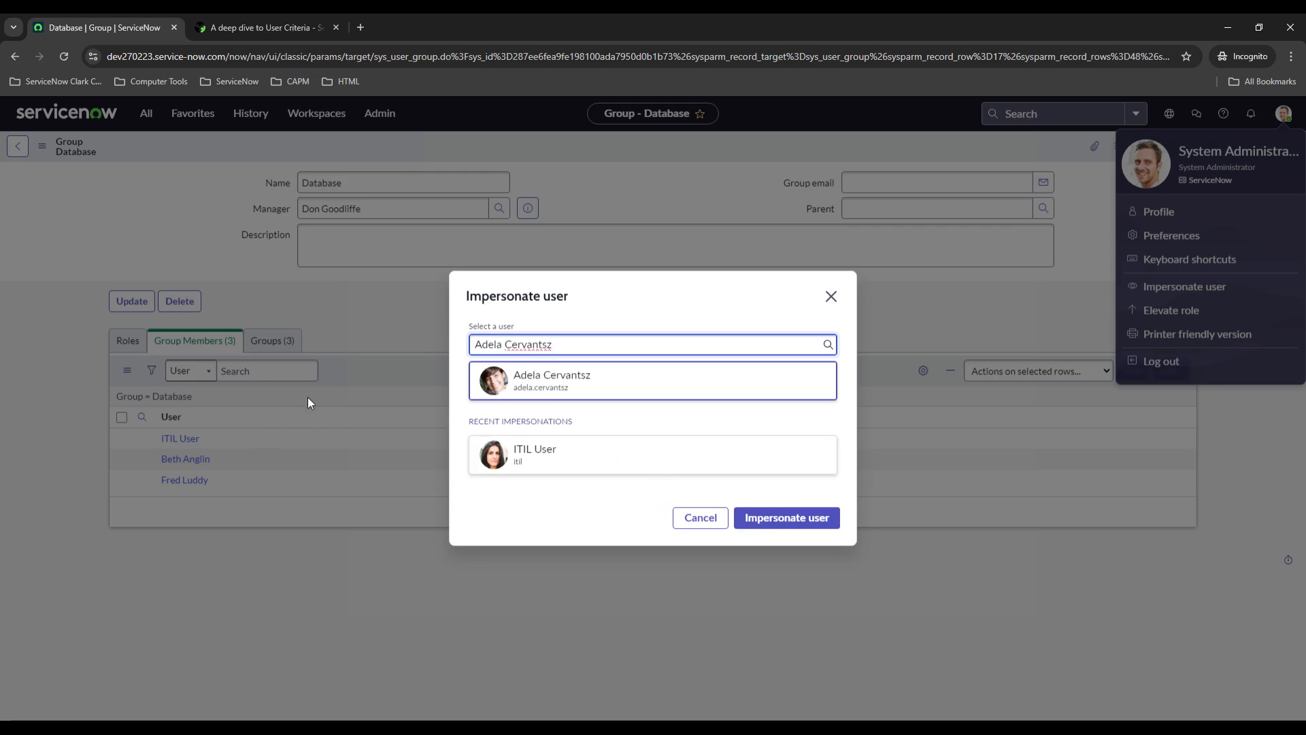
Impersonate Adela Cervantsz and browse the Hardware catalog, where Database Update is absent.
click(783, 517)
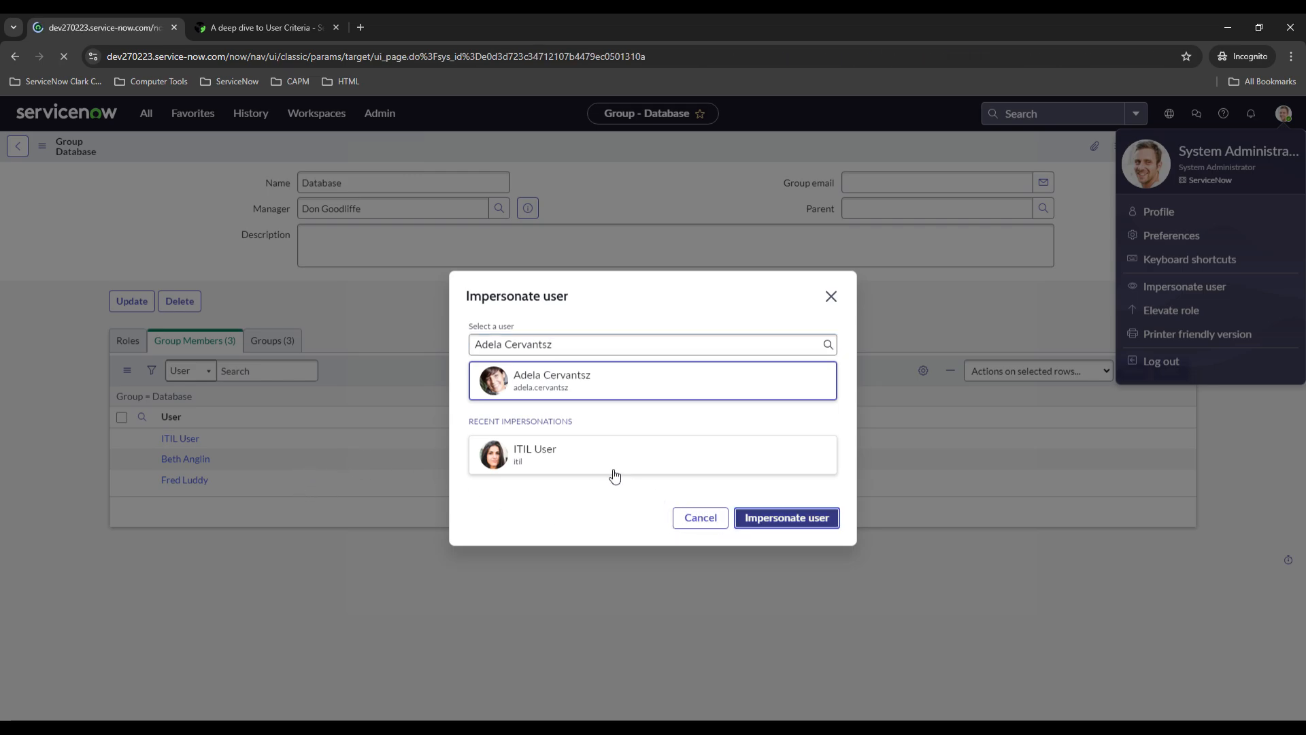
click(784, 517)
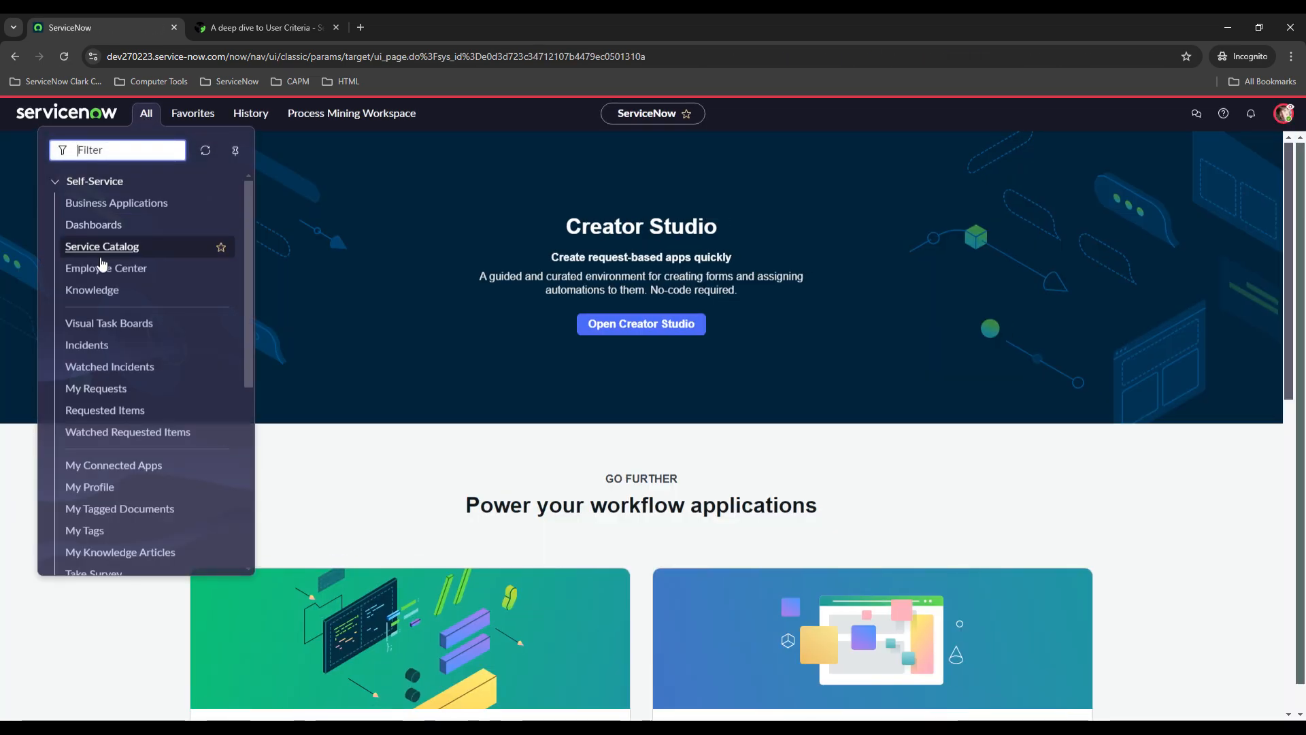
click(102, 246)
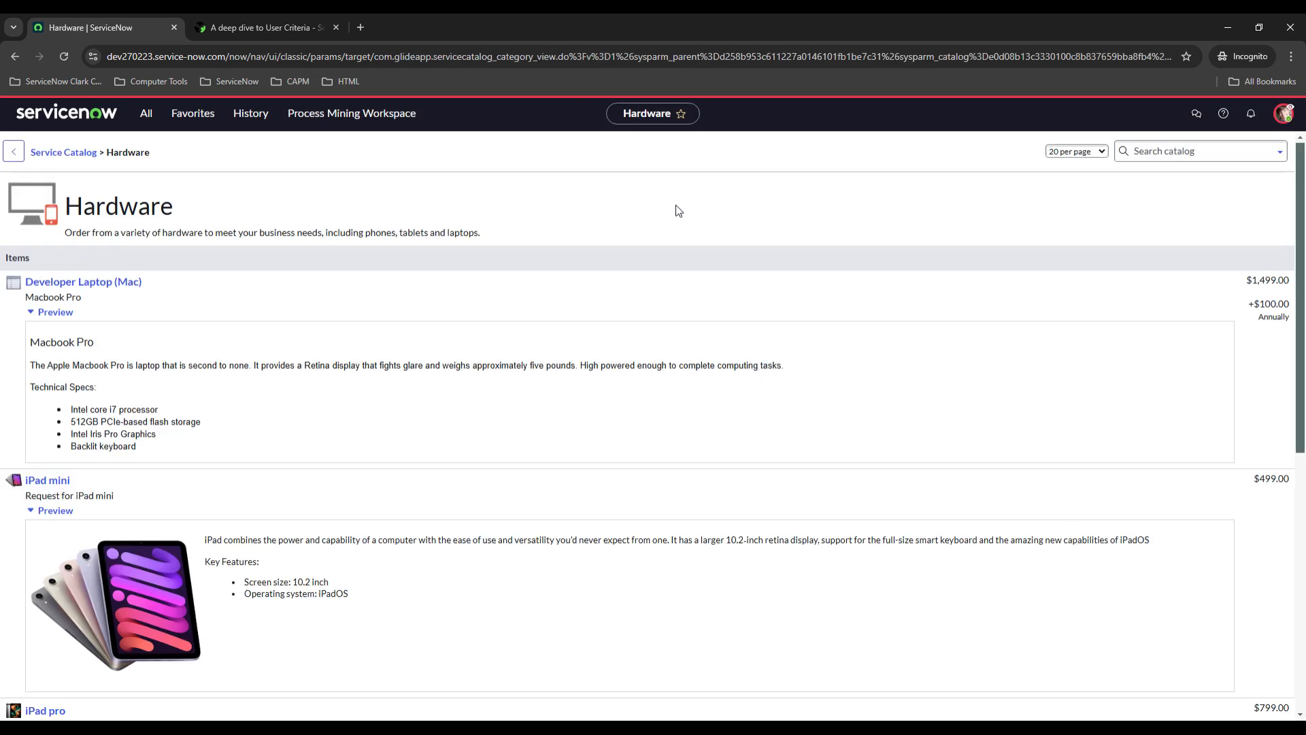
scroll(down, 3)
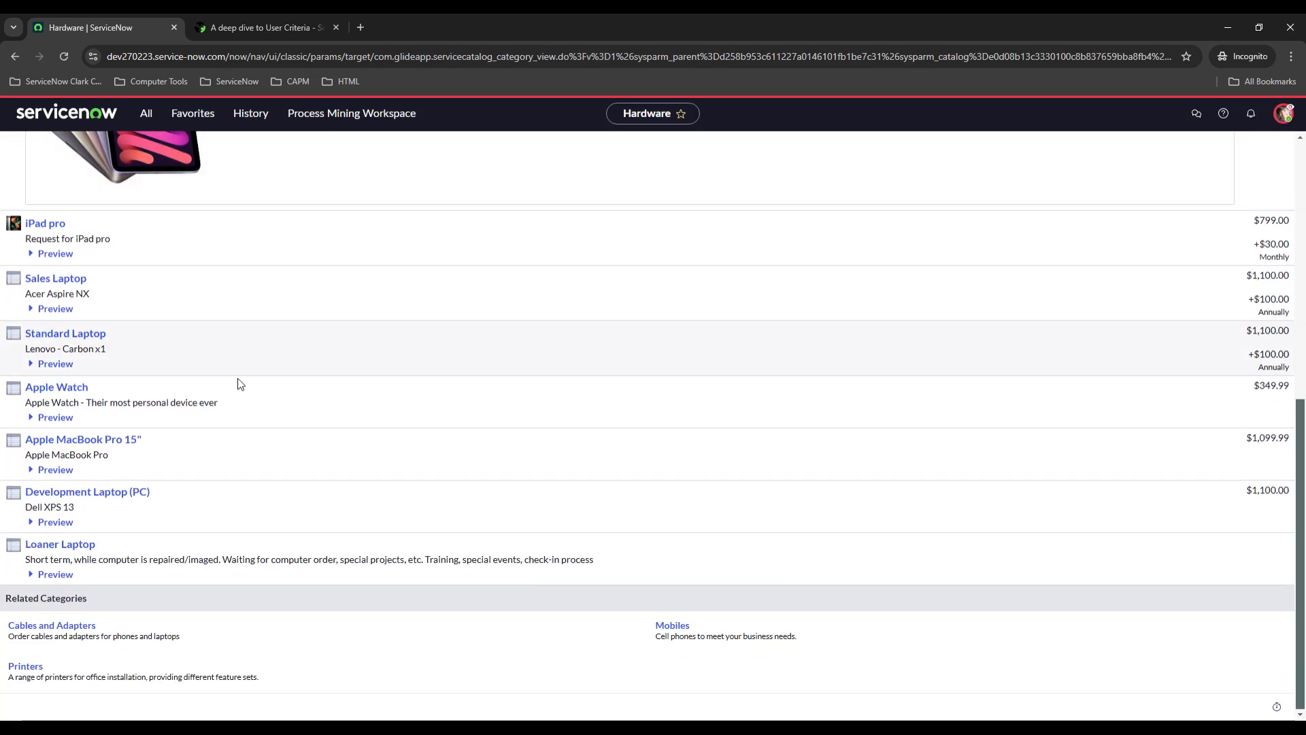
click(51, 243)
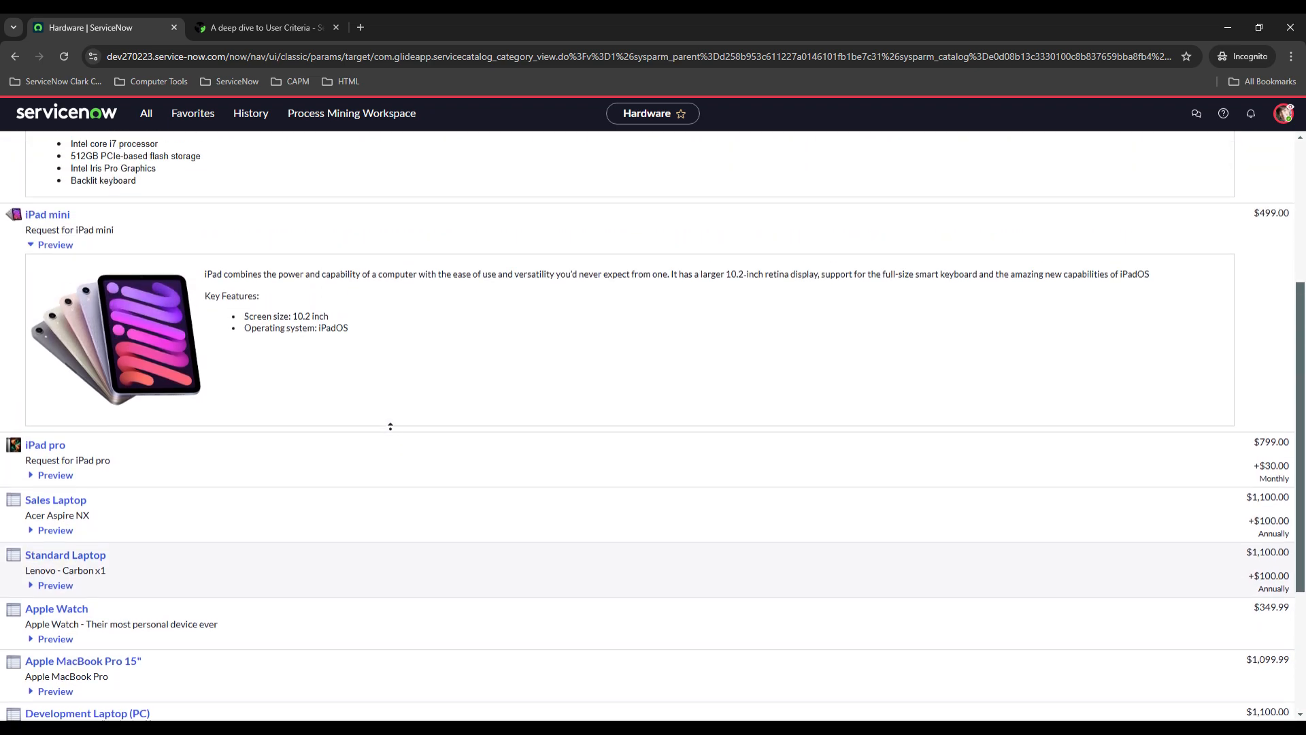
Switch impersonation to Database group member Fred Luddy via Impersonate another user.
click(1286, 113)
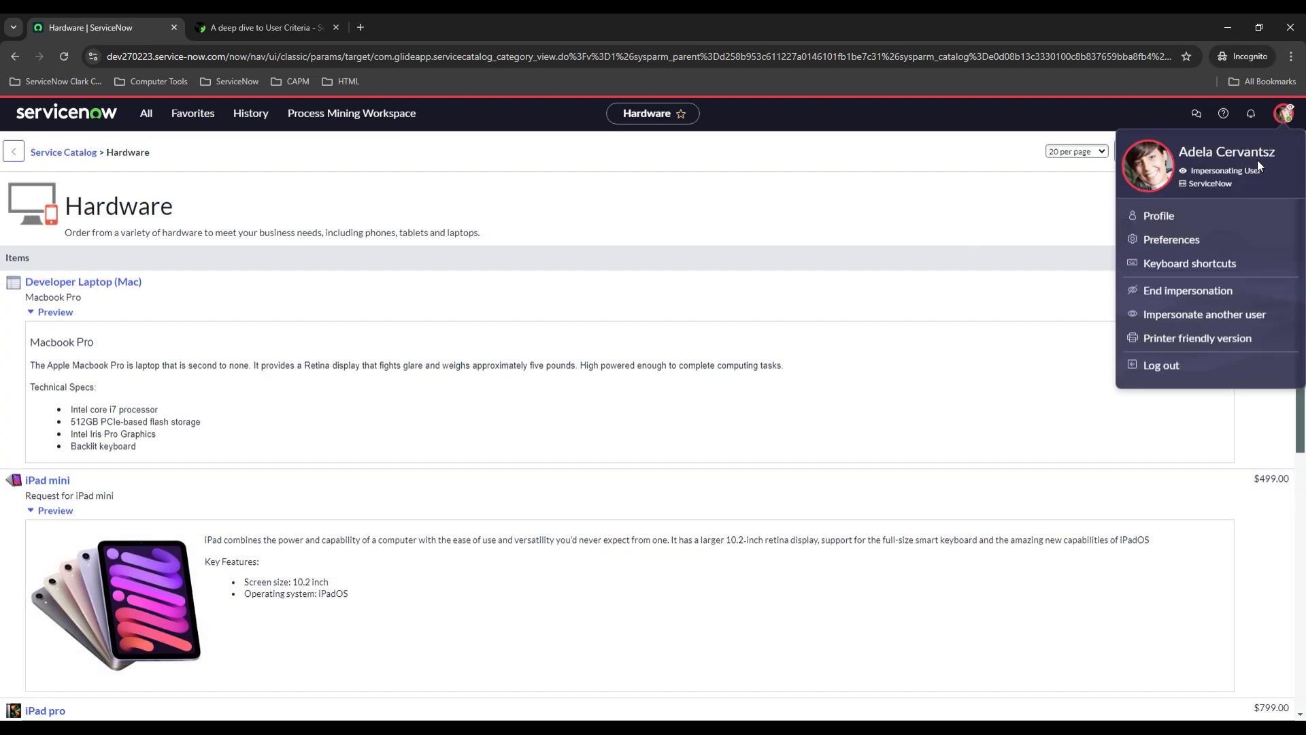
click(1205, 315)
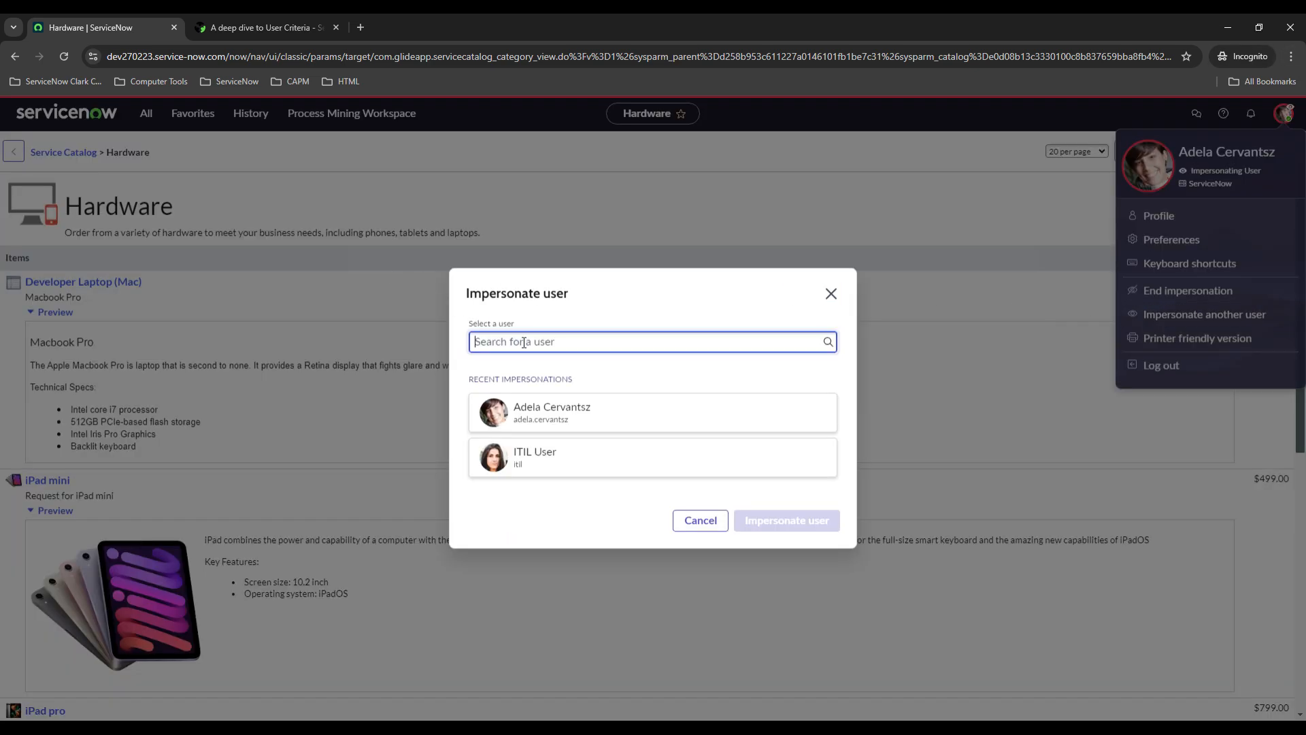
text(fred lu)
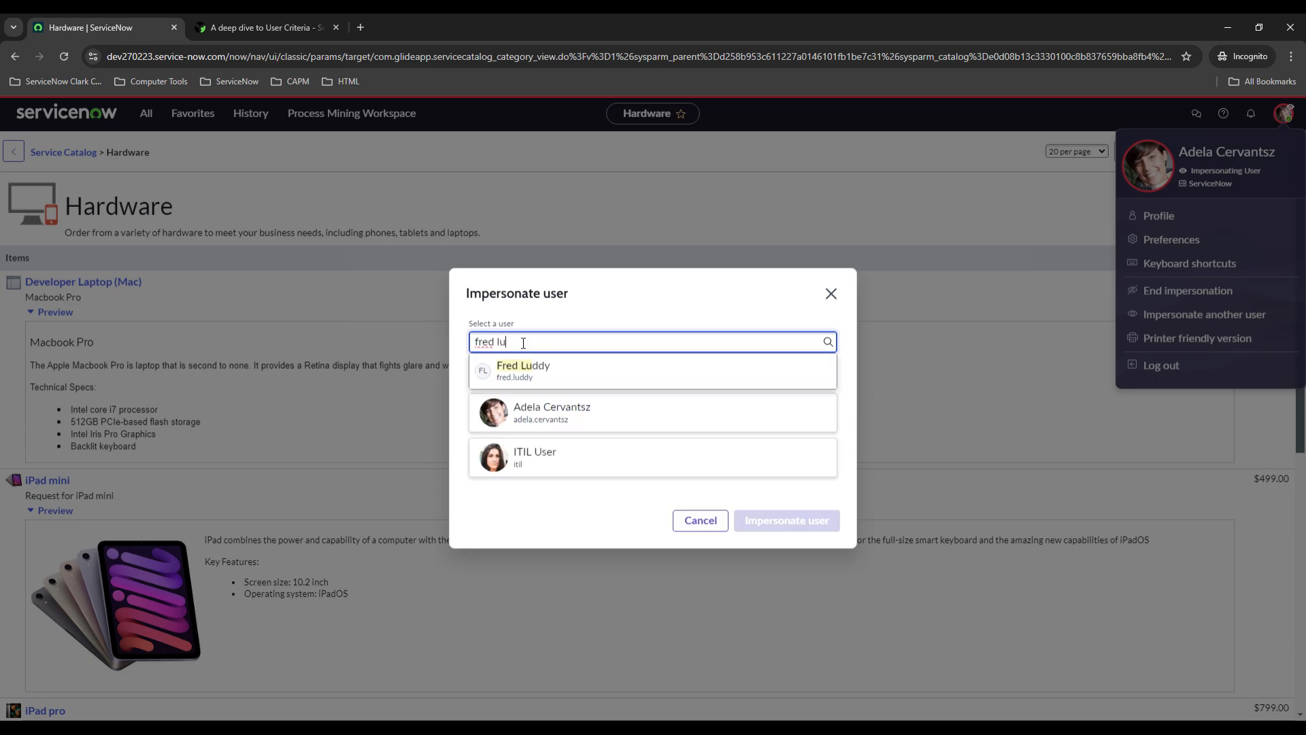
click(651, 365)
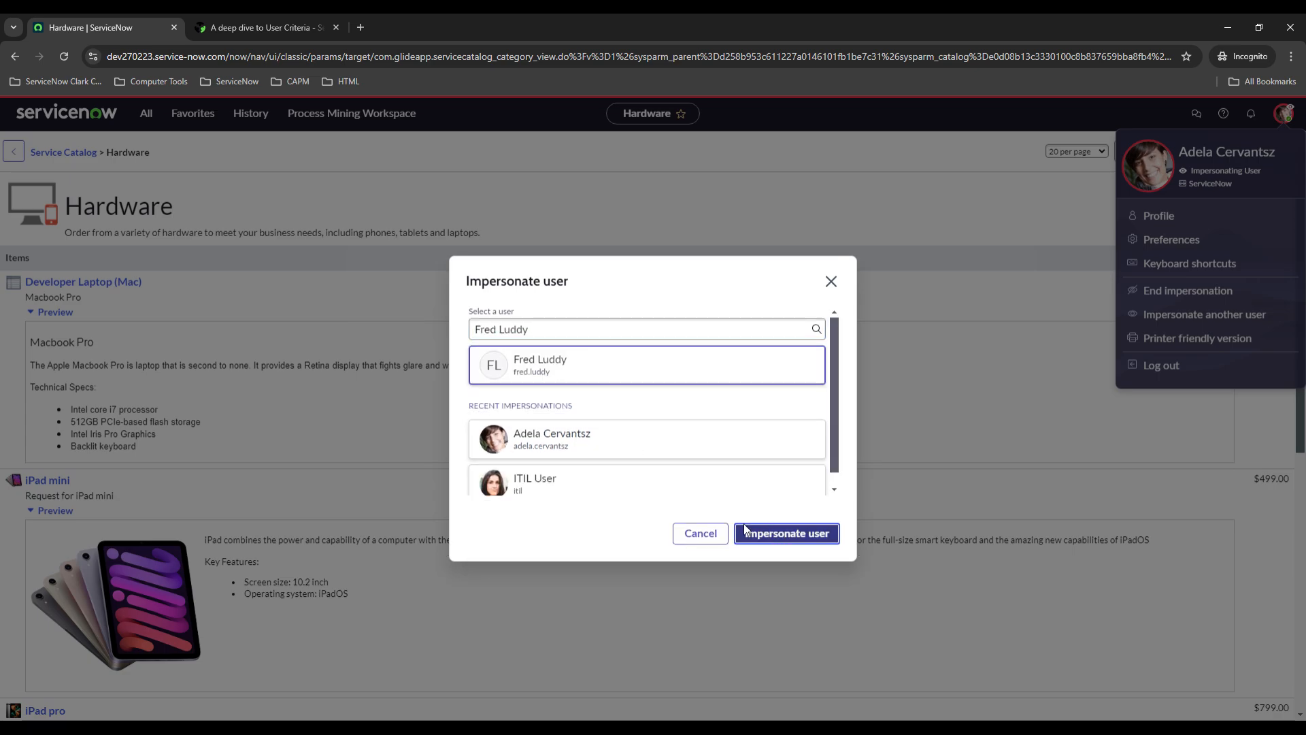
click(783, 533)
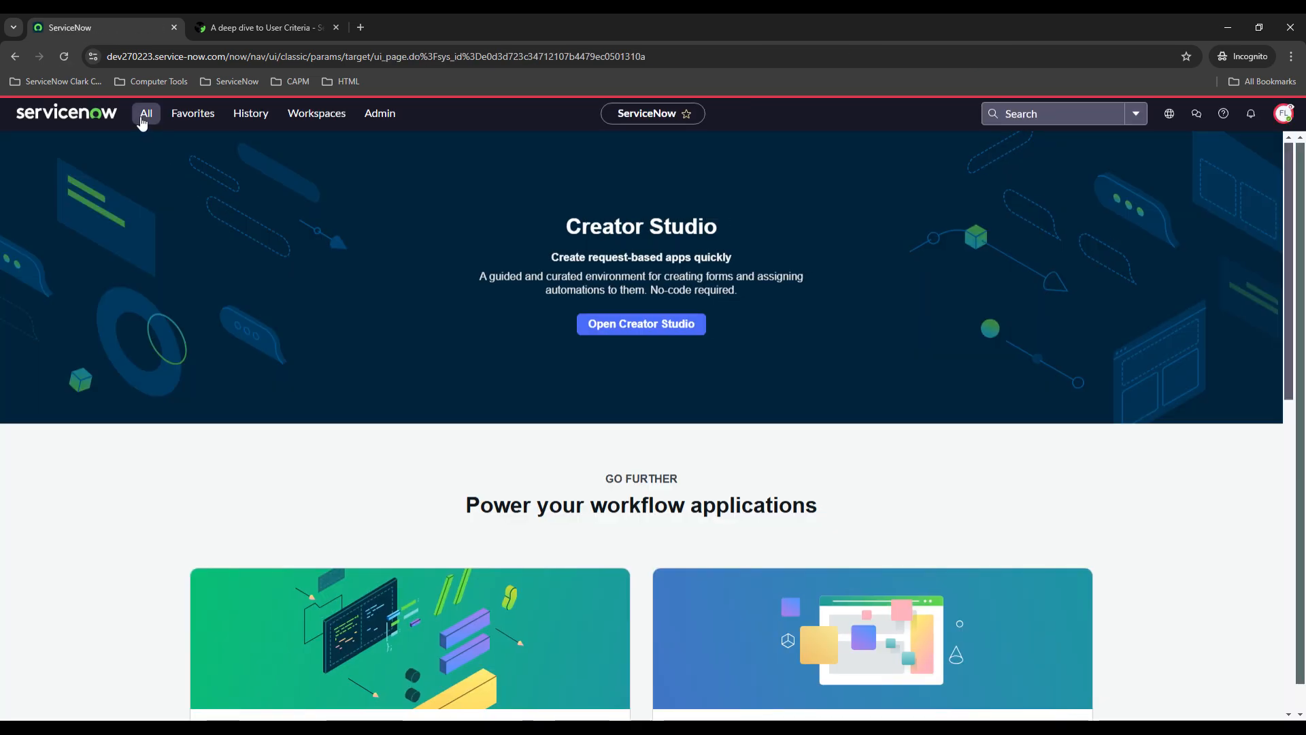
As Fred Luddy, open the Hardware catalog and the now-visible Database Update request form.
click(145, 113)
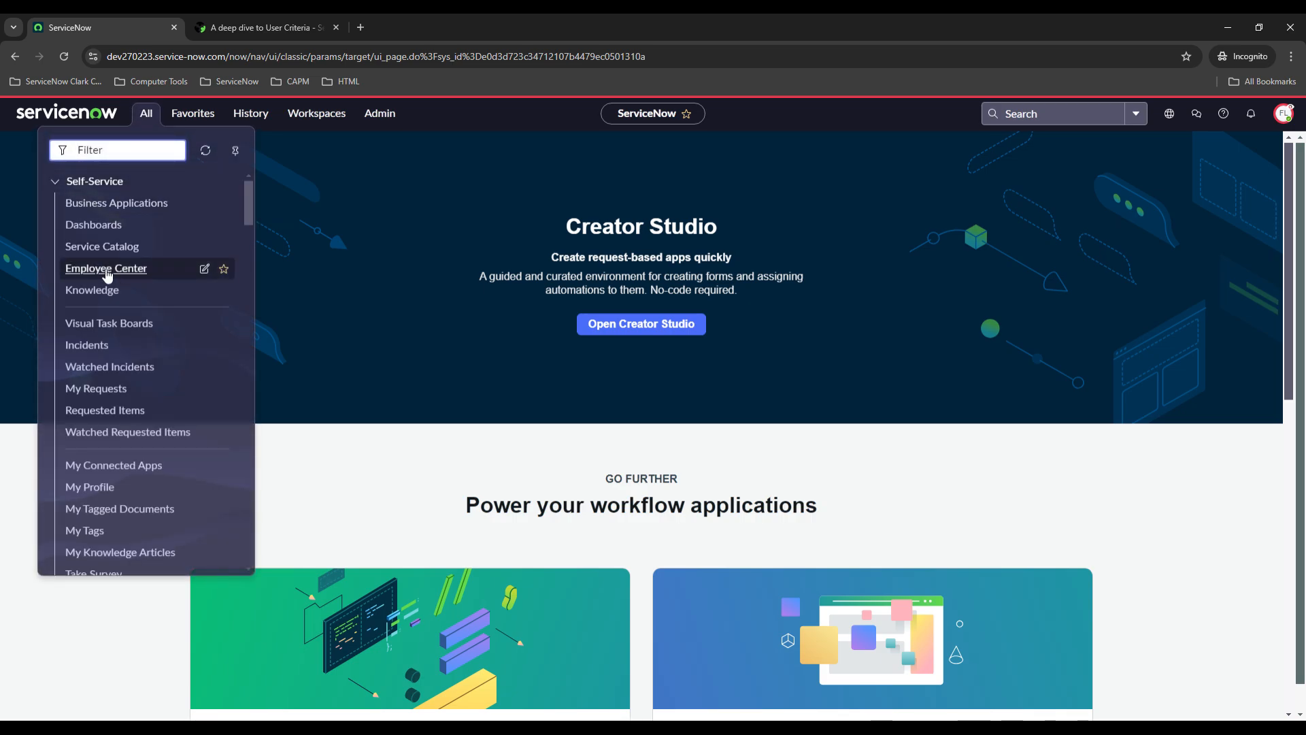
click(102, 247)
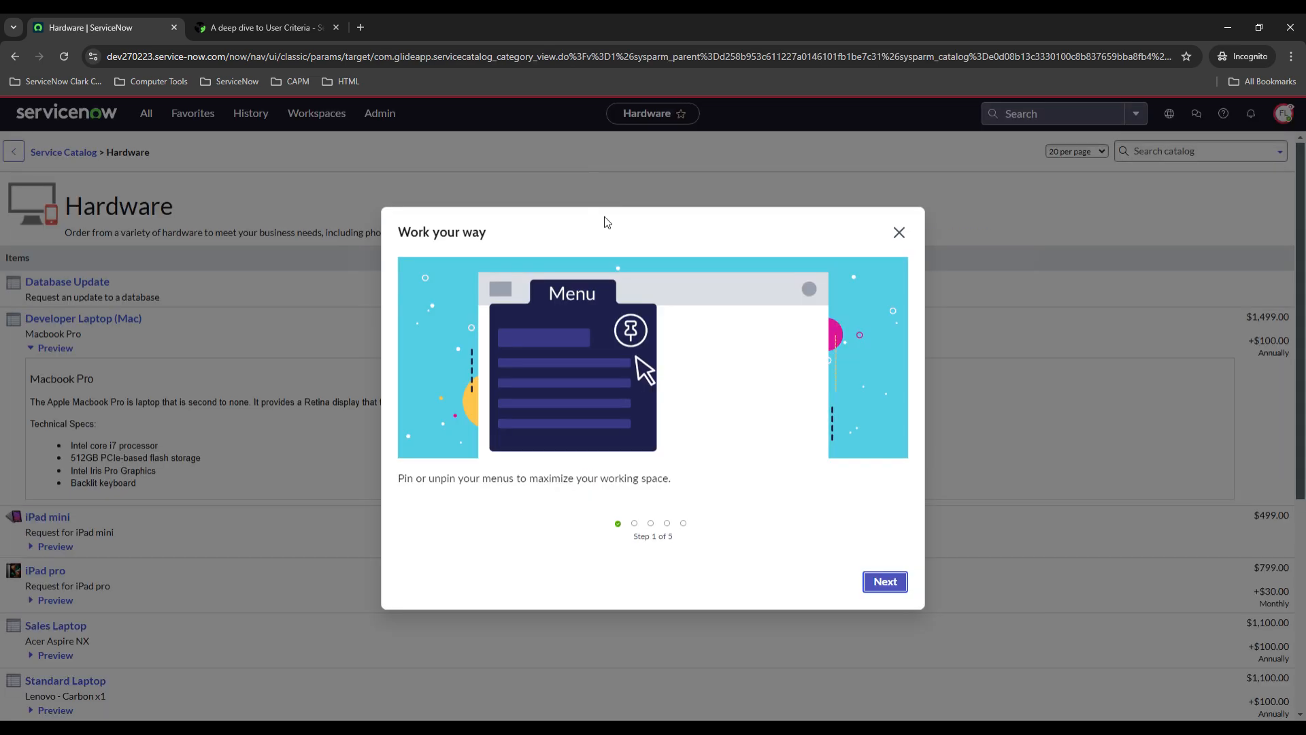
click(898, 232)
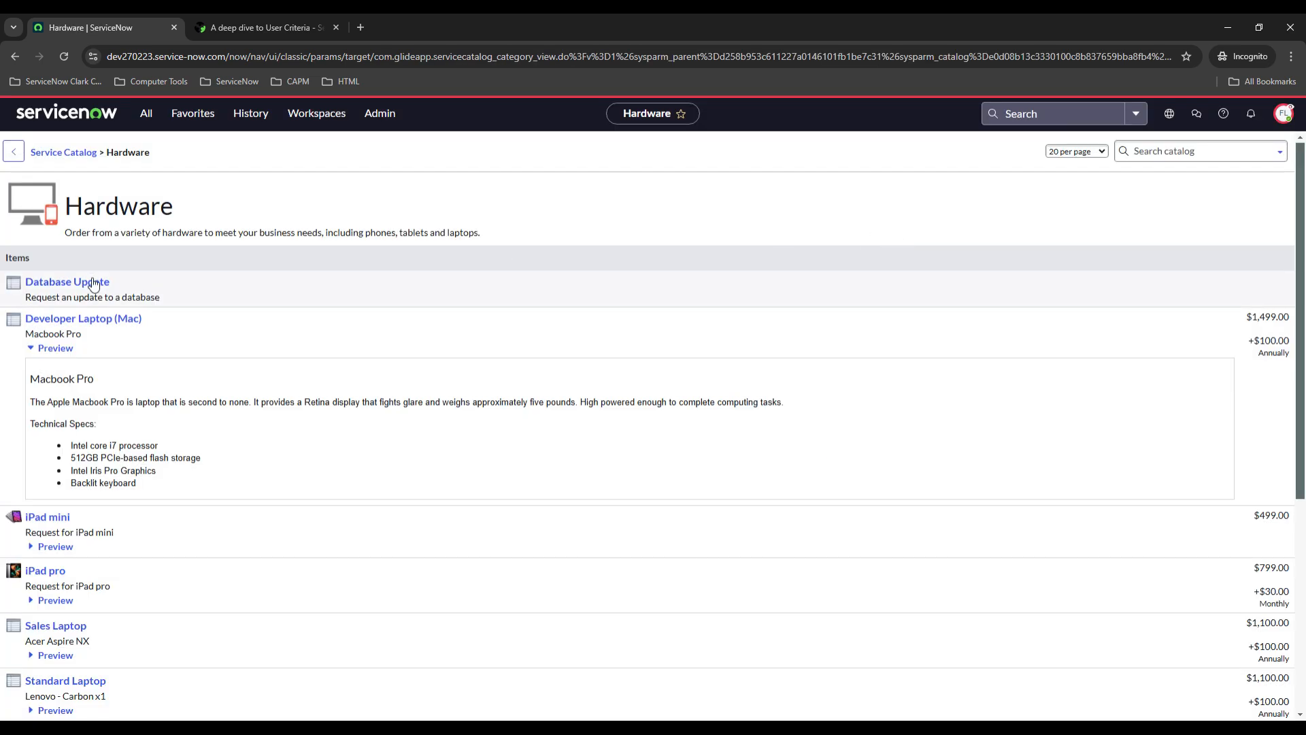
click(66, 281)
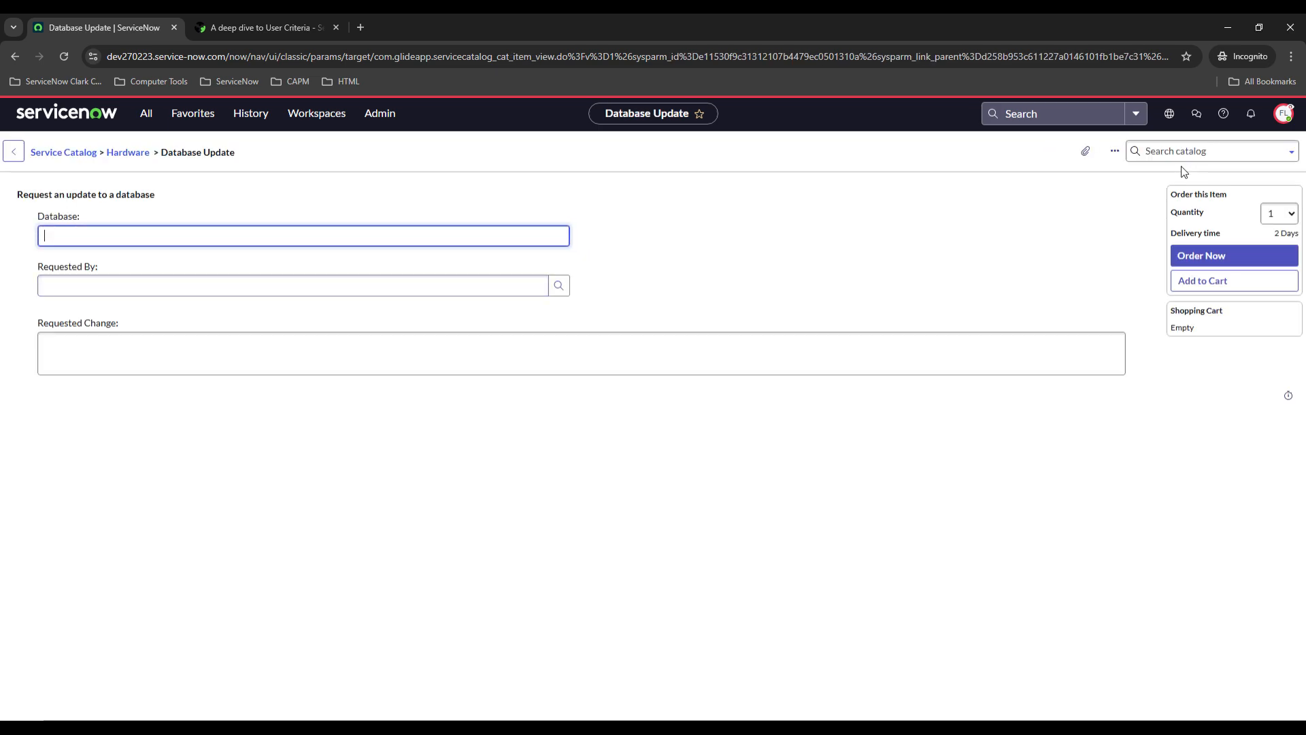
click(1283, 113)
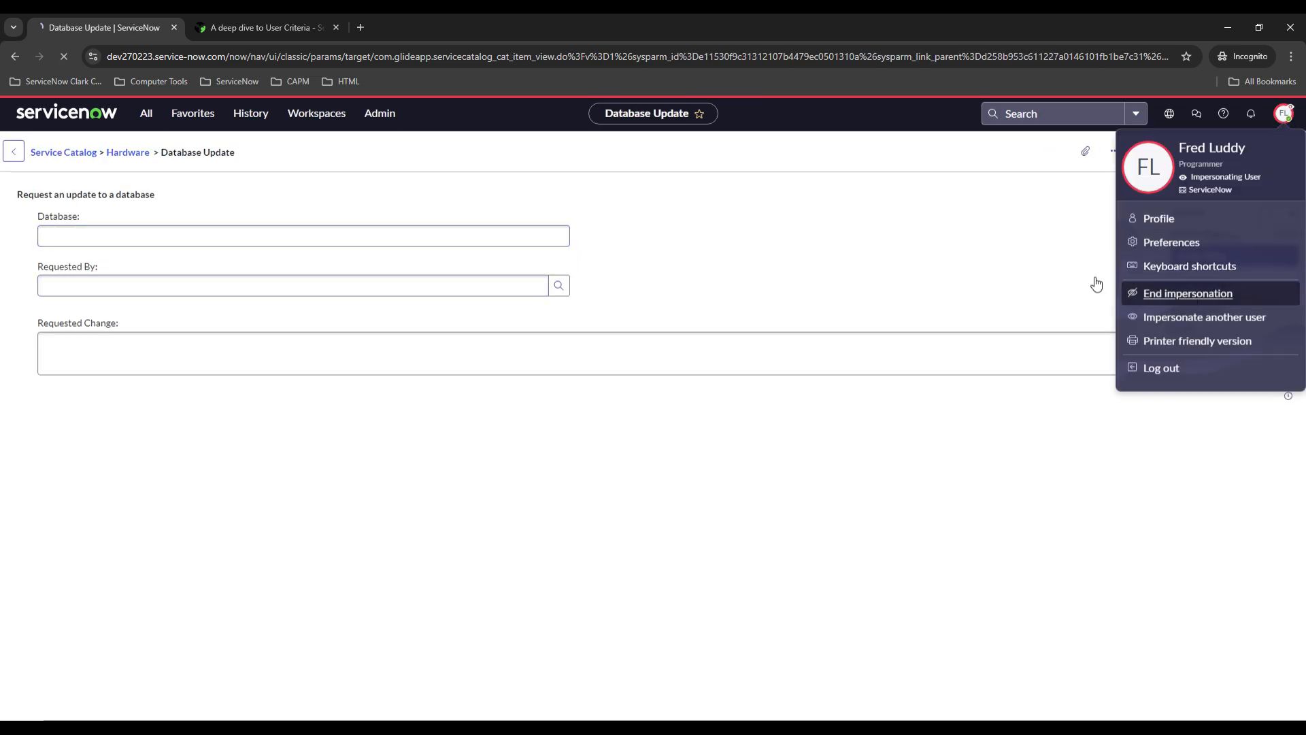
End the impersonation of Fred Luddy and return to the administrator's home page.
click(1186, 294)
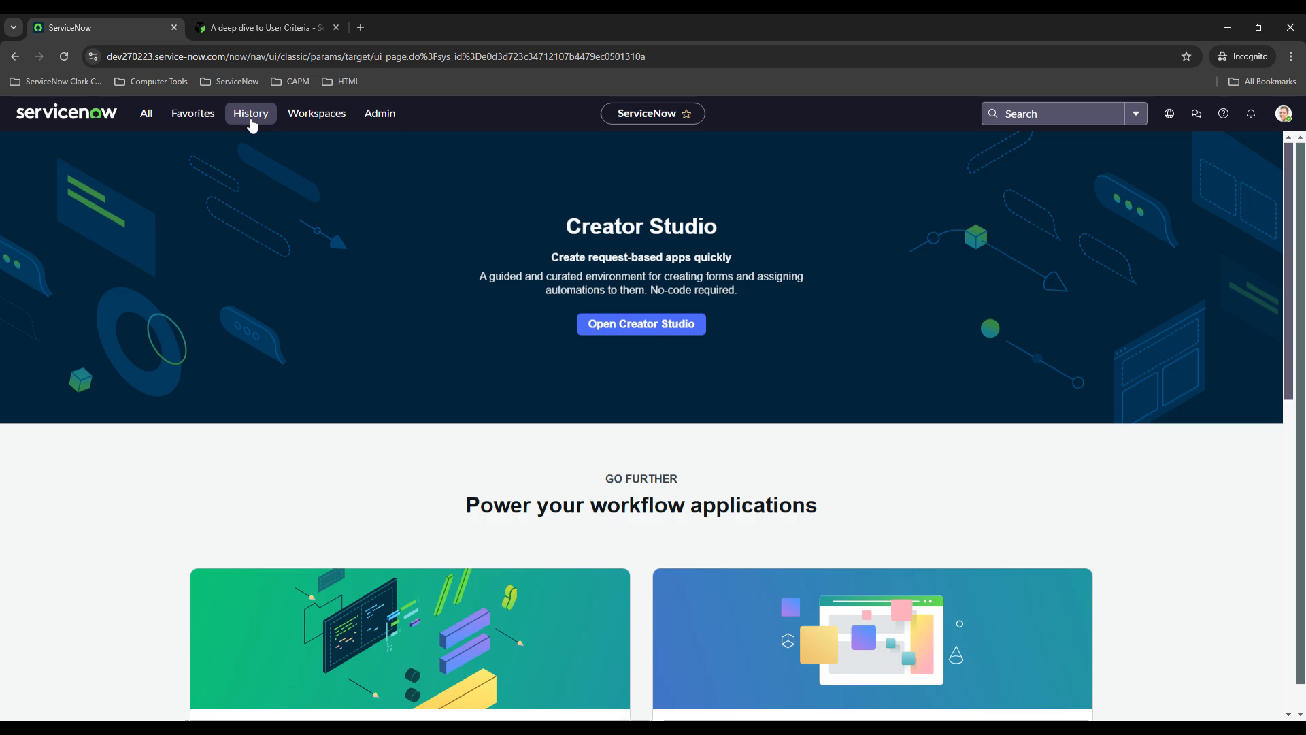
click(251, 113)
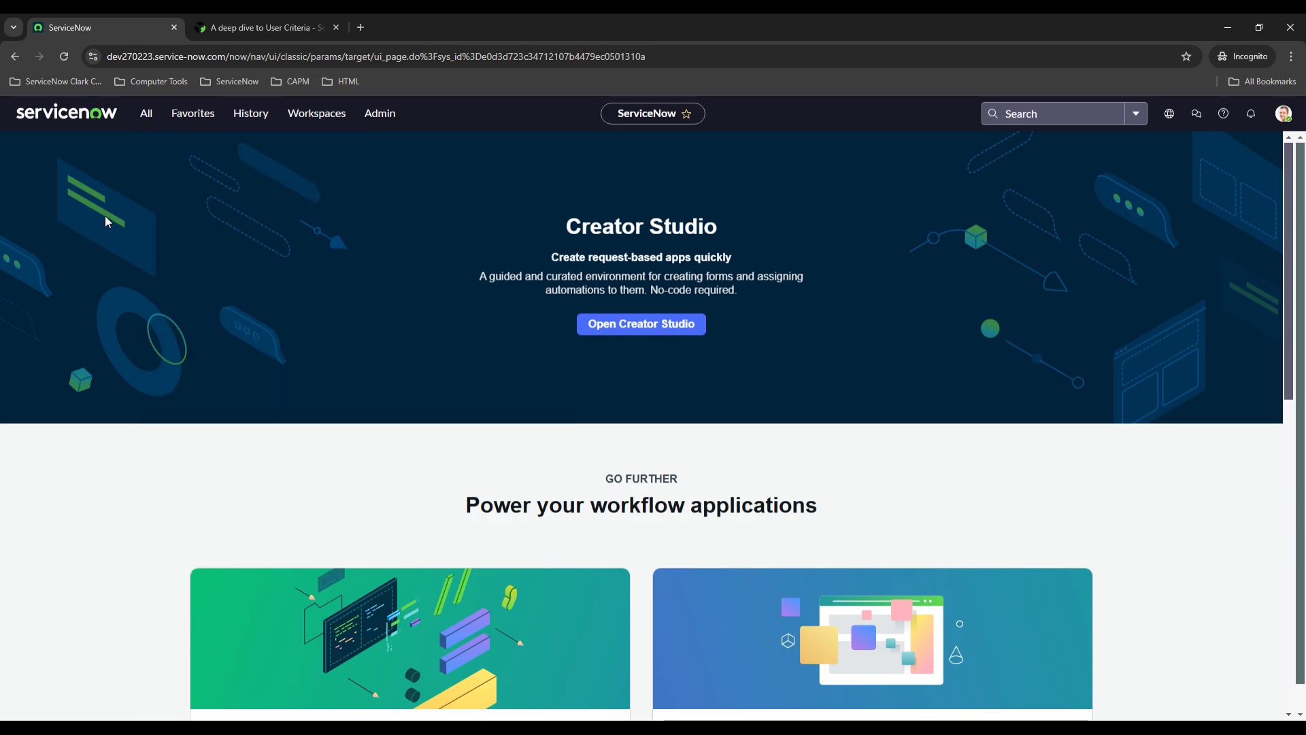
mouse_move(113, 222)
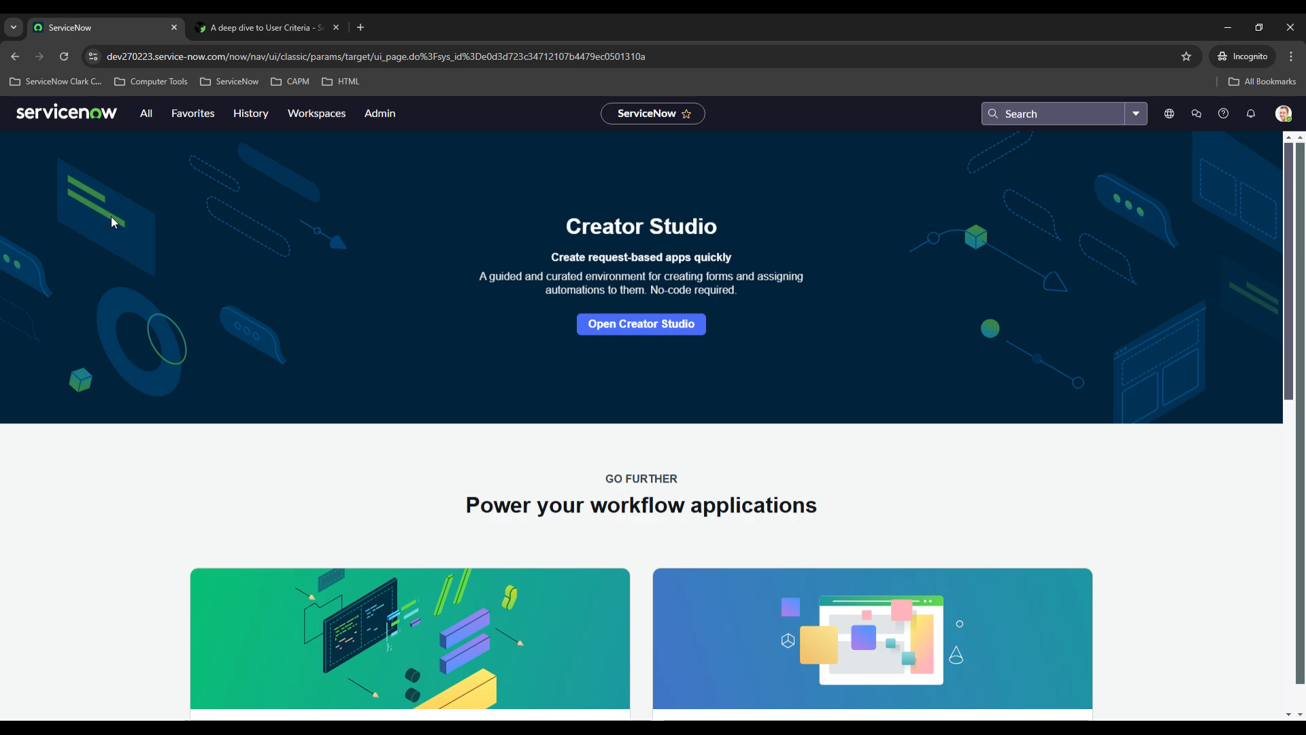
mouse_move(120, 227)
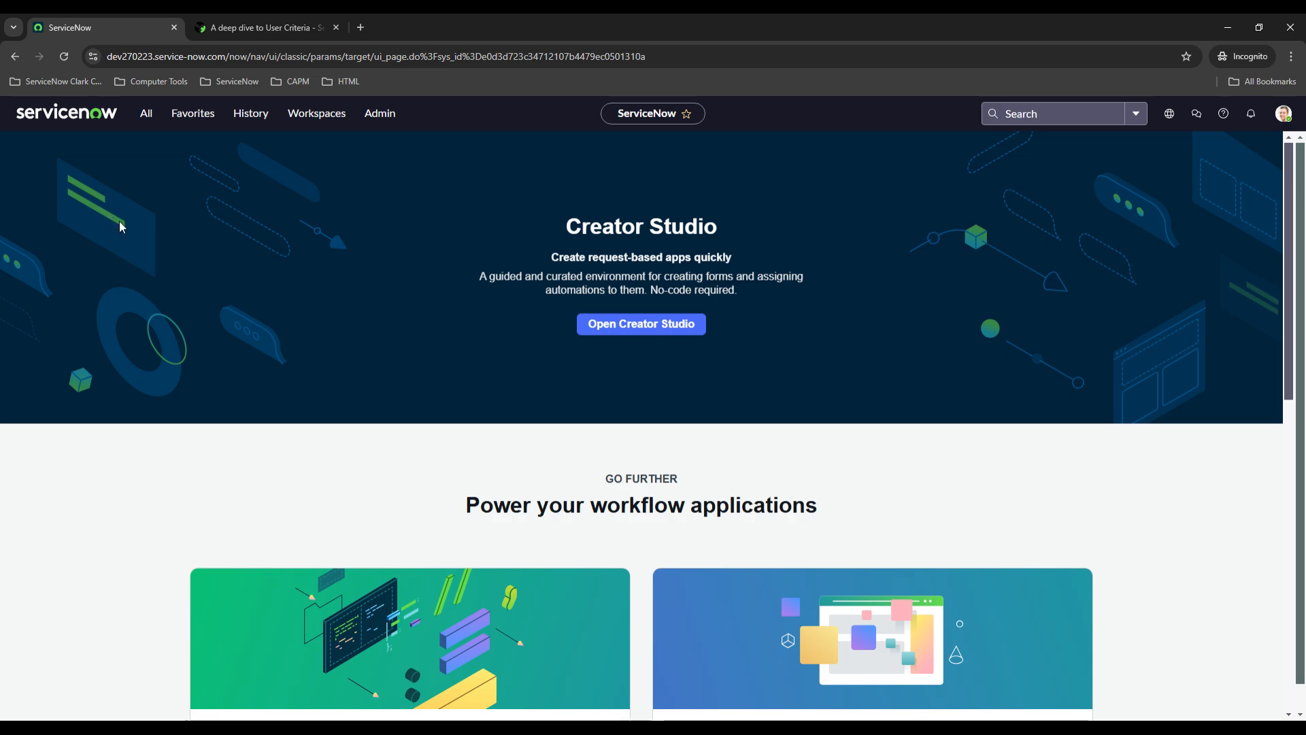
mouse_move(168, 186)
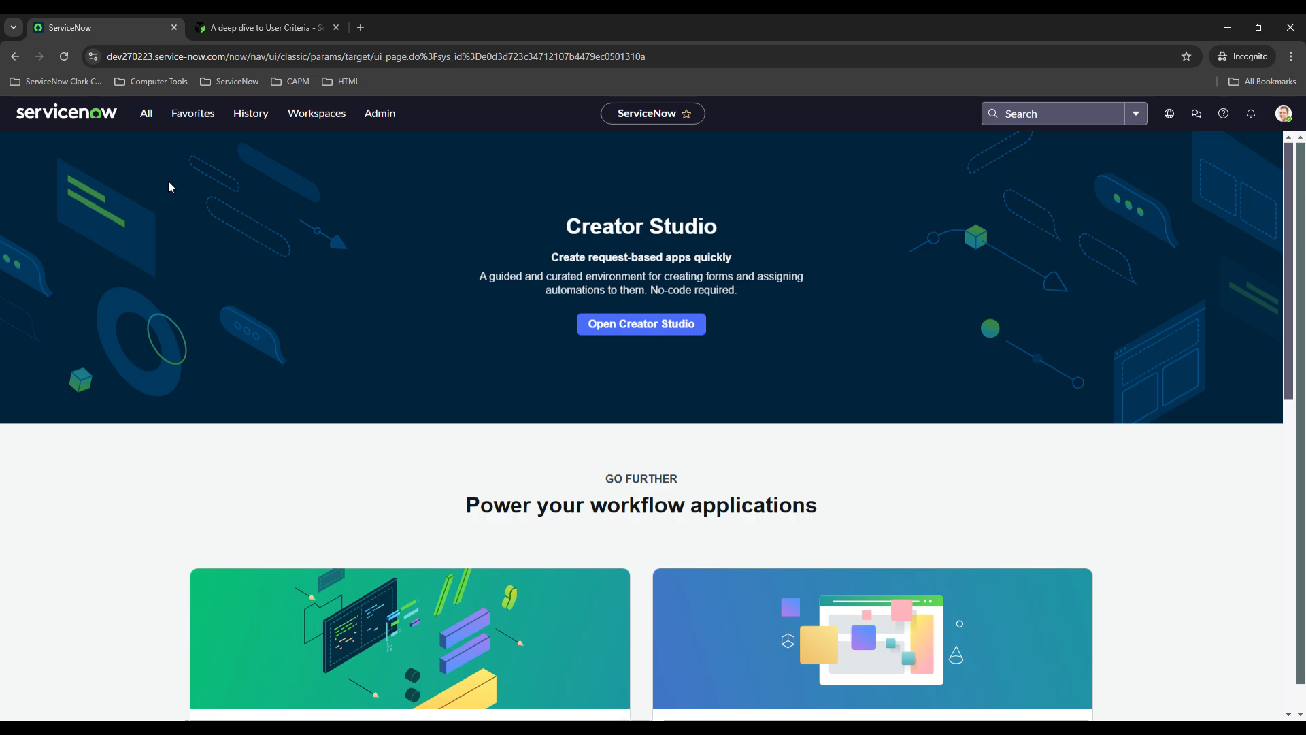
mouse_move(180, 182)
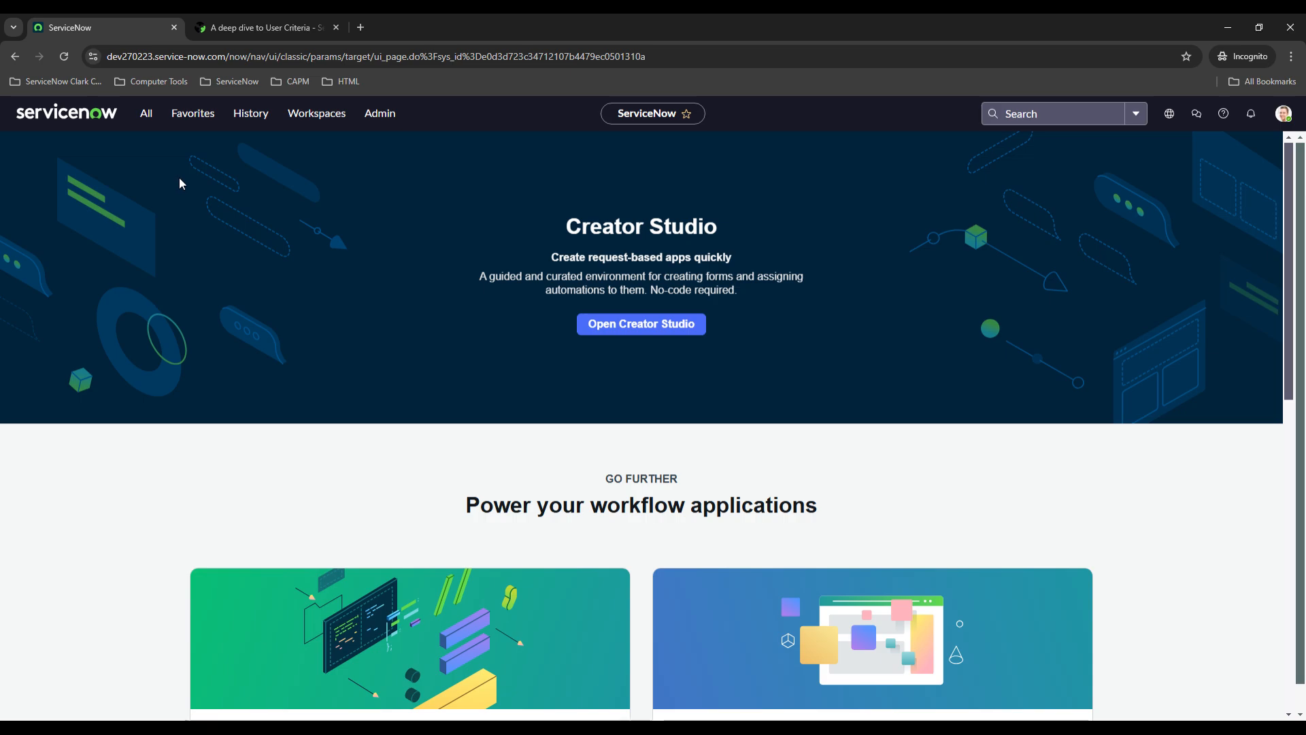